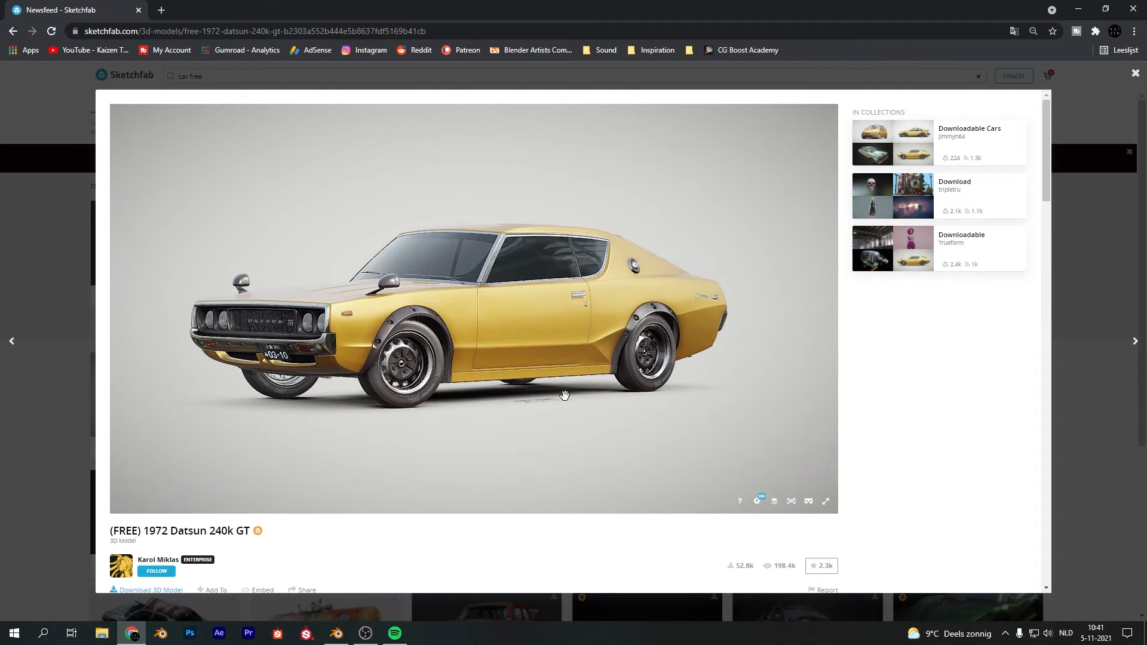
Step: Close the 1972 Datsun 240k GT preview and browse the 'car free' search results
click(1013, 75)
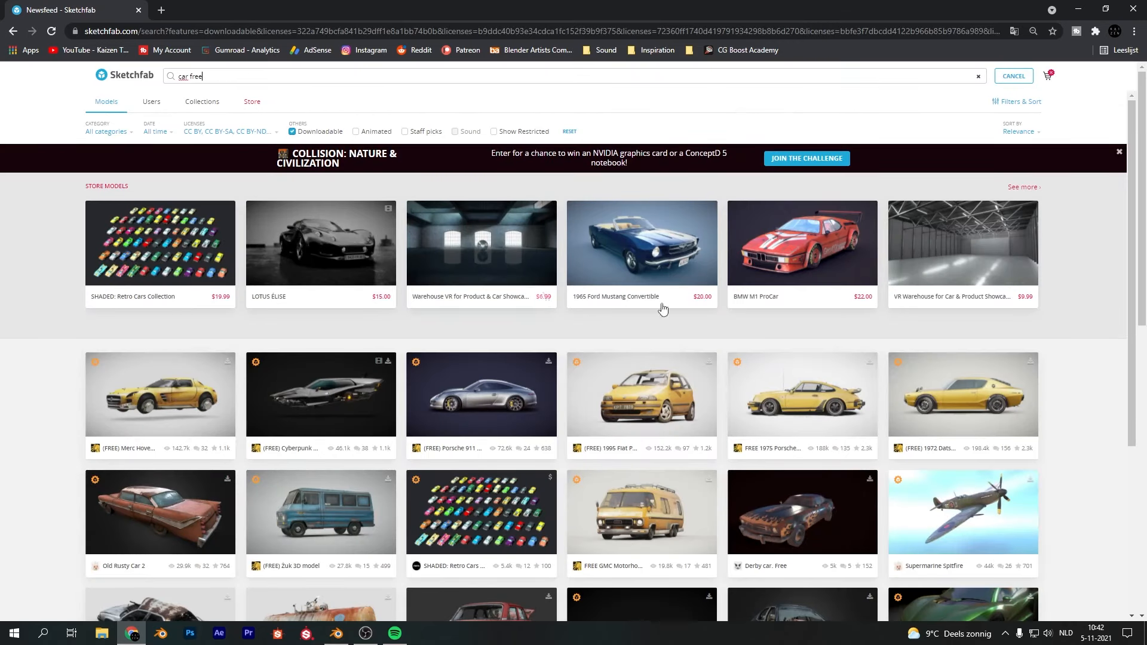
scroll(down, 3)
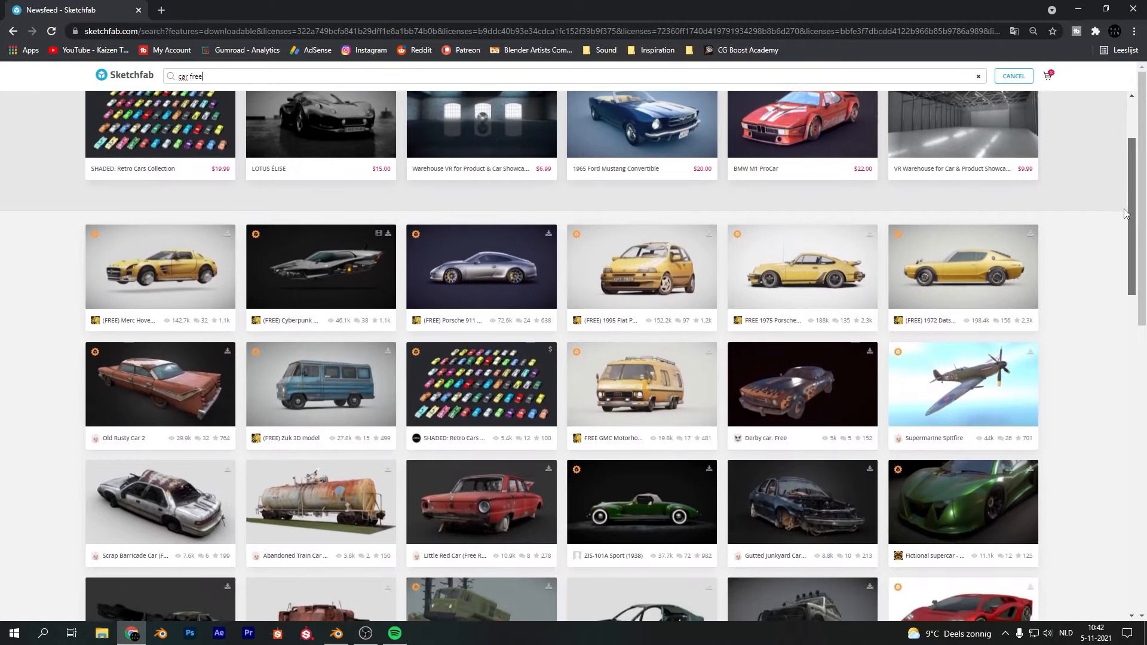
scroll(down, 3)
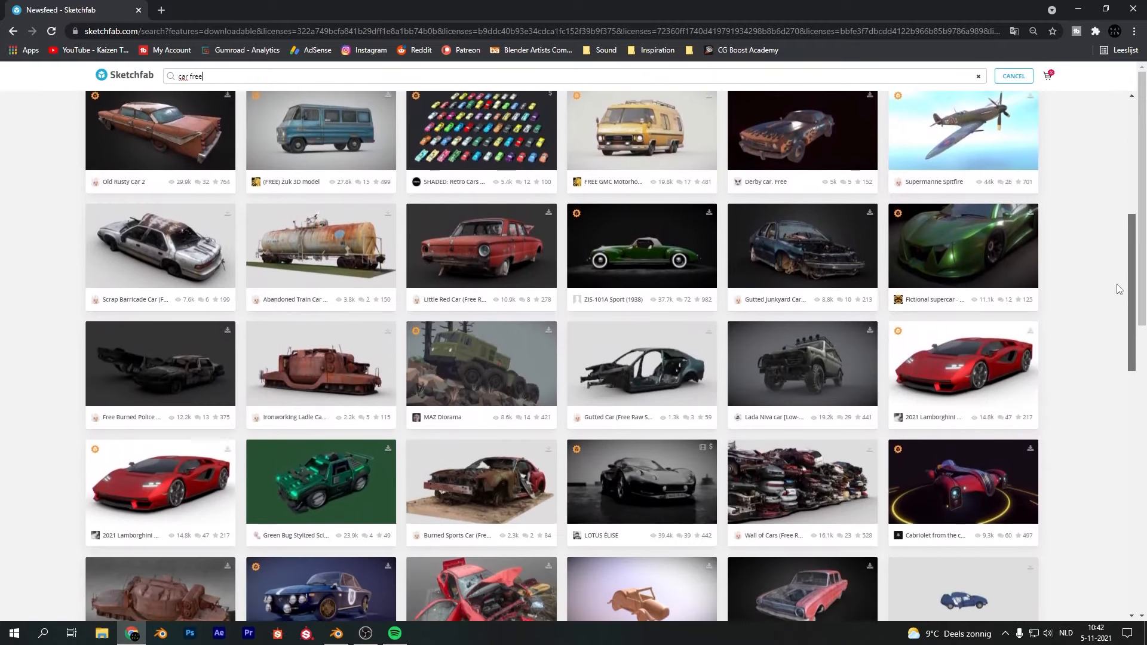
scroll(down, 3)
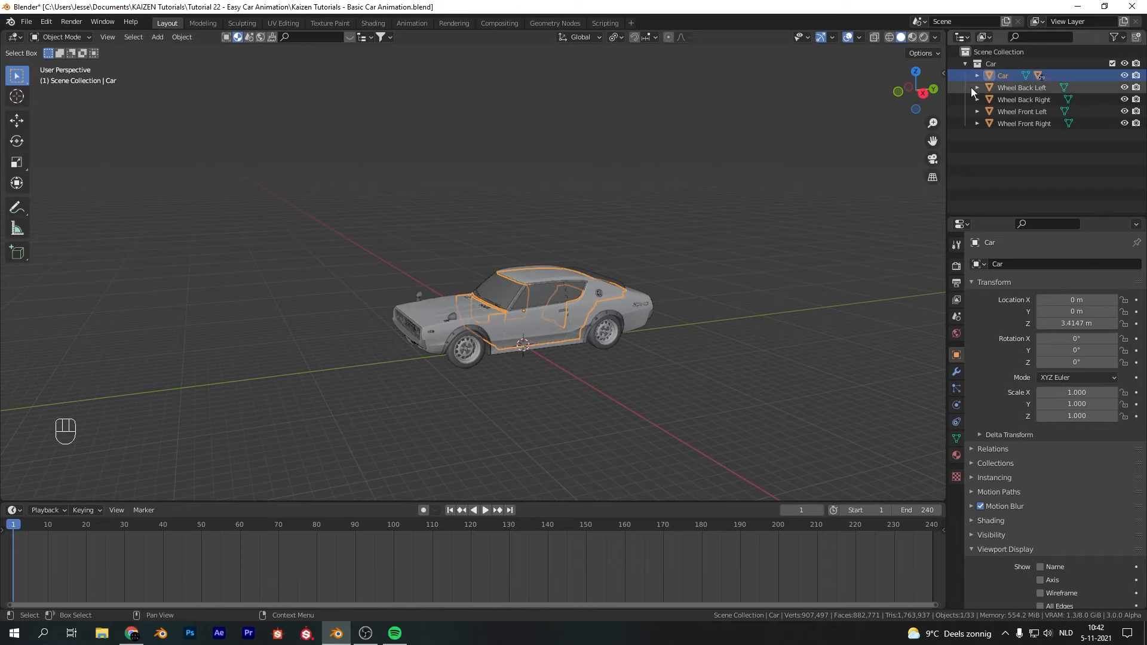
Step: Add a plain axes Empty to the scene above the car
key(g)
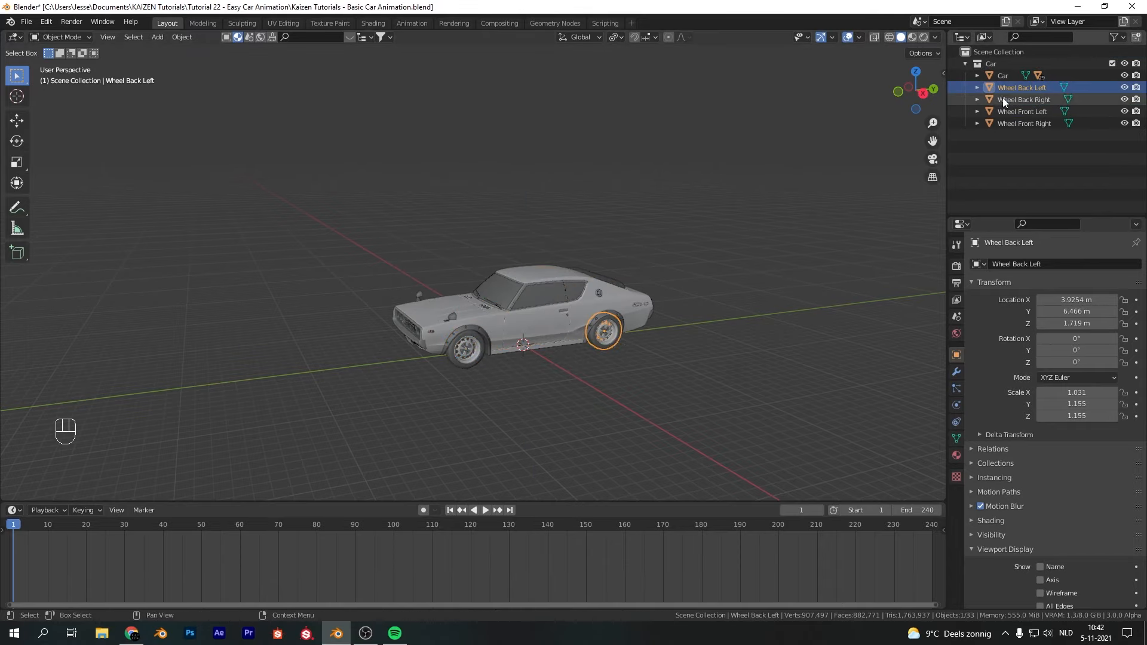
key(shift+a)
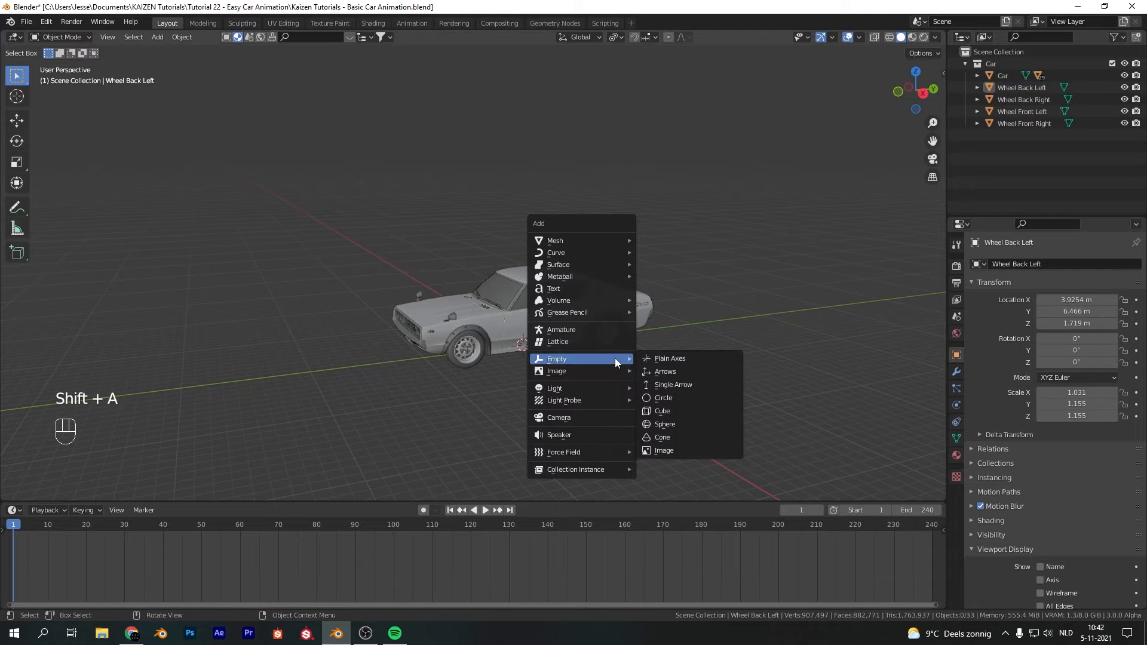
click(669, 358)
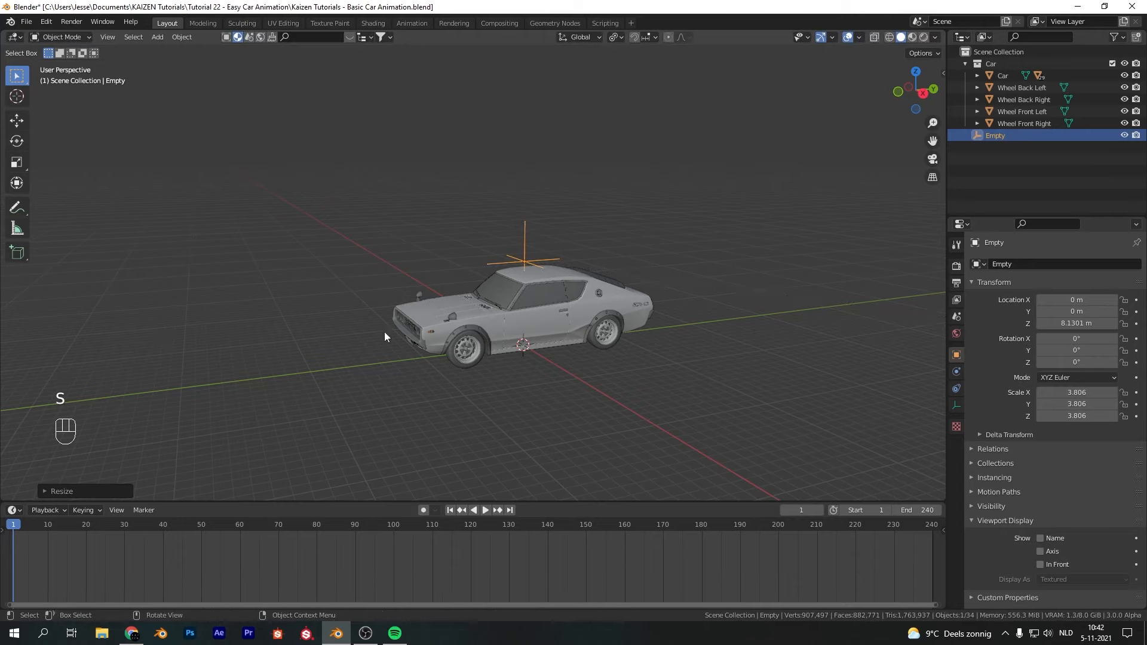
Step: Add an object constraint to the car body from the Constraints tab
click(1002, 74)
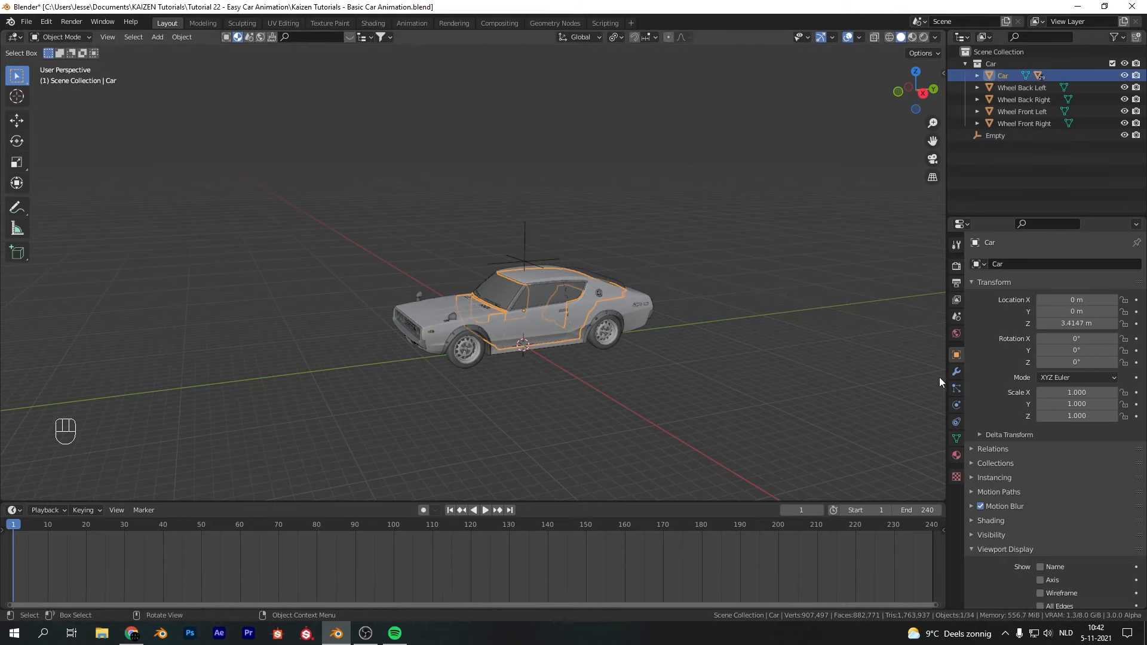
click(1053, 264)
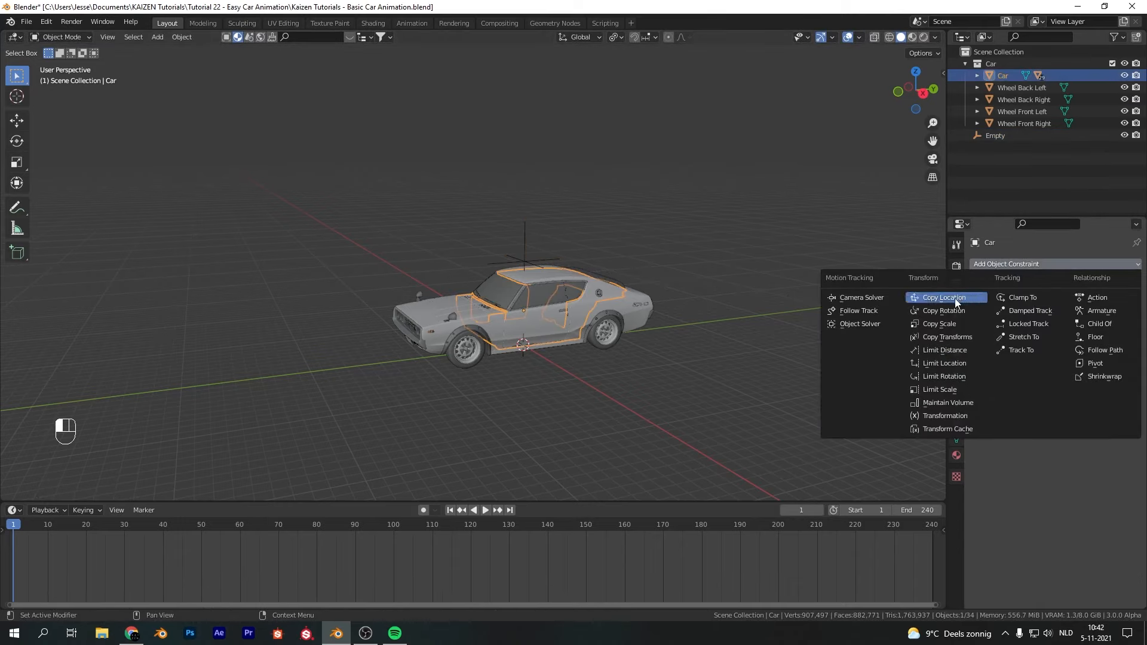
click(945, 297)
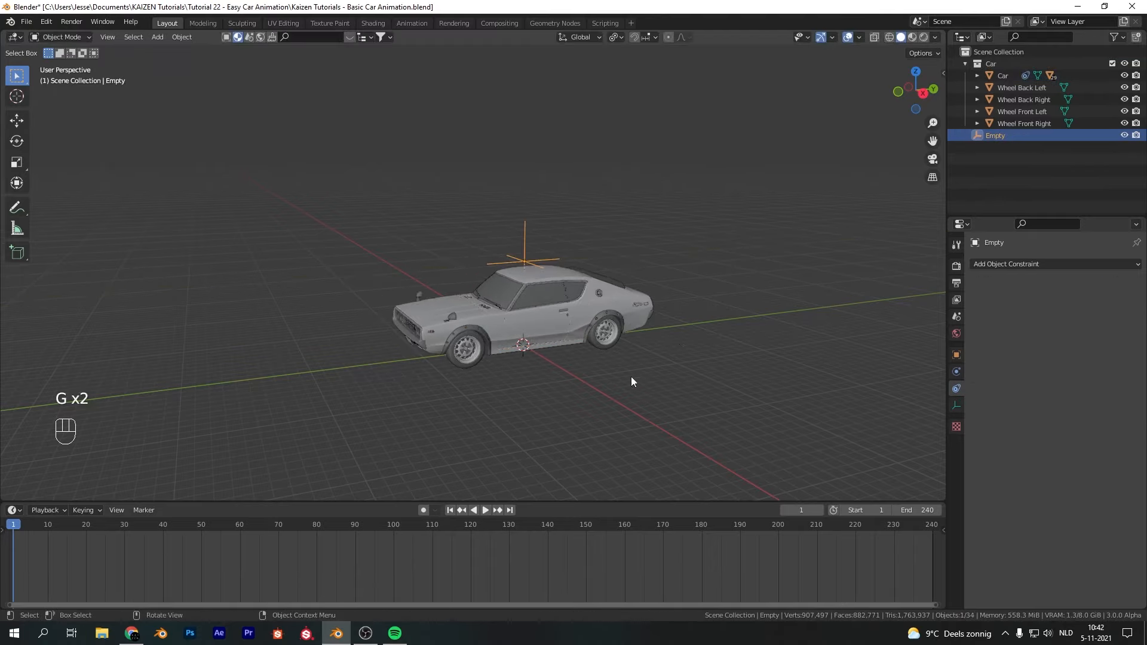
Step: Parent the car body and four wheels to the Empty, then test-move it
click(1023, 111)
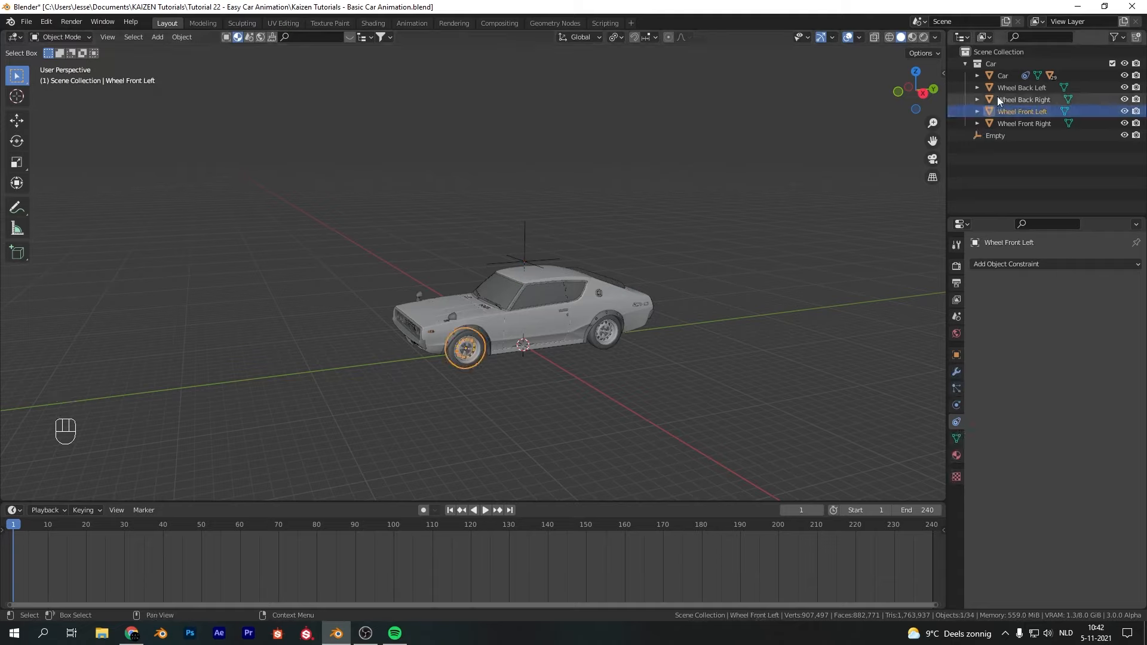
click(995, 135)
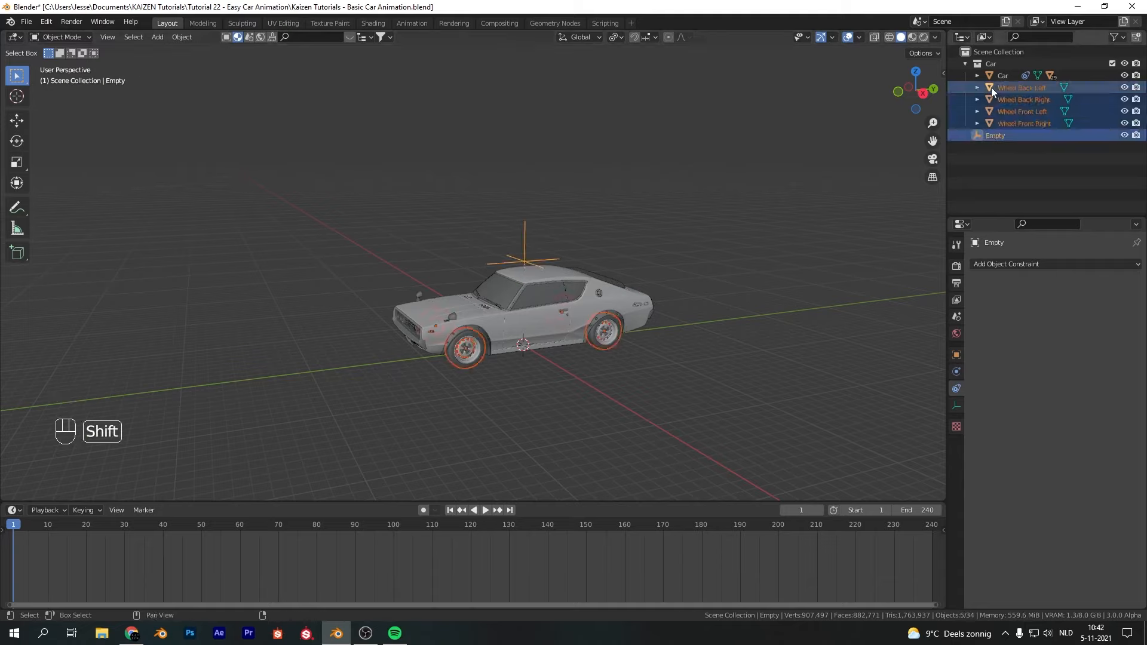
key(ctrl+p)
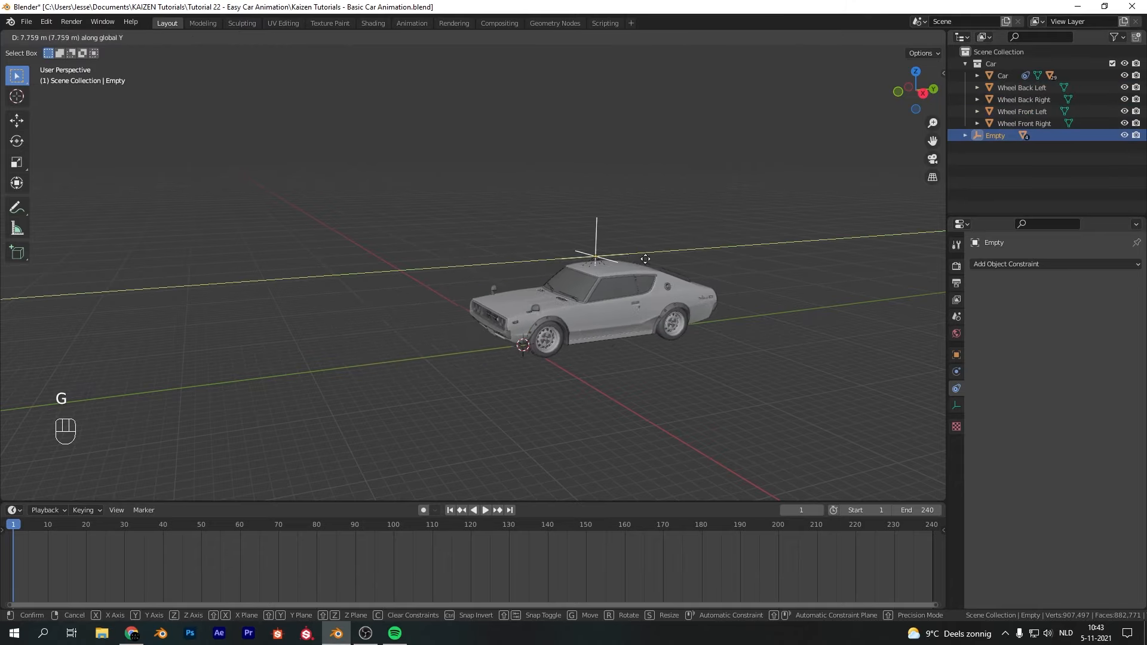
click(474, 364)
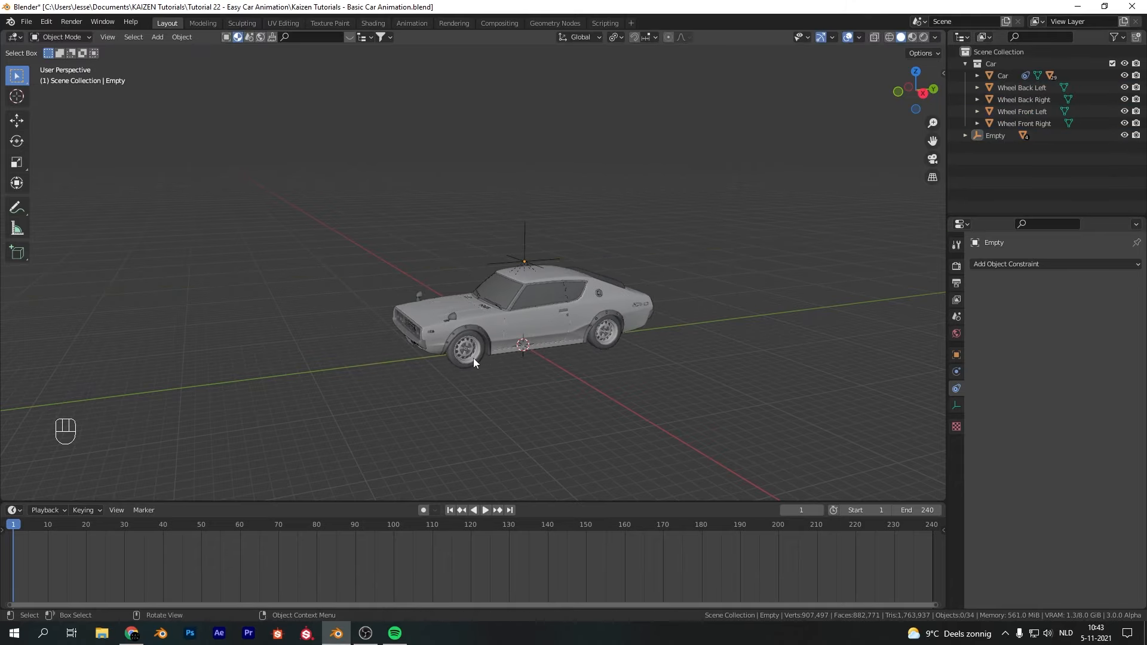
click(463, 349)
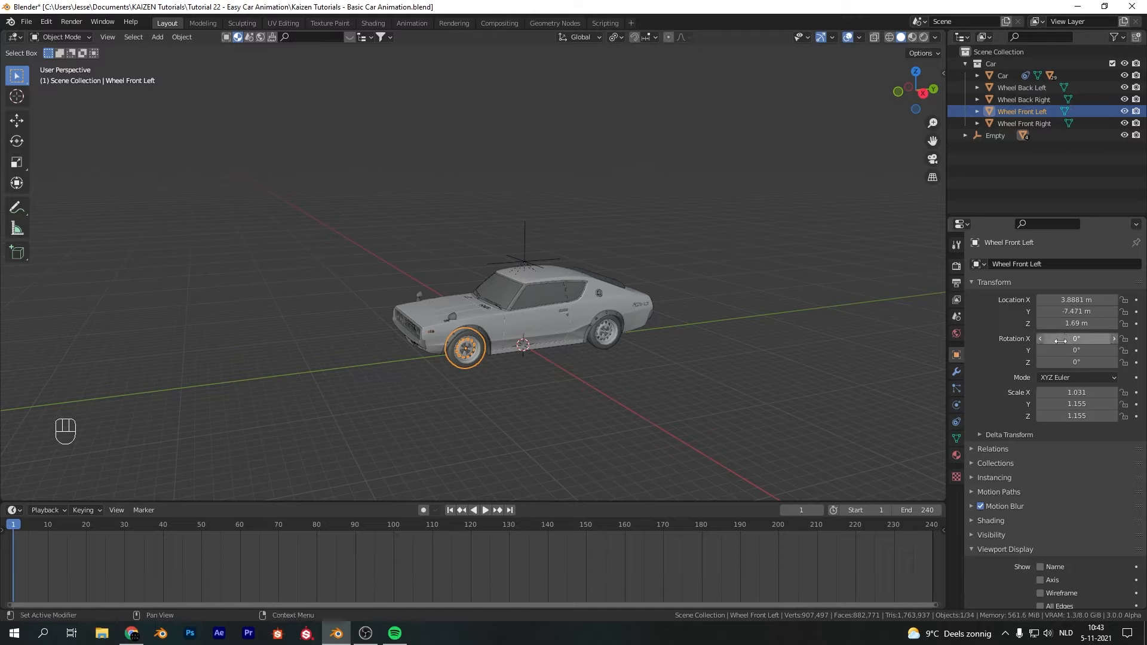
Step: Zoom in on the front left wheel and set its origin to geometry
drag(1076, 338, 1090, 338)
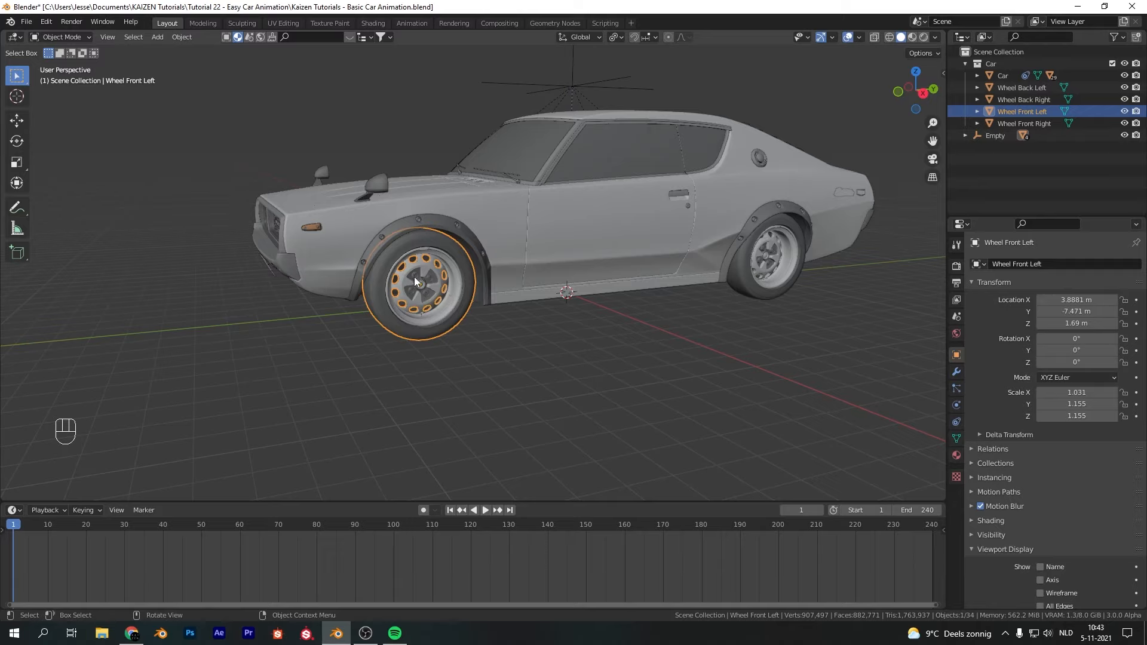
mouse_move(730, 279)
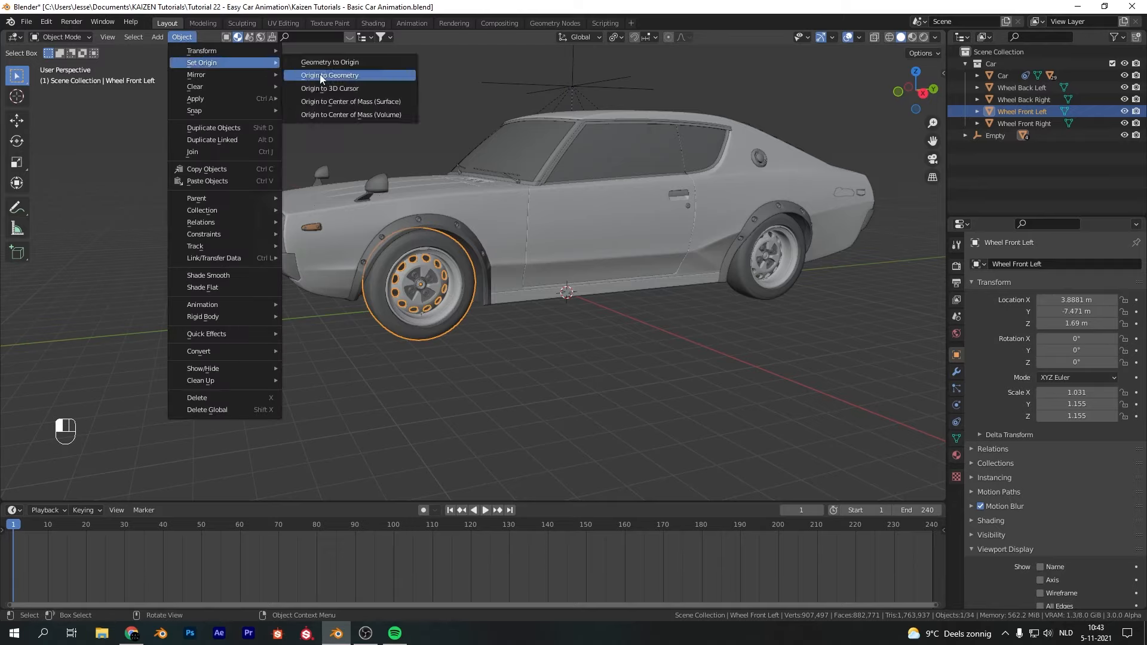
click(329, 75)
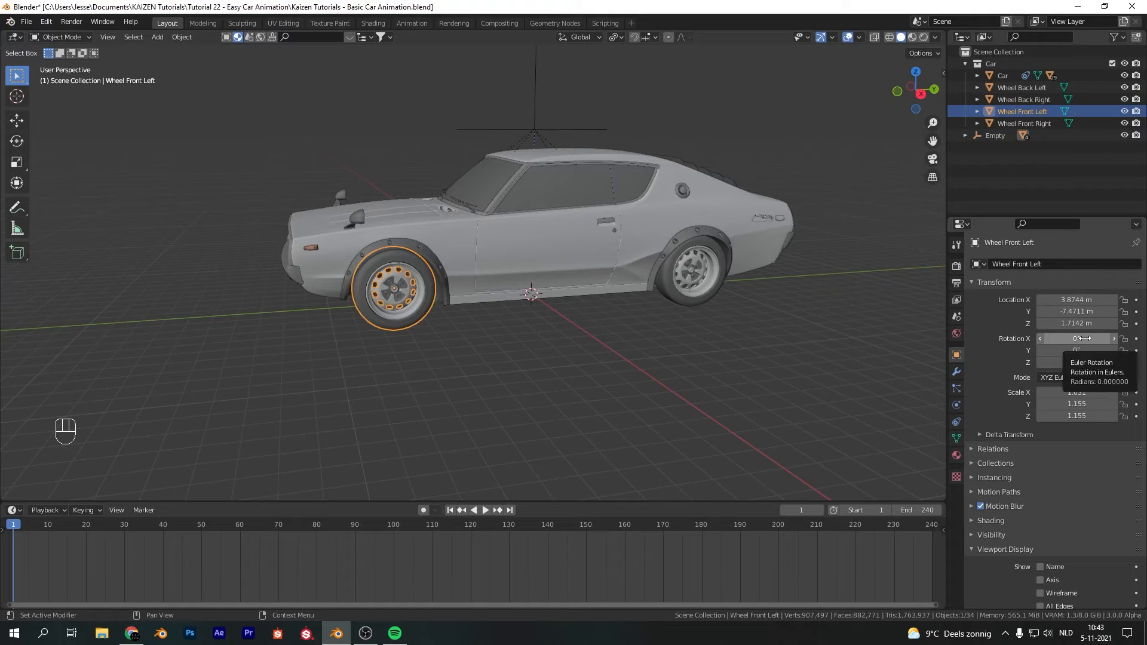
Step: Add a driver to the front left wheel's X rotation reading Empty's X location
right_click(1076, 339)
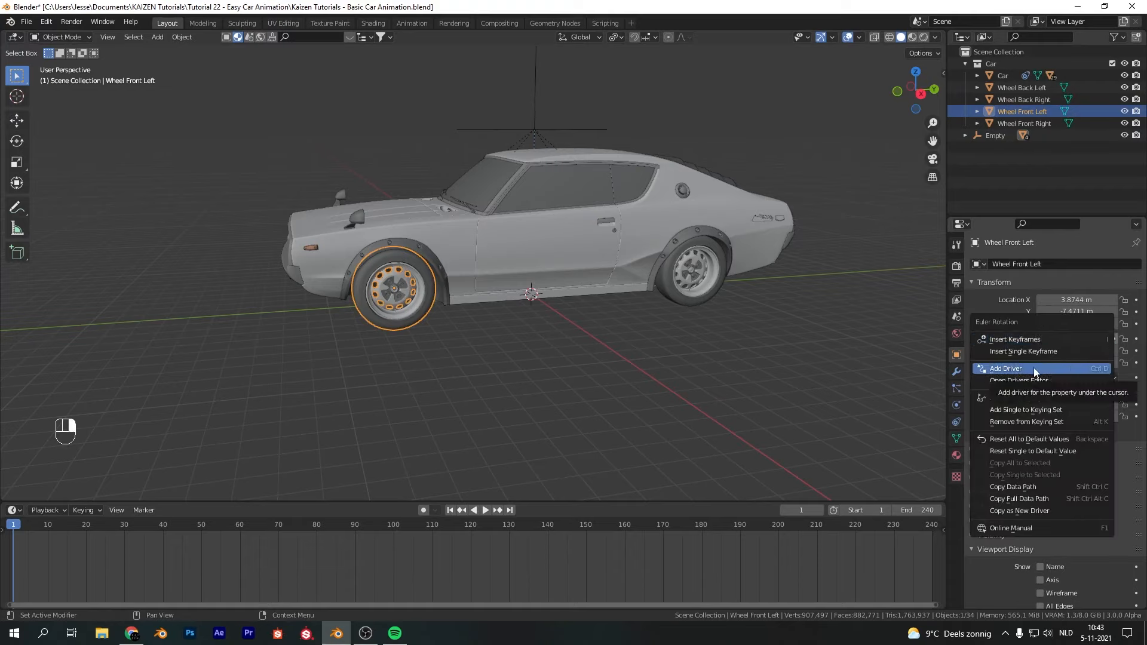
click(1005, 368)
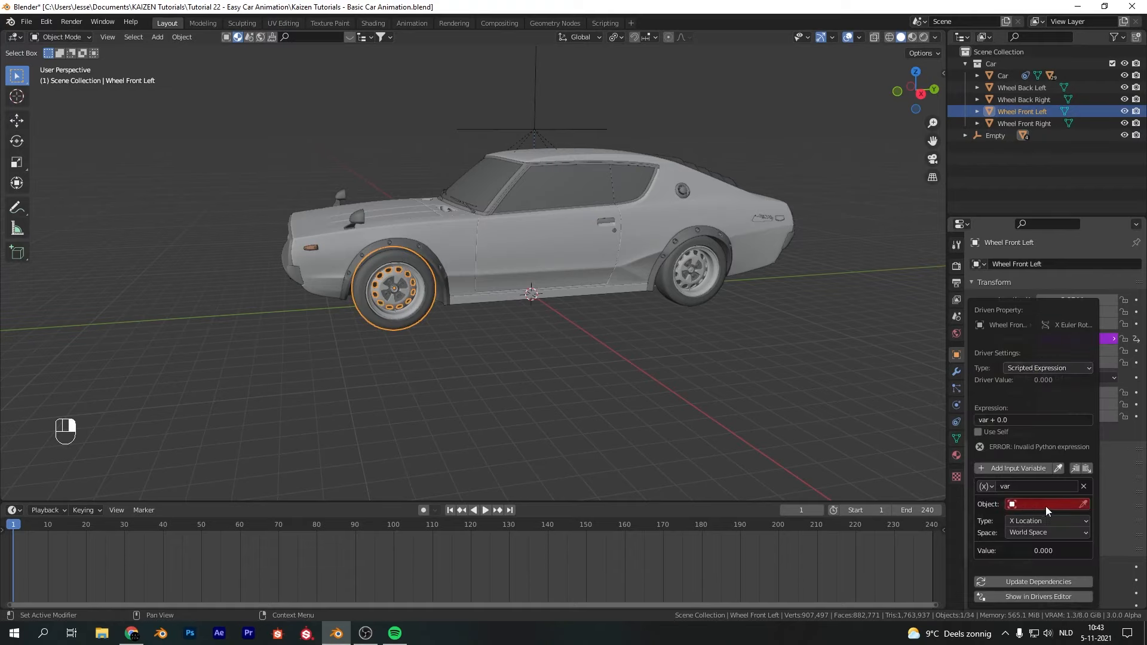
click(1047, 503)
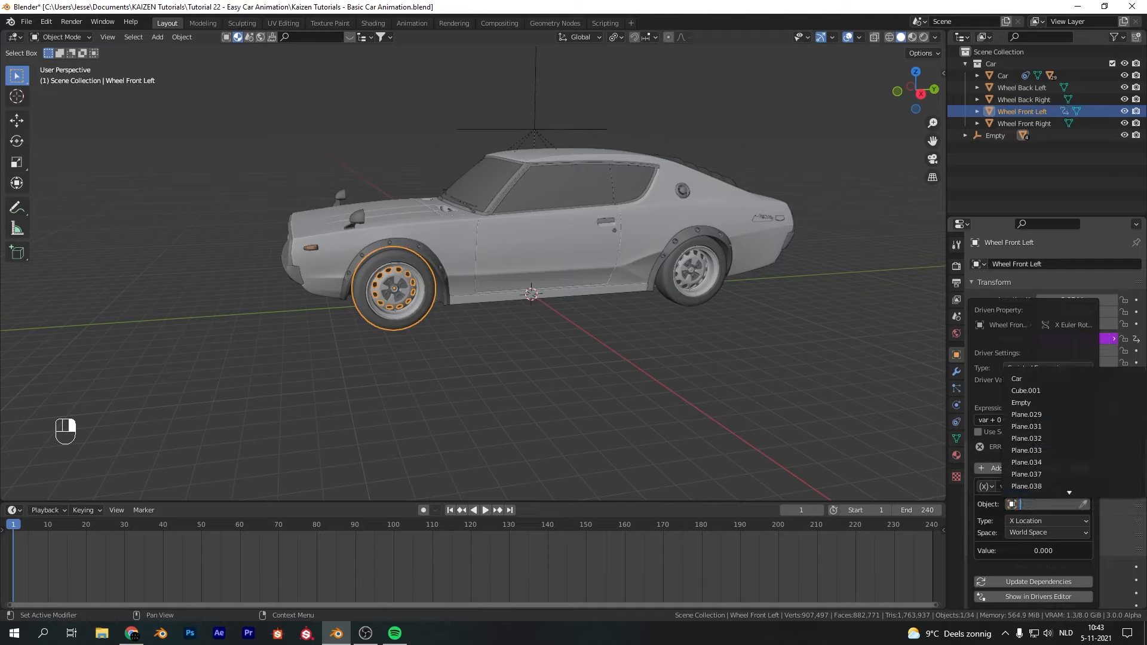
click(1021, 402)
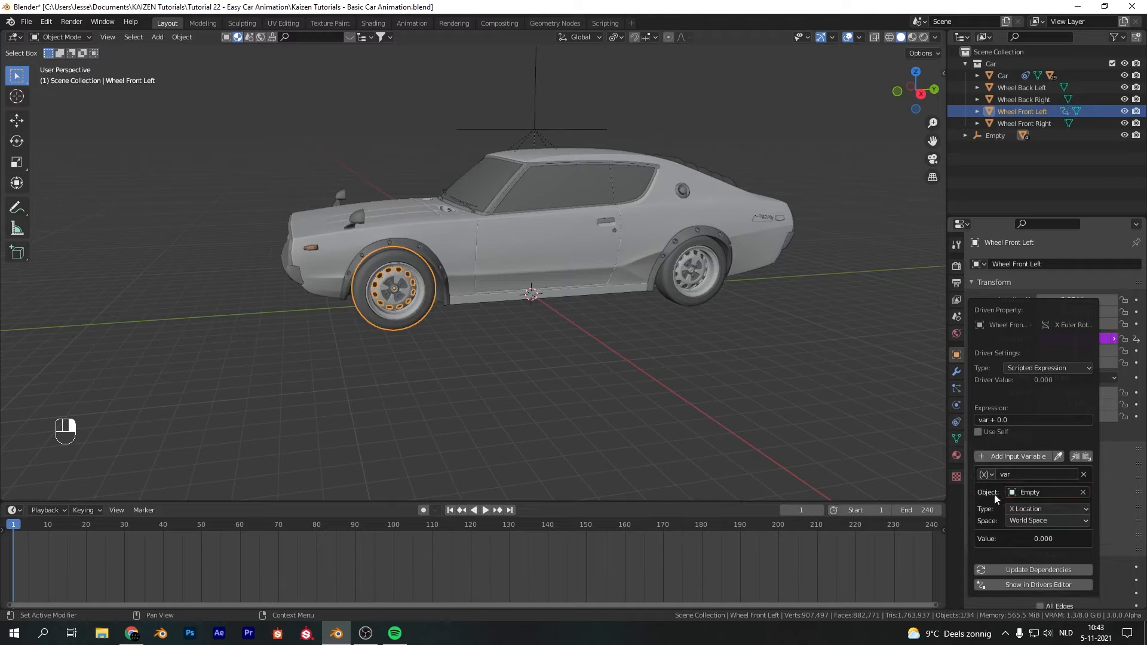
click(986, 474)
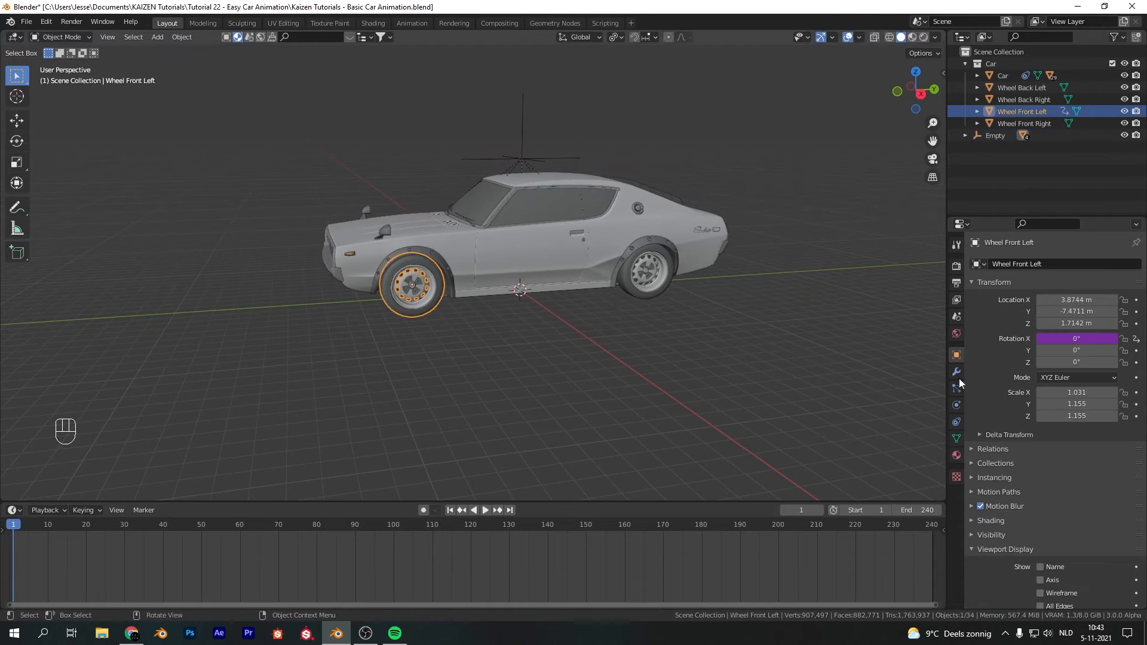
Step: Open the driver settings on the front left wheel's Rotation X field
right_click(1076, 339)
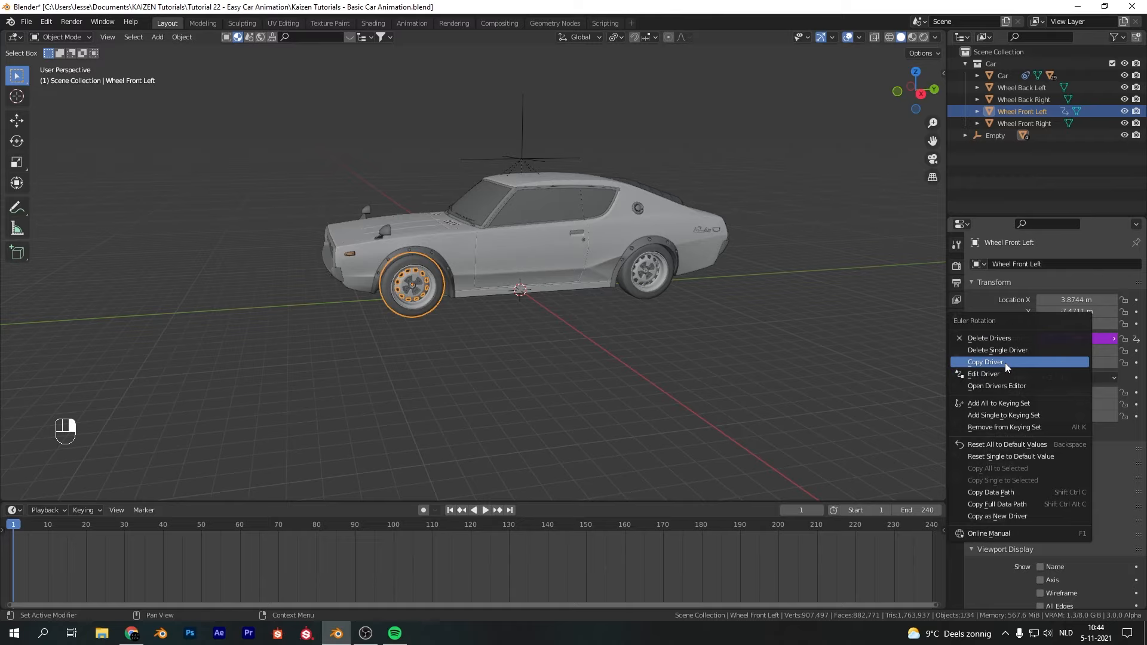
click(985, 374)
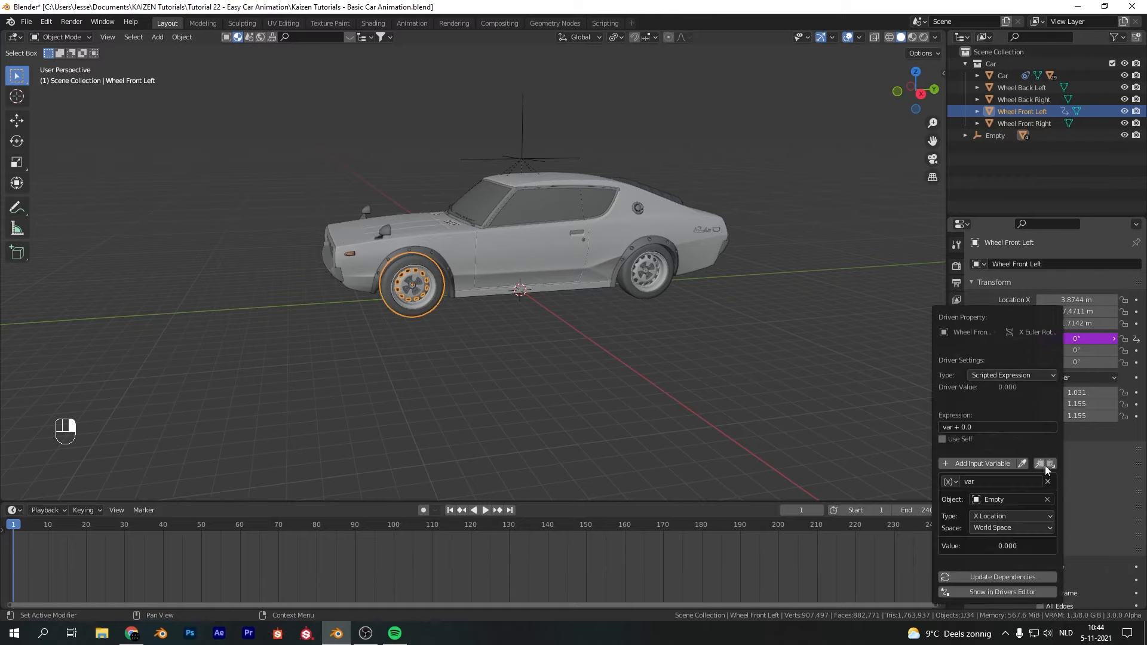
click(1010, 515)
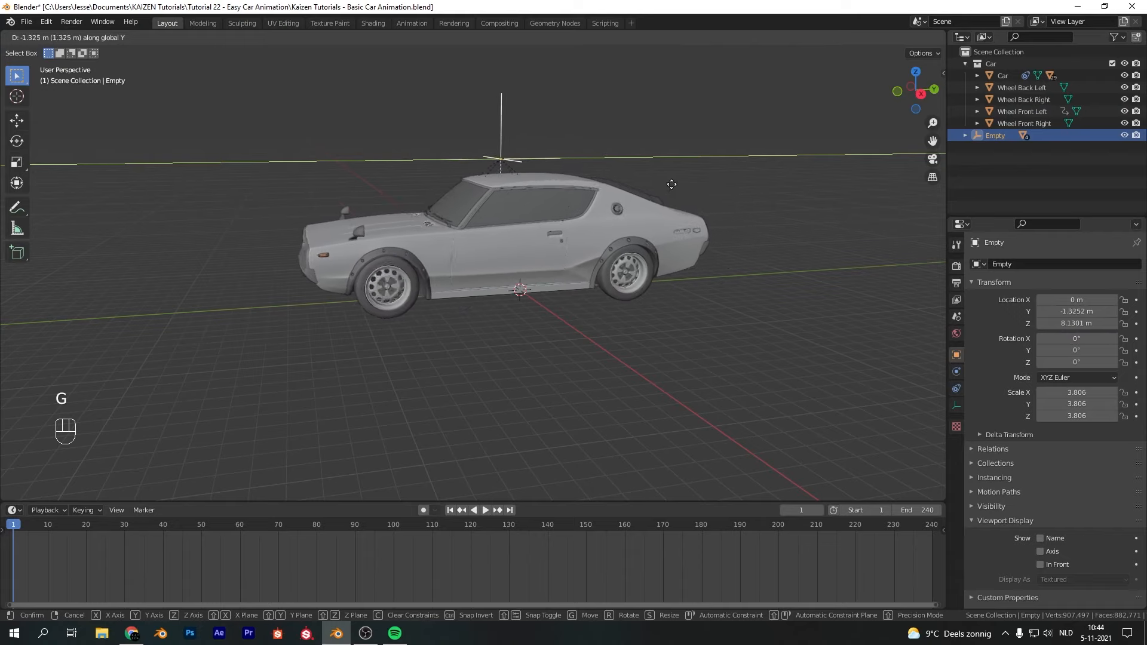
mouse_move(686, 195)
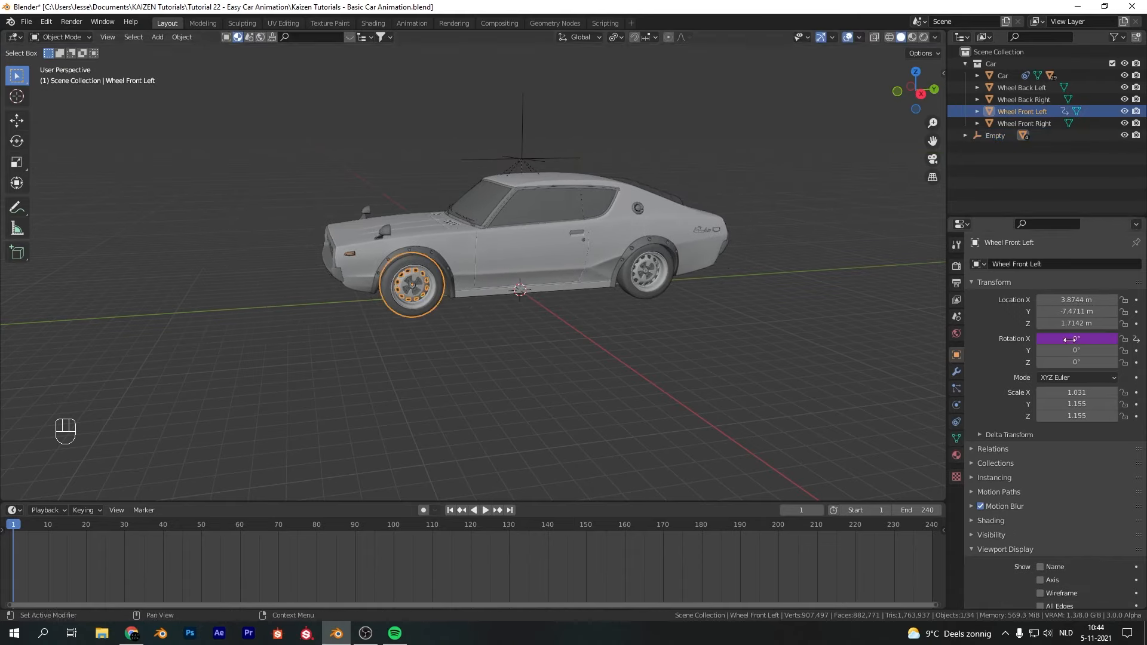
Step: Edit the wheel driver to use Empty's world-space Y location, then reselect the Empty
right_click(1076, 338)
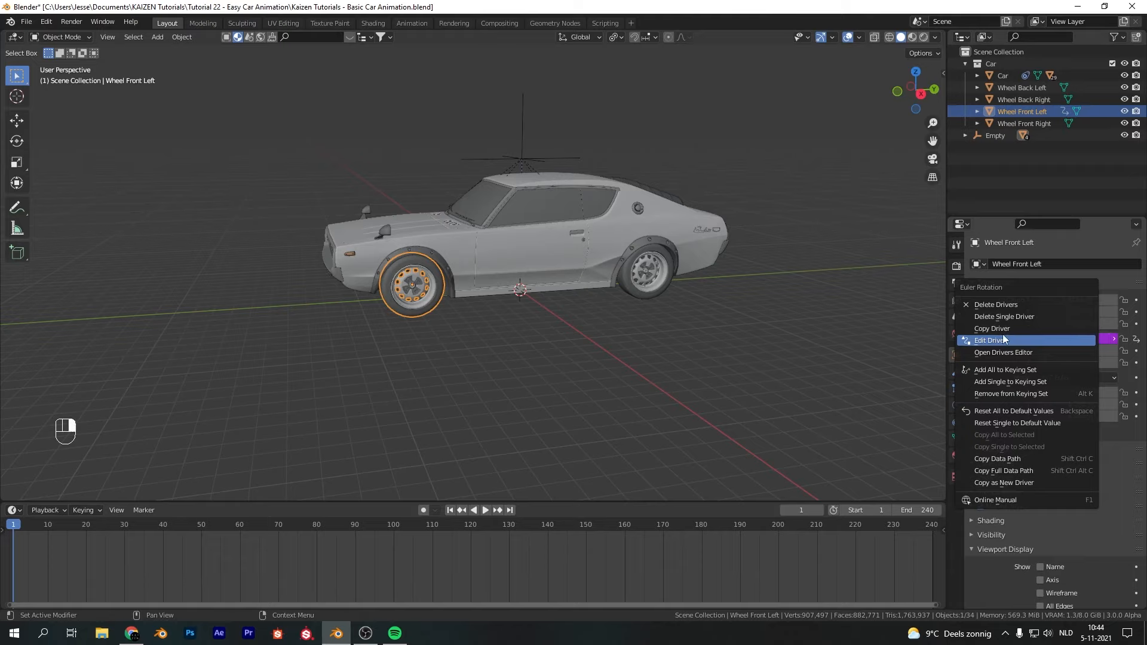
click(992, 341)
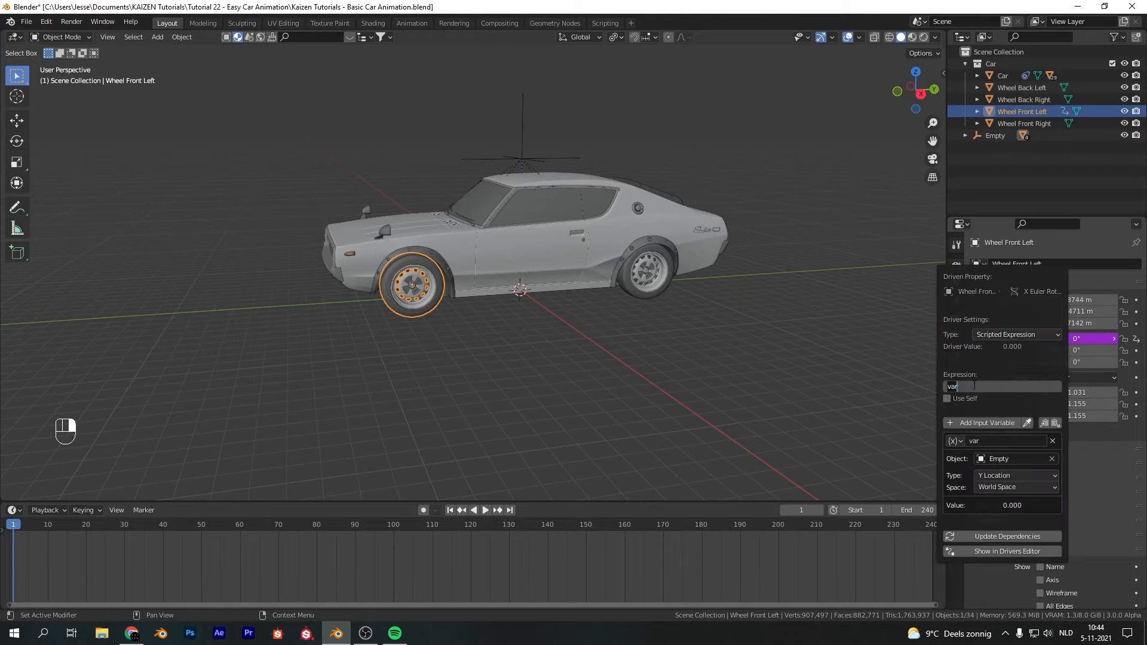
click(955, 385)
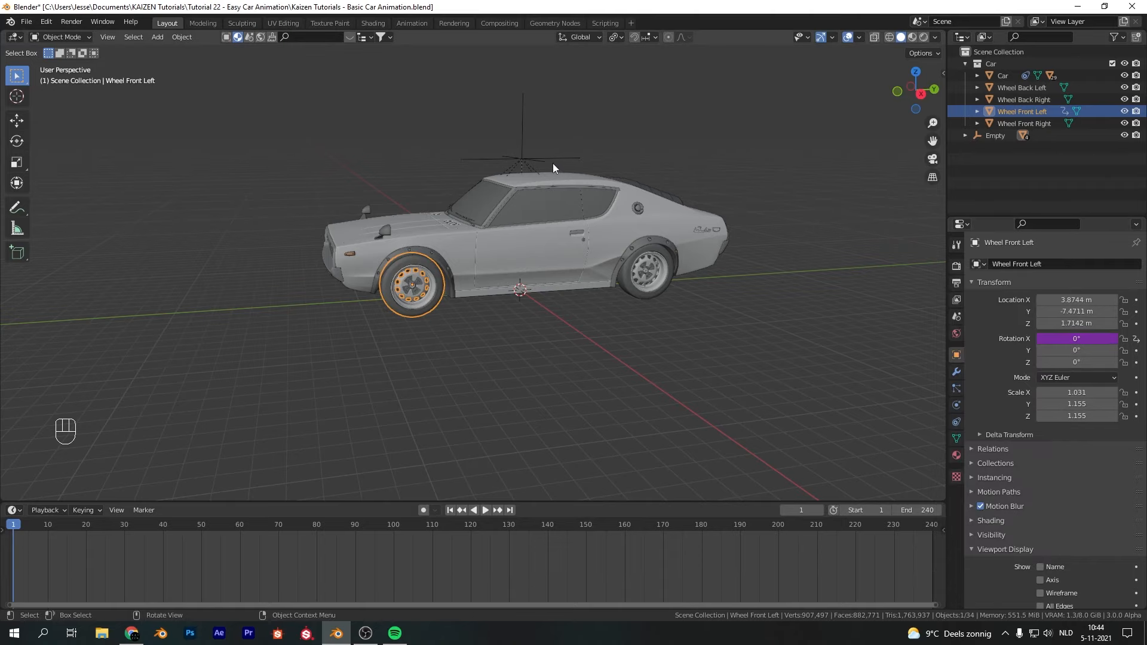
key(g)
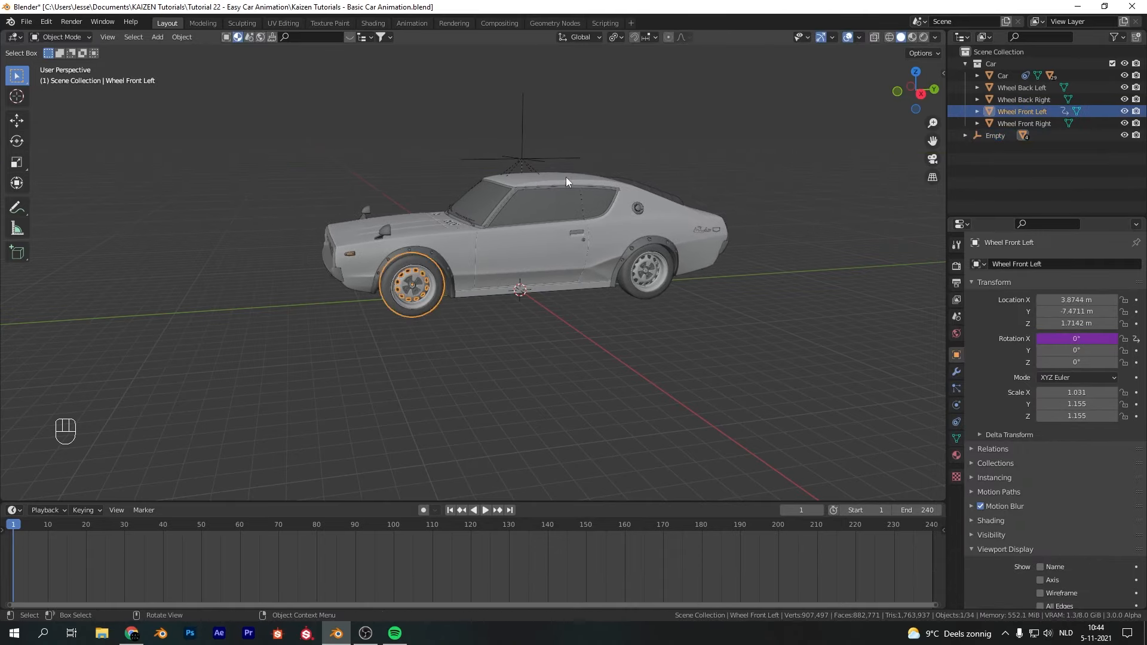
click(994, 136)
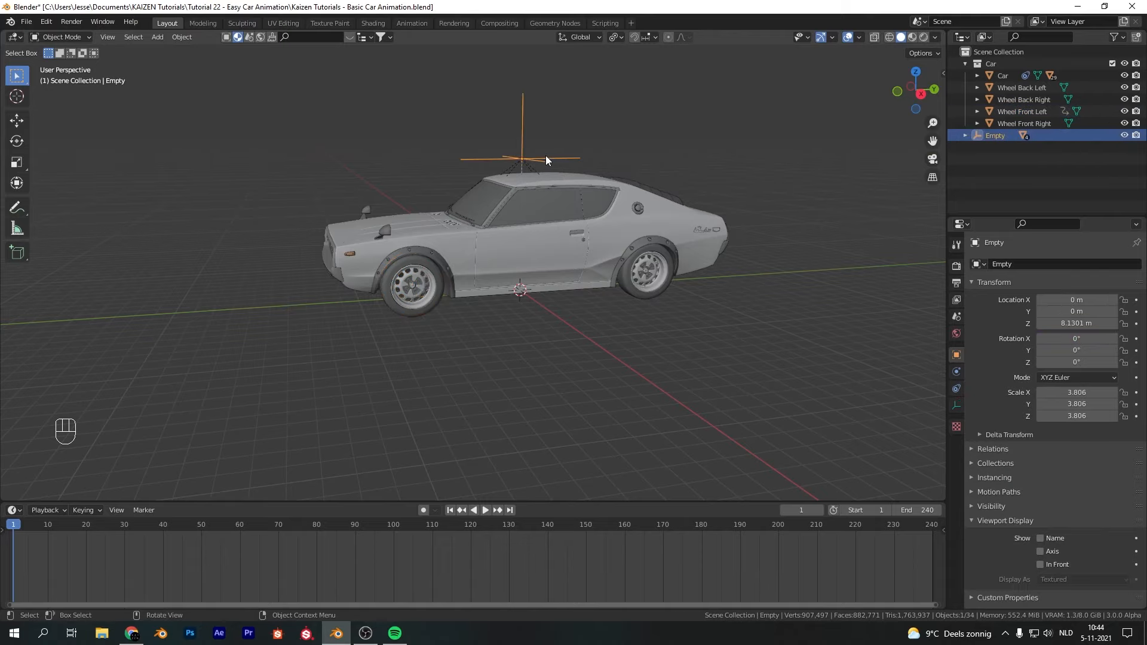
mouse_move(575, 251)
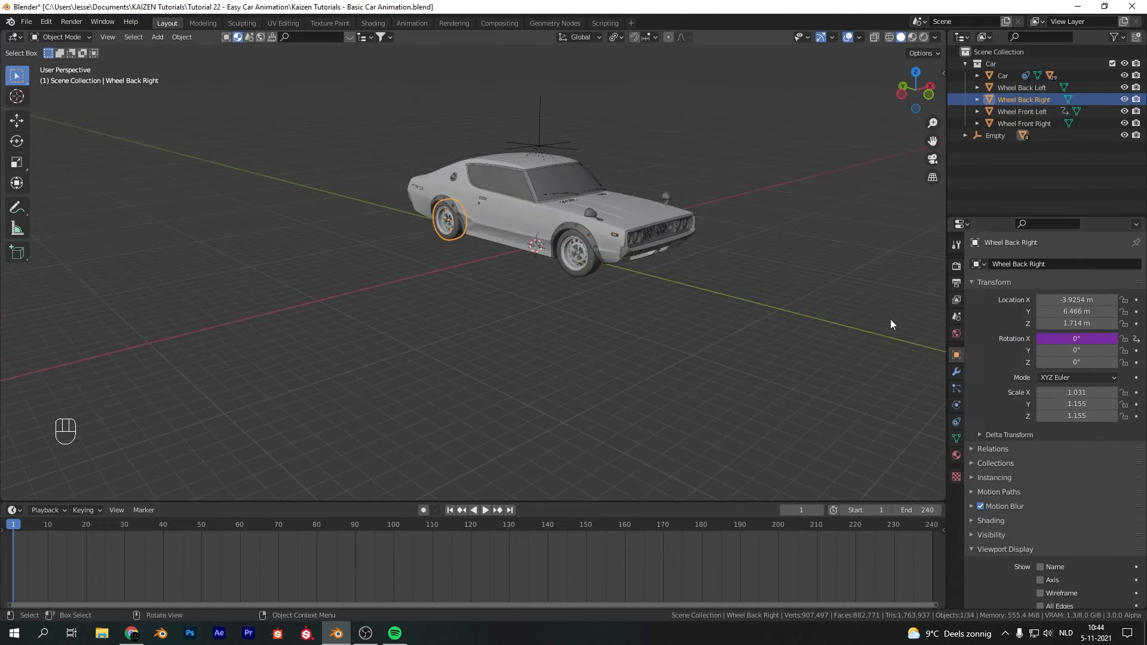
Step: Reselect the Empty above the car after driving the back right wheel
click(995, 135)
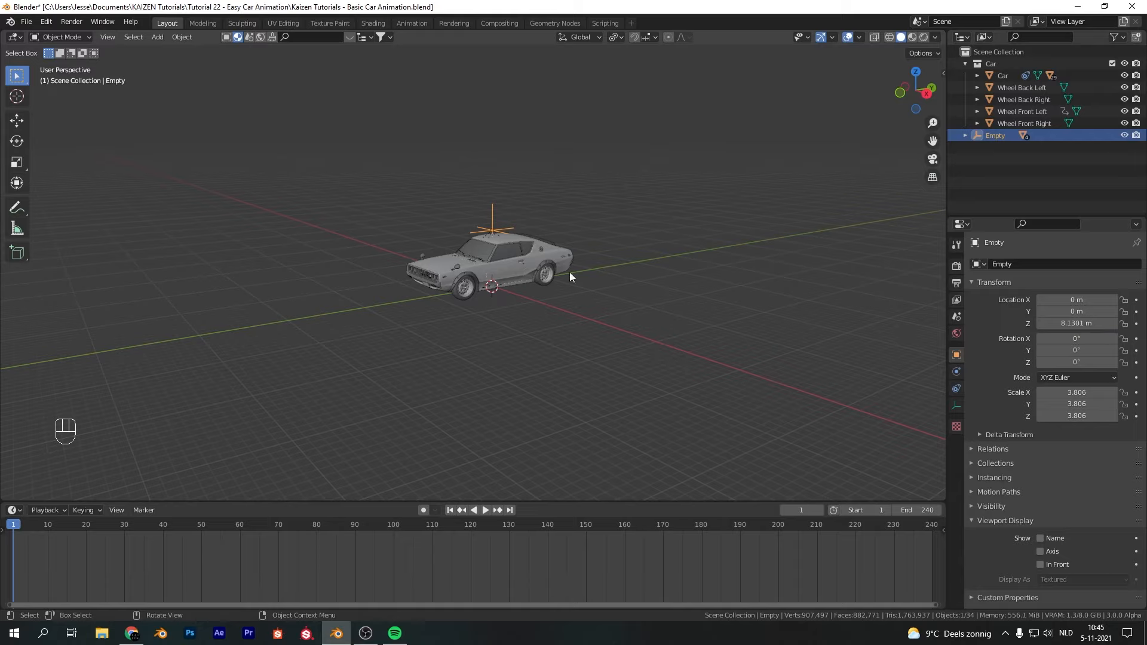
Step: Keyframe the Empty's location at frame 1 and at frame 240 (Y -200 m), then play back
key(i)
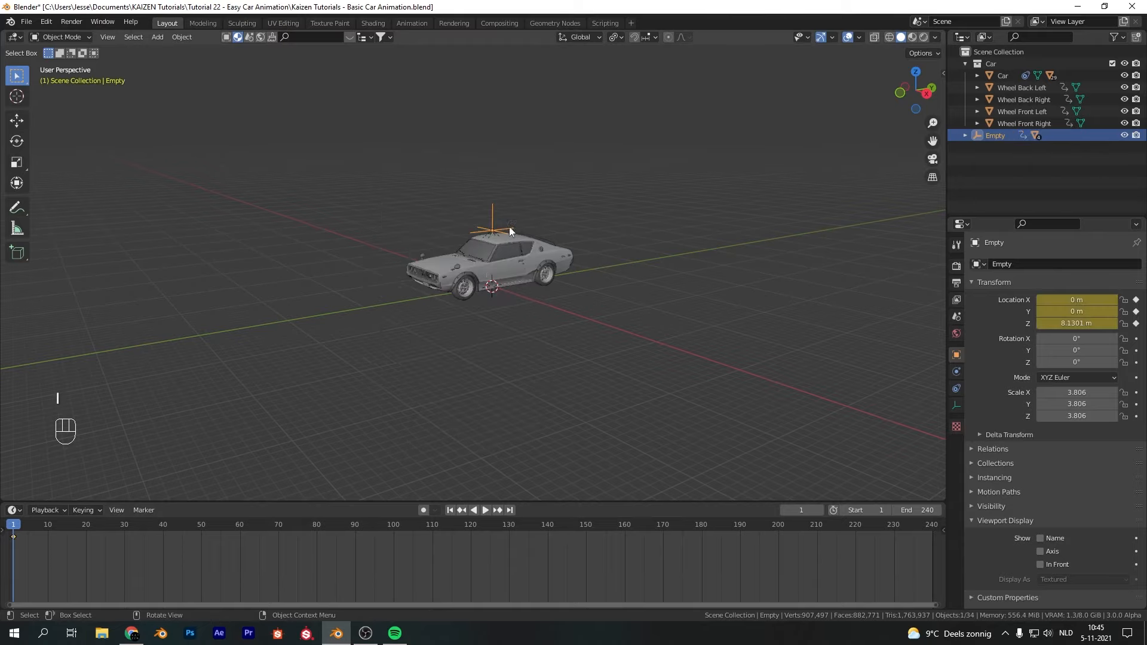
click(485, 509)
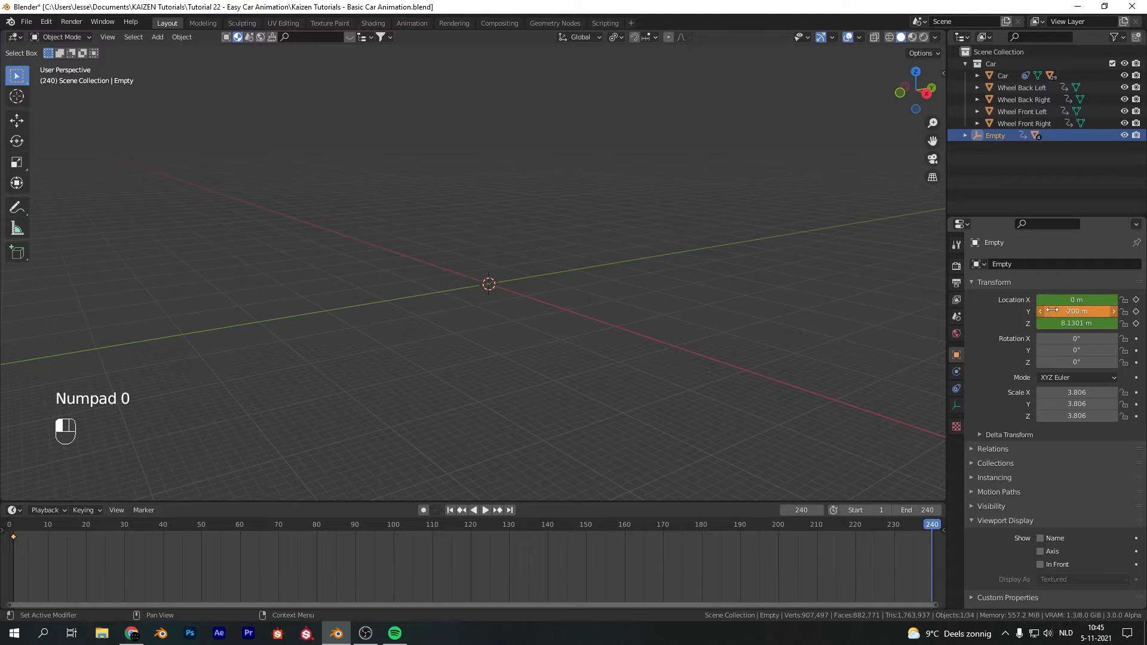
key(i)
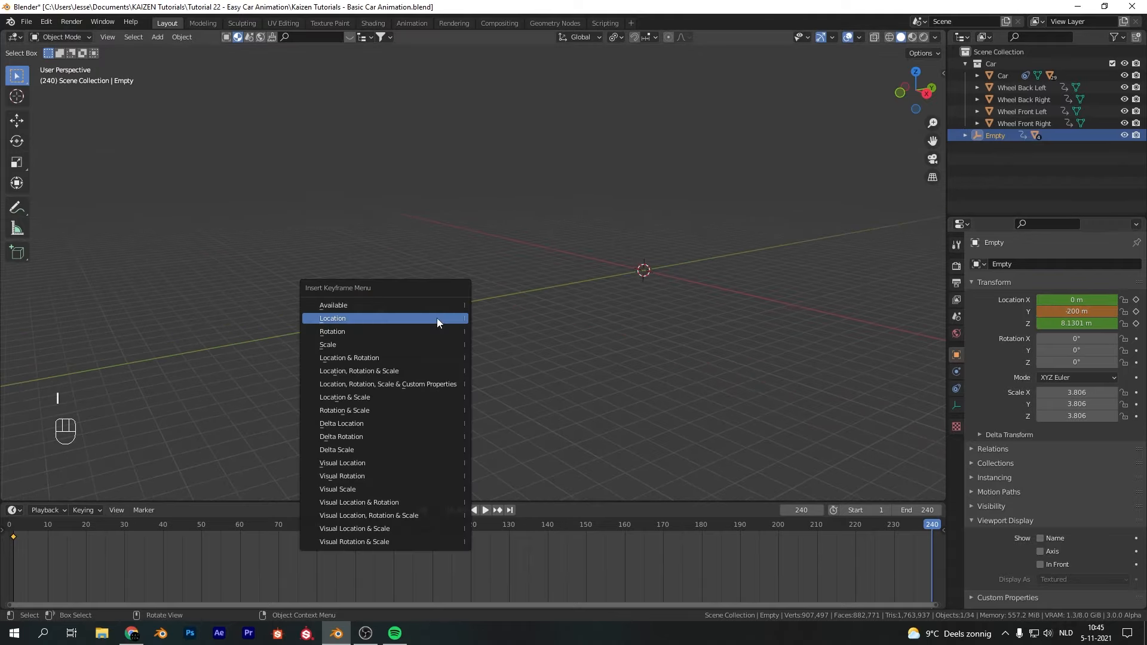
click(331, 318)
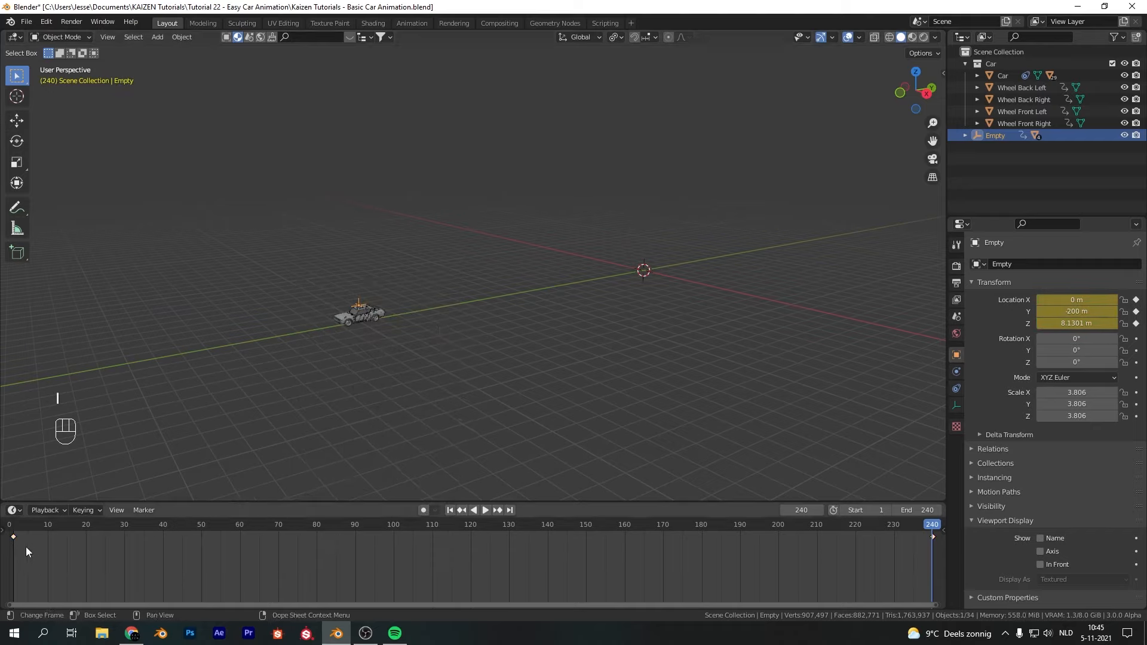
mouse_move(761, 567)
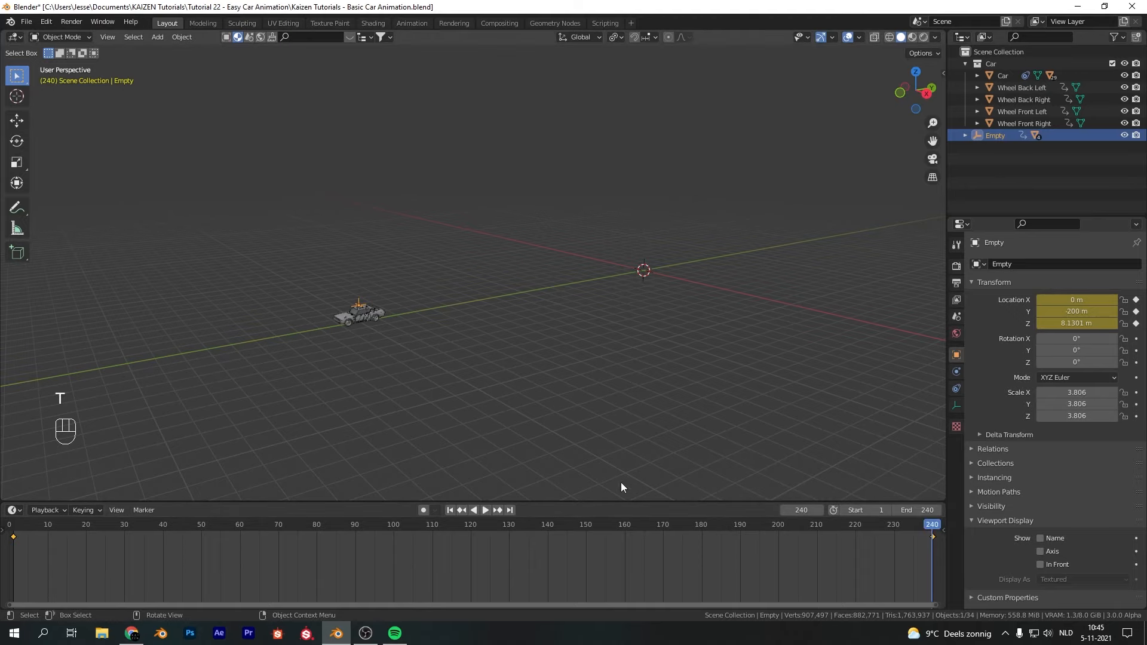
key(space)
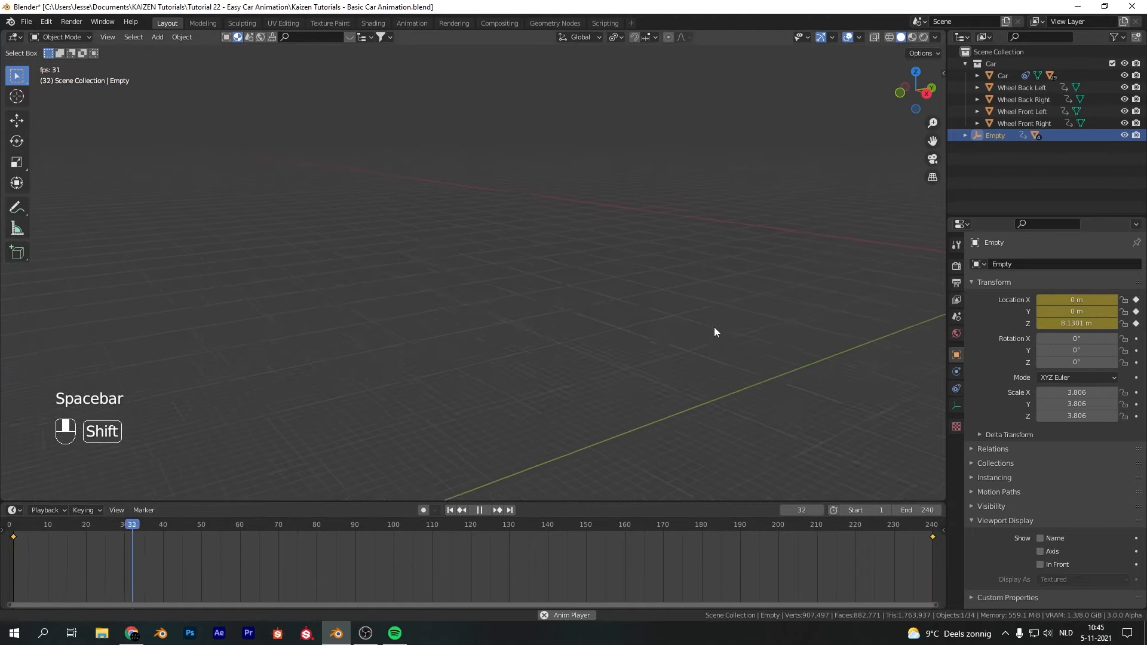
key(space)
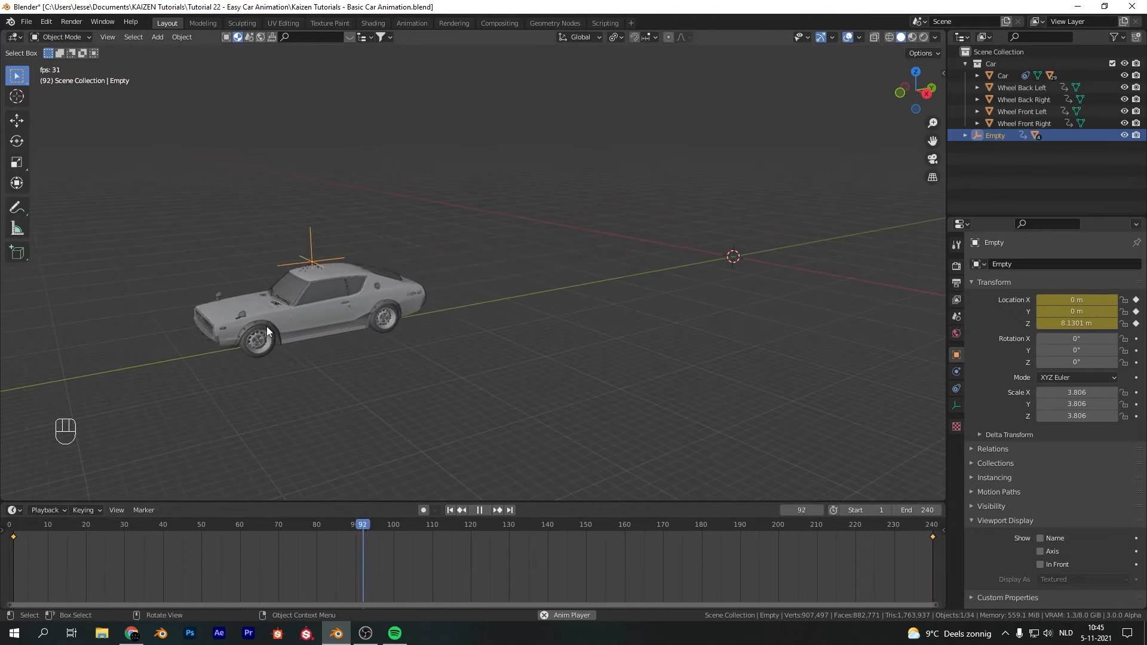
key(space)
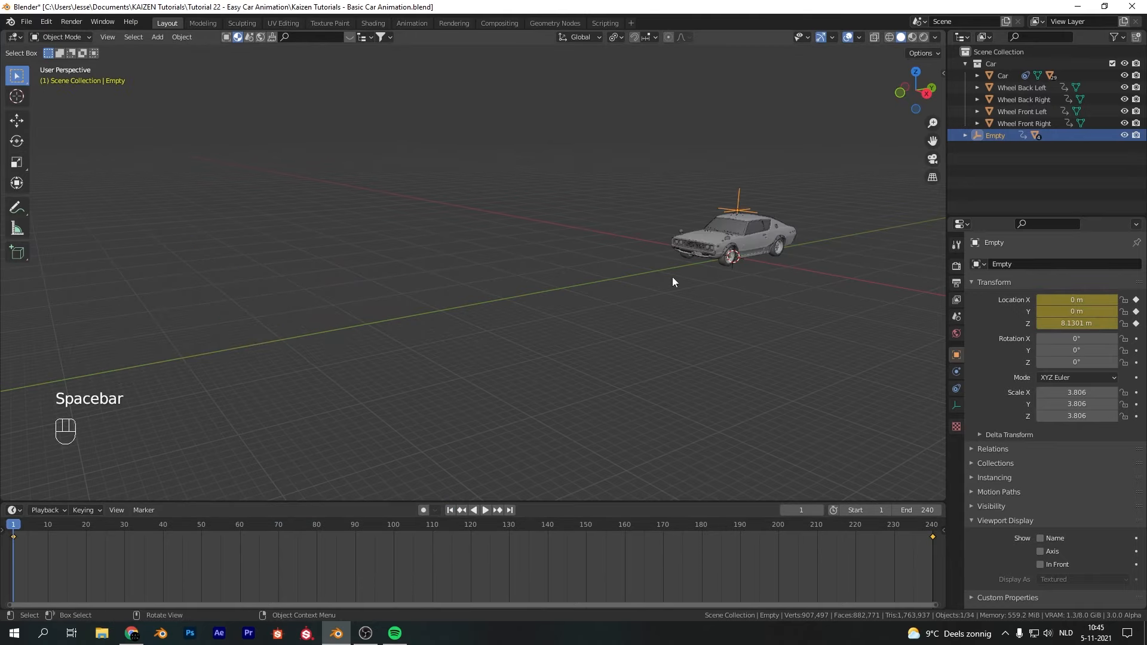
Step: Add a plane and scale it in top view into a long strip under the car
key(shift+a)
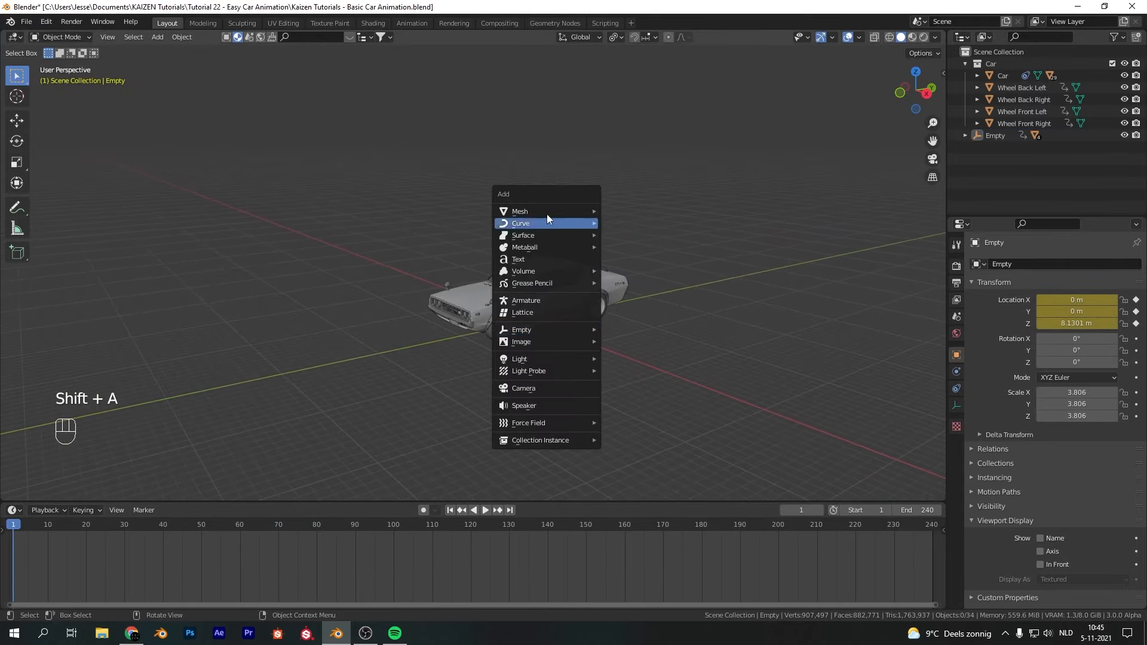
click(520, 212)
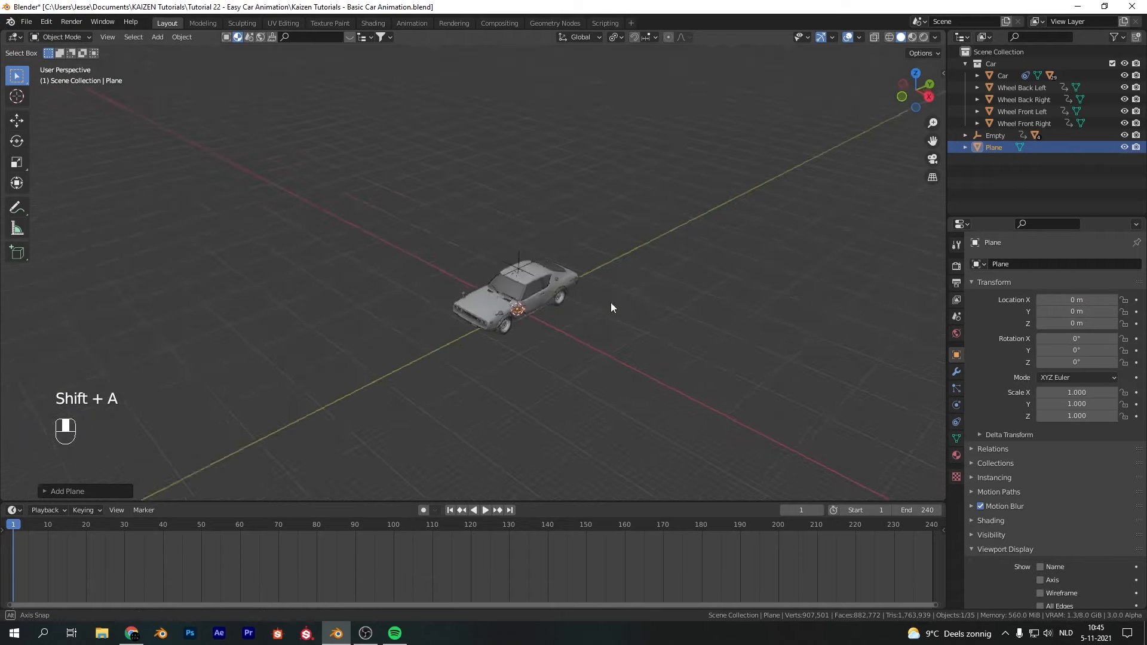
key(KP_7)
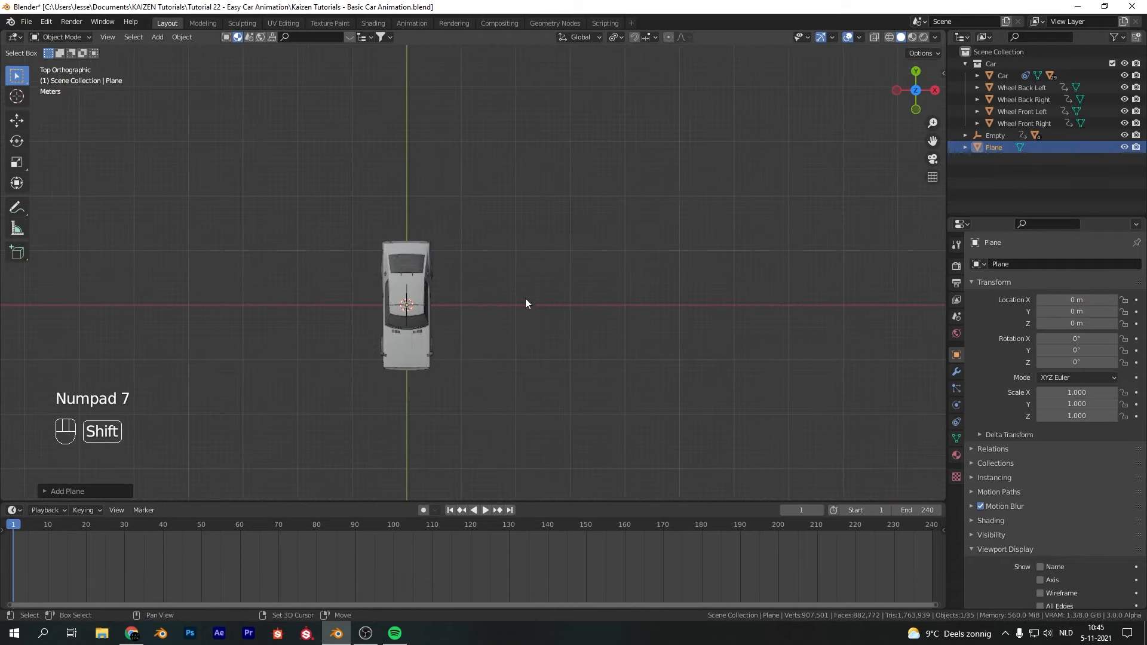
key(s)
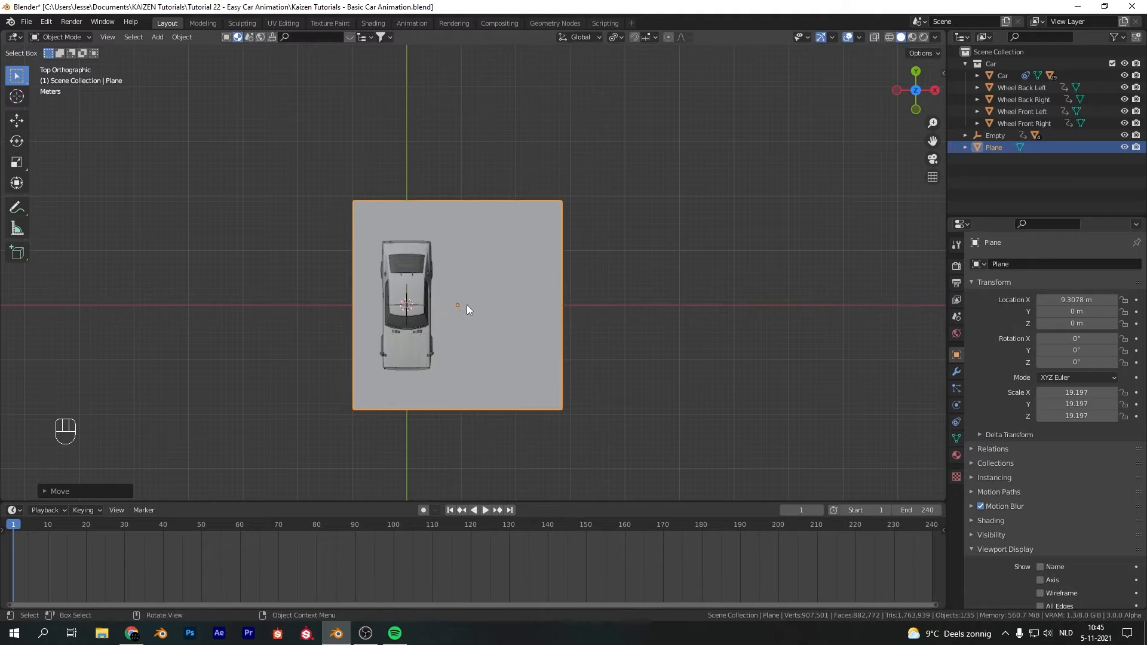
mouse_move(448, 417)
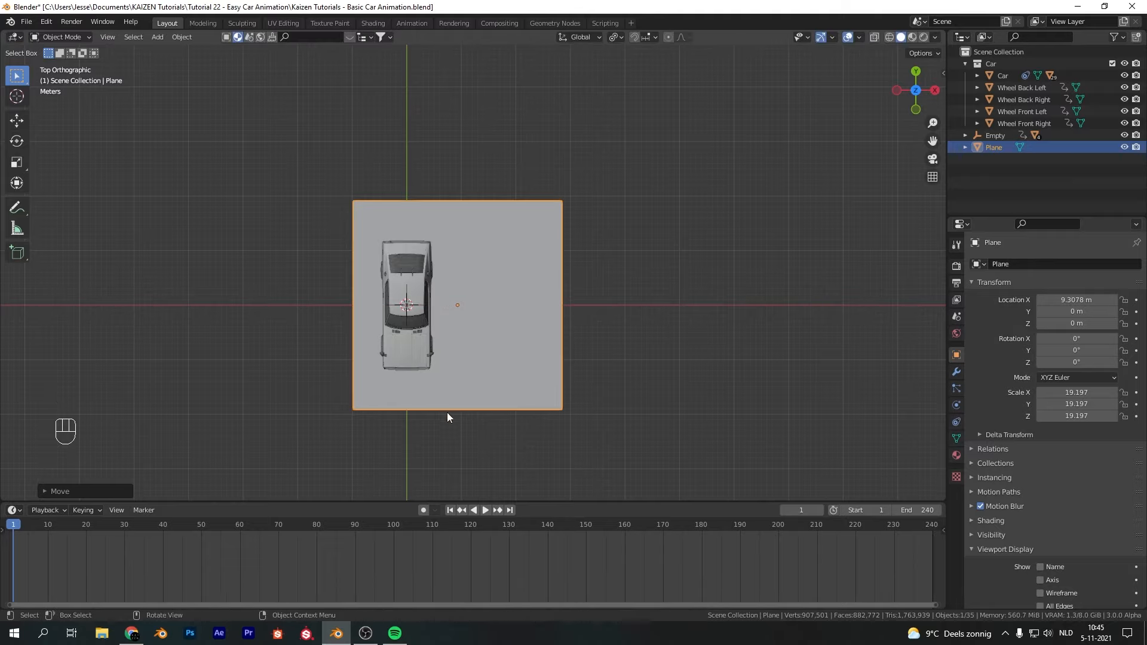
key(ctrl+a)
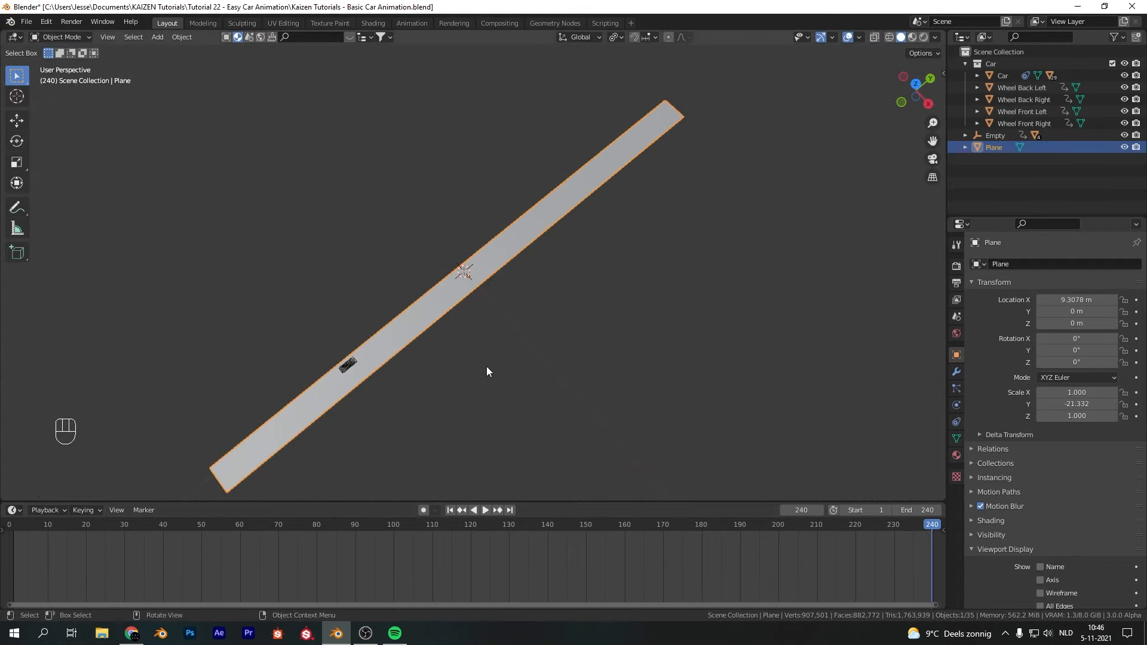
Step: View the road strip from above and add loop cuts along its length
key(ctrl+a)
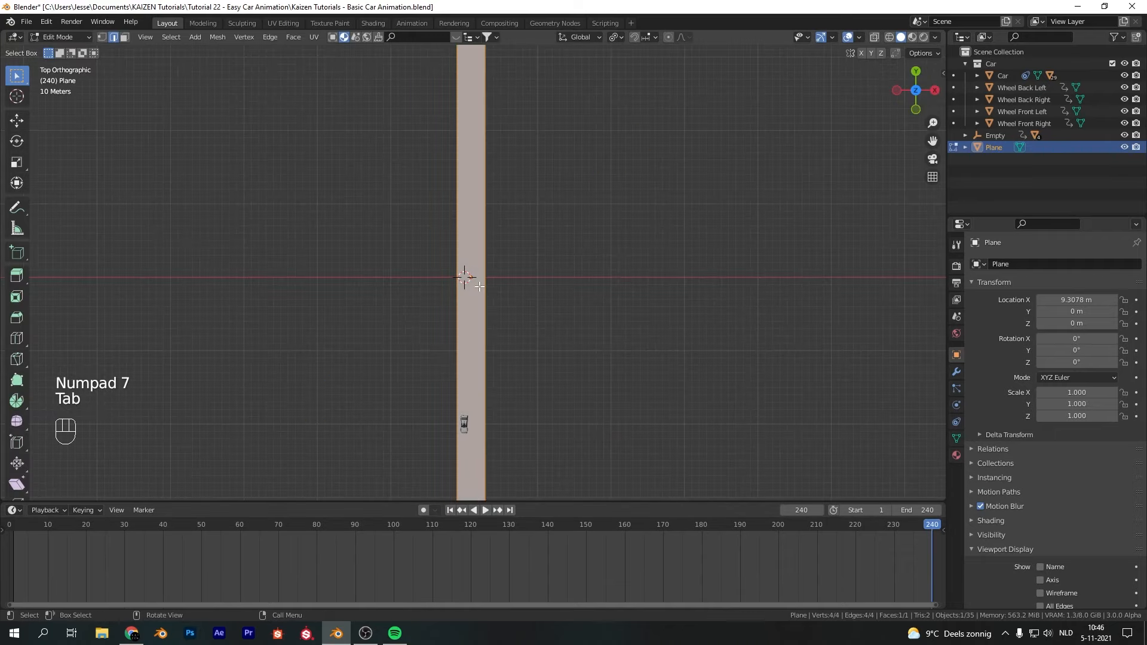
key(ctrl)
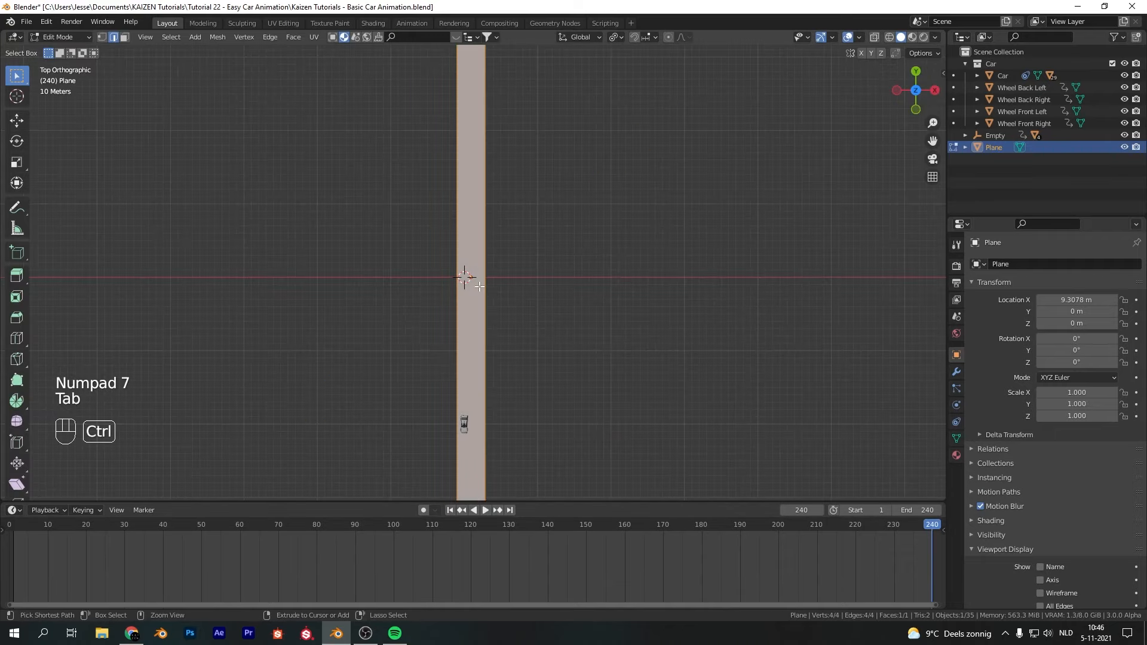
key(Ctrl+R)
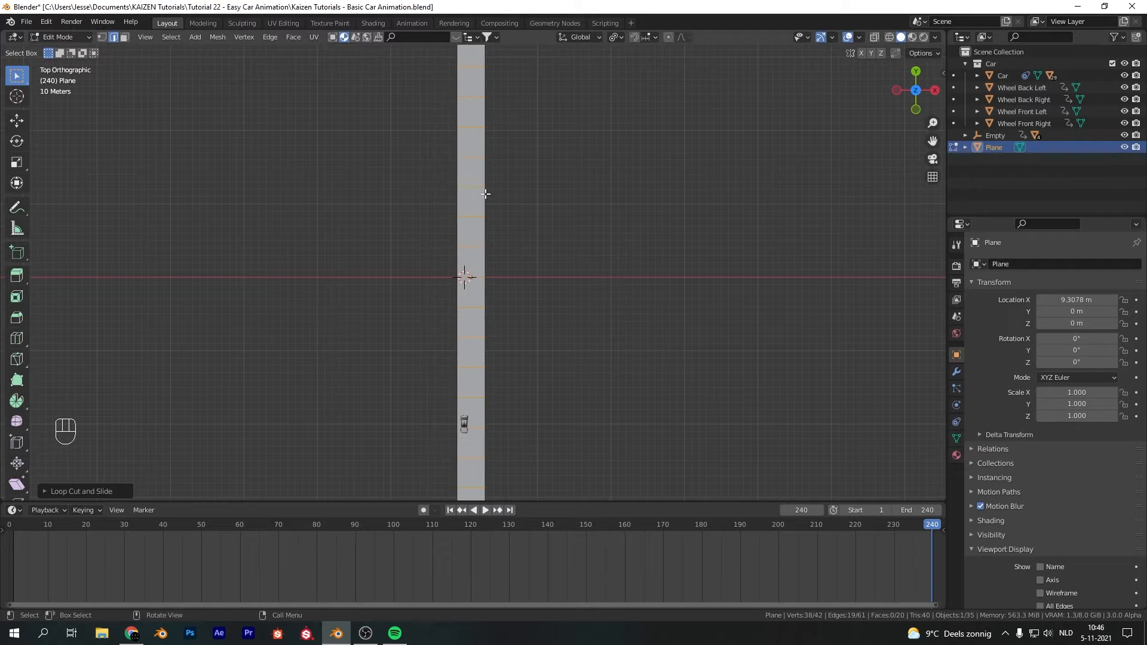
Step: Unwrap the road plane and show its UV layout in the UV Editing workspace
key(Tab)
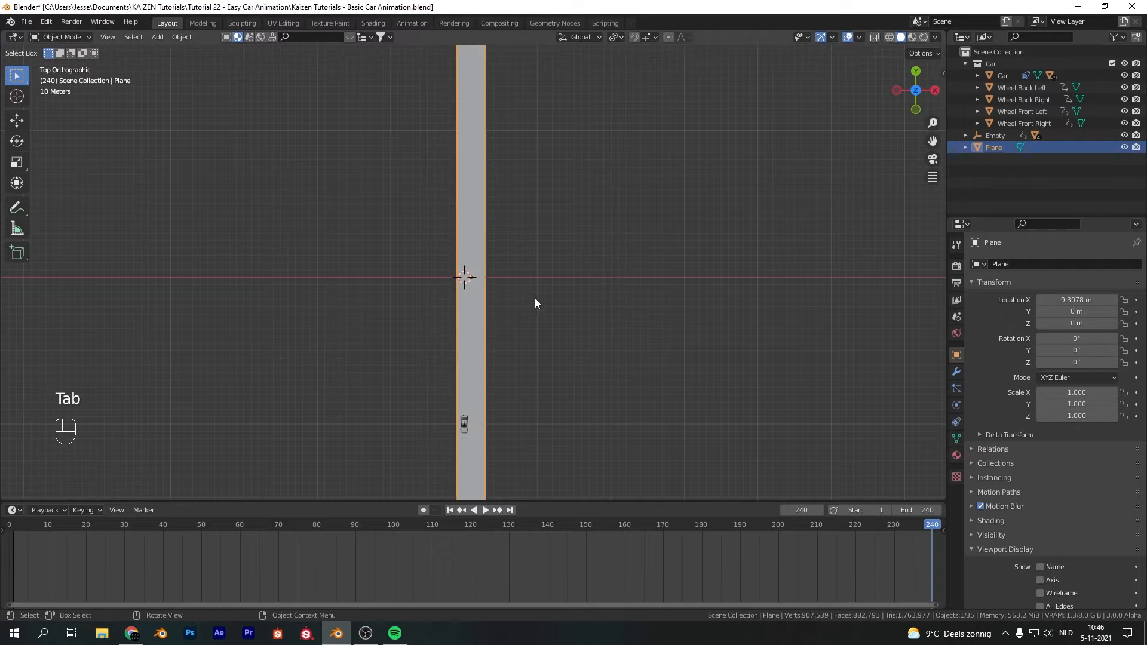
key(u)
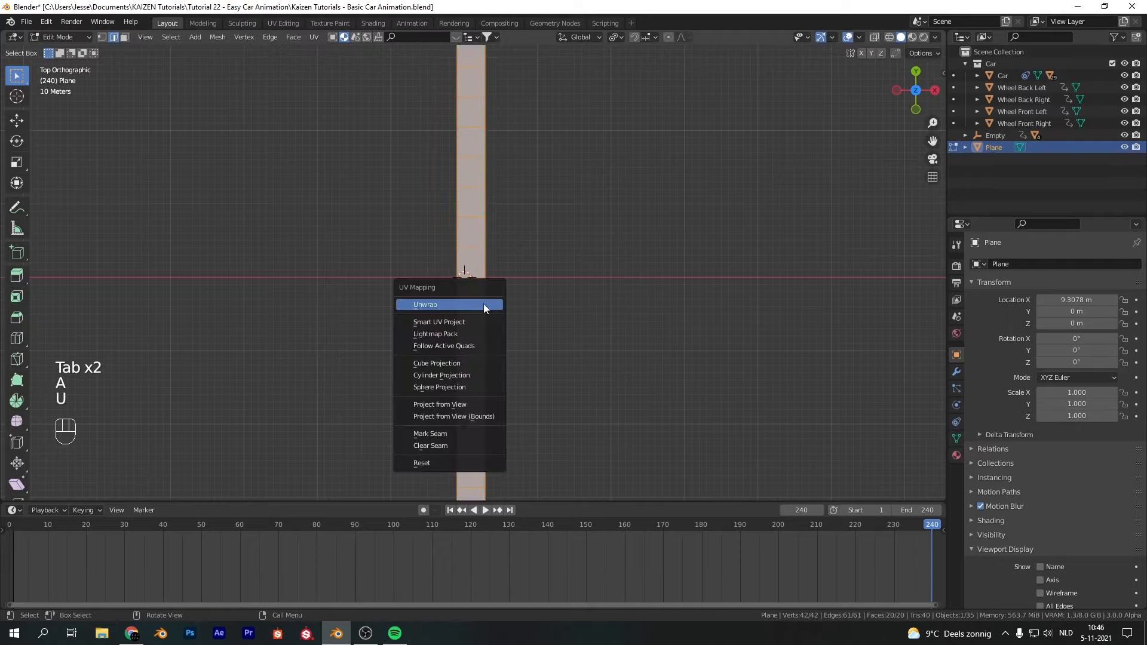
click(425, 304)
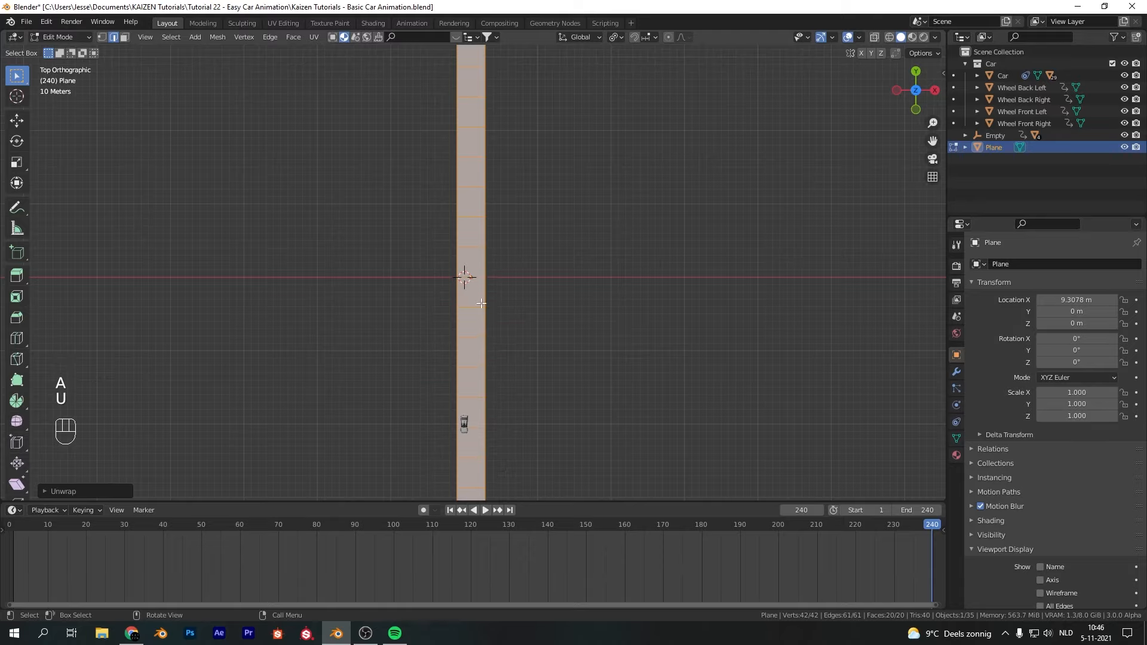
click(284, 22)
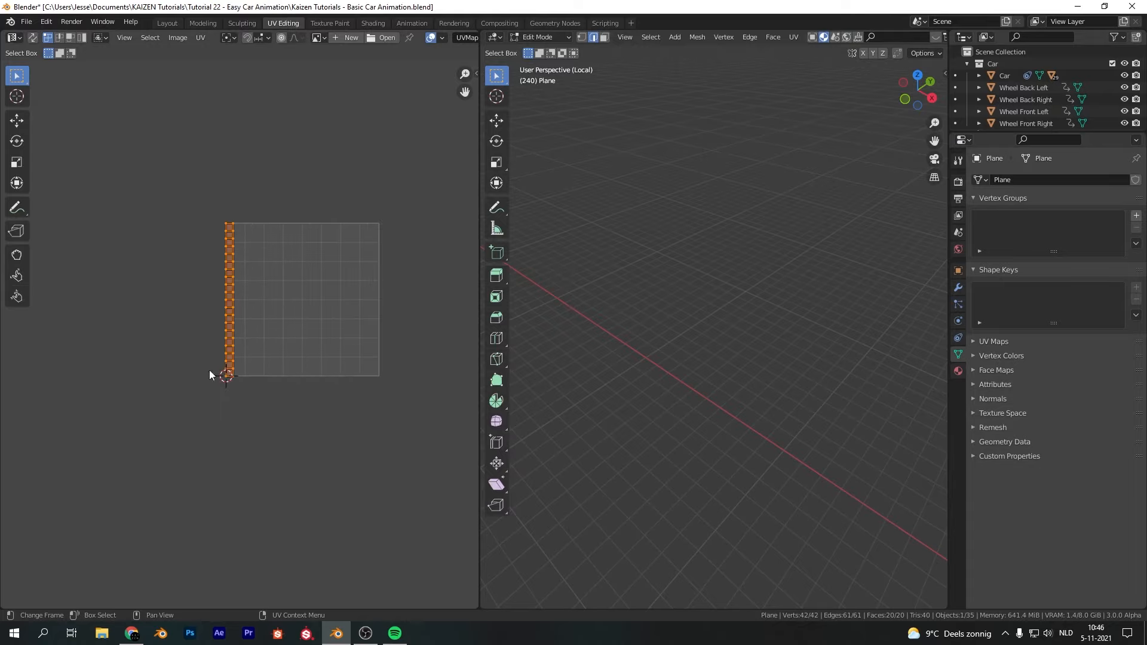
Step: Go back to the Layout workspace with the road strip in Object Mode
key(s)
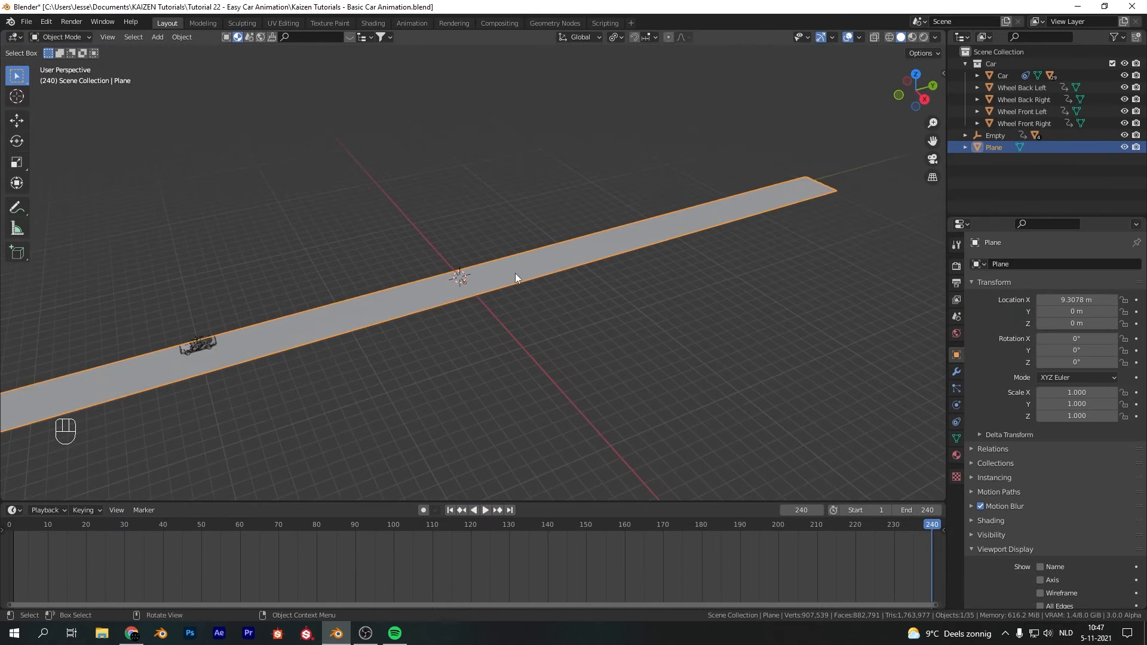
Step: Check the add-on in Preferences and search BlenderKit for the 'road' material Road 1
click(45, 22)
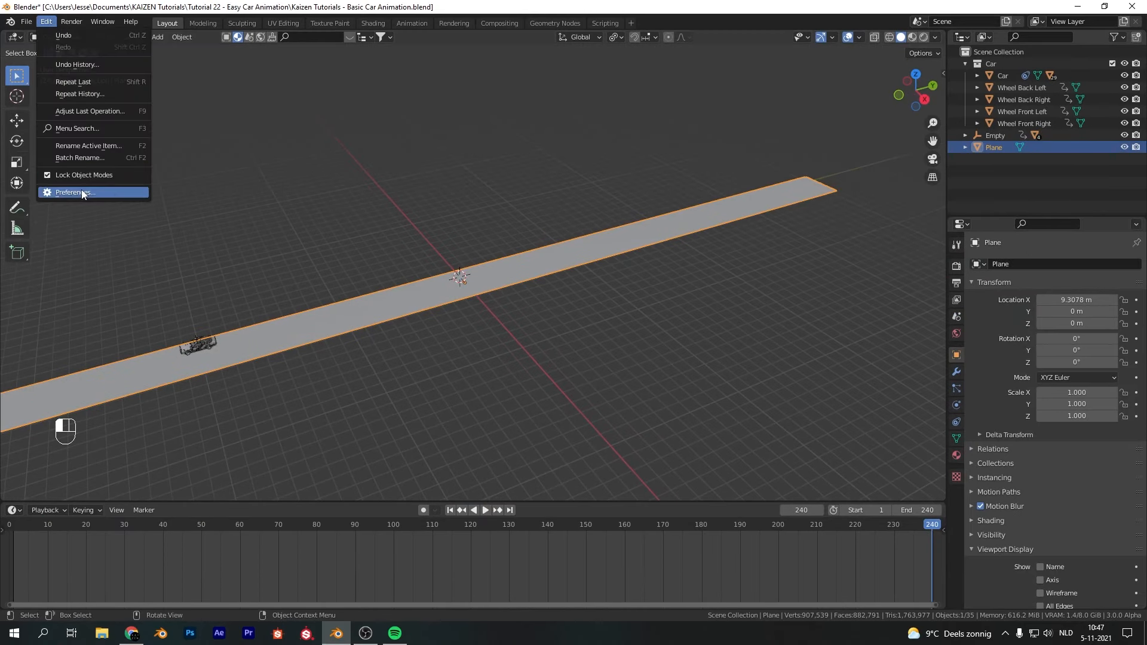
click(73, 192)
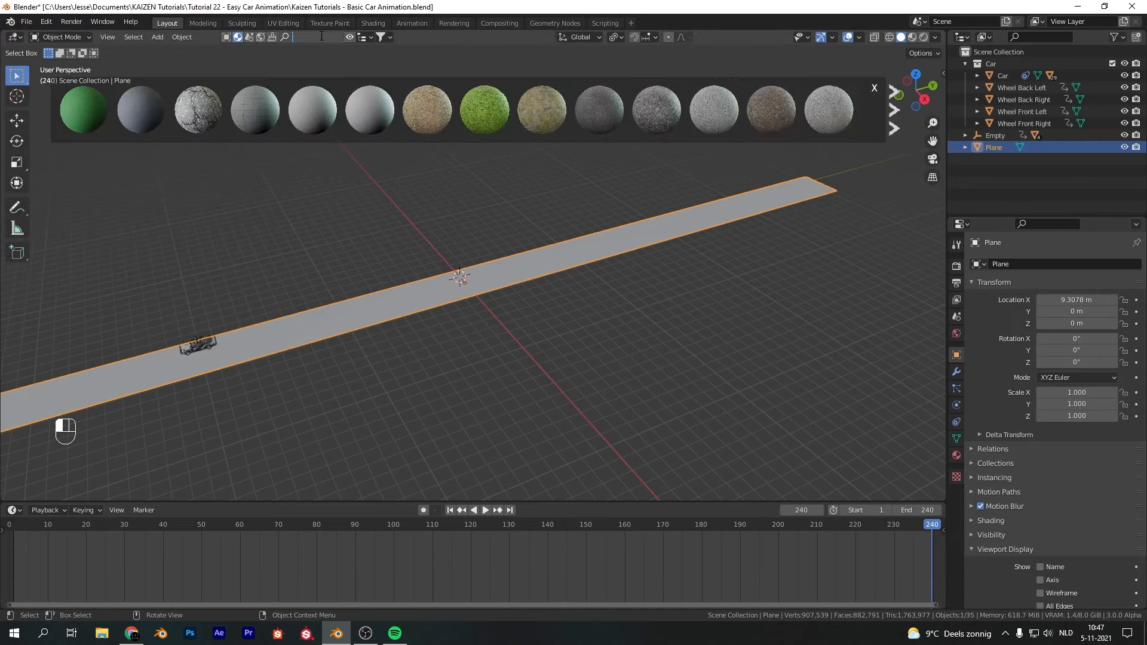
text(road)
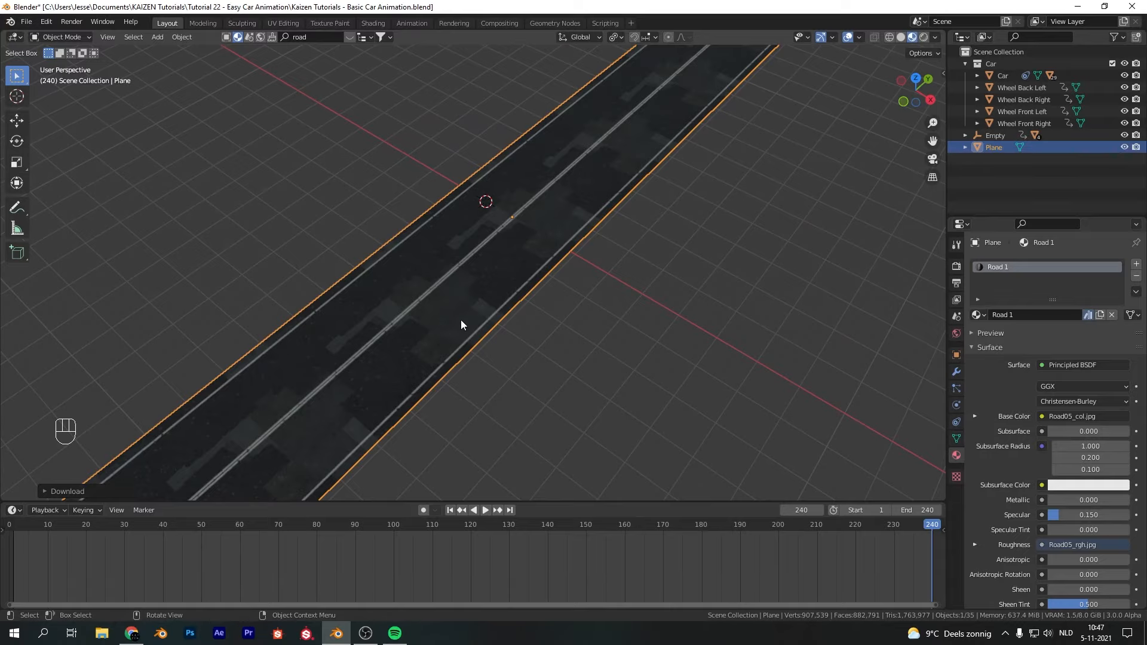
mouse_move(482, 306)
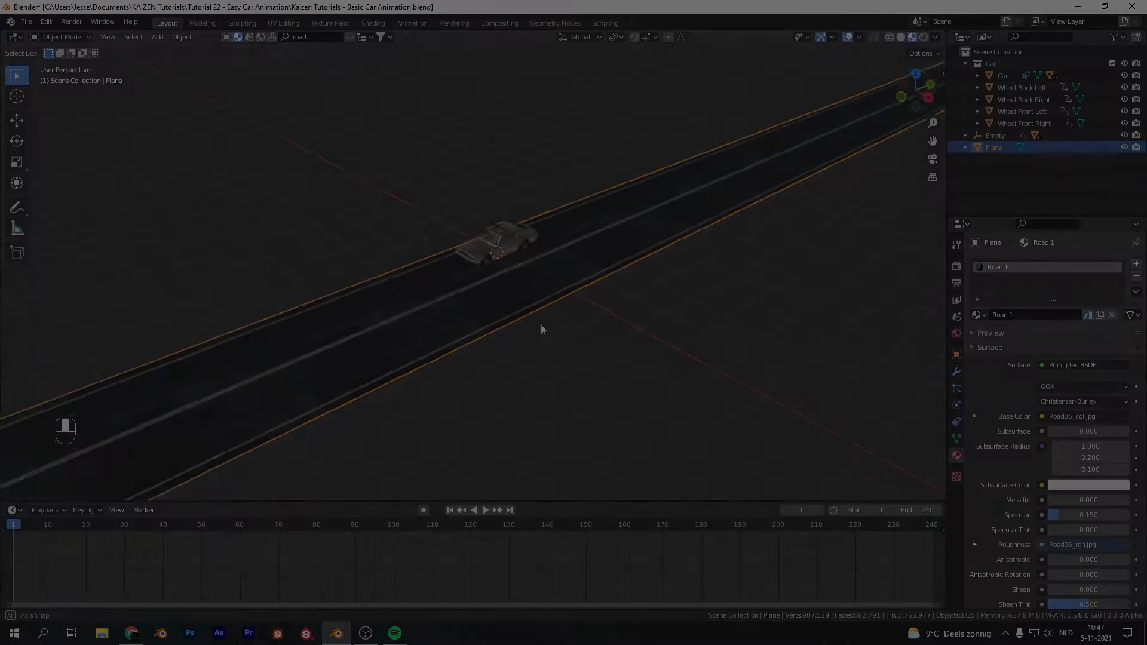
Step: Scroll through Wikipedia's motion blur article, then switch to the SUBSCRIBE demo scene
click(132, 633)
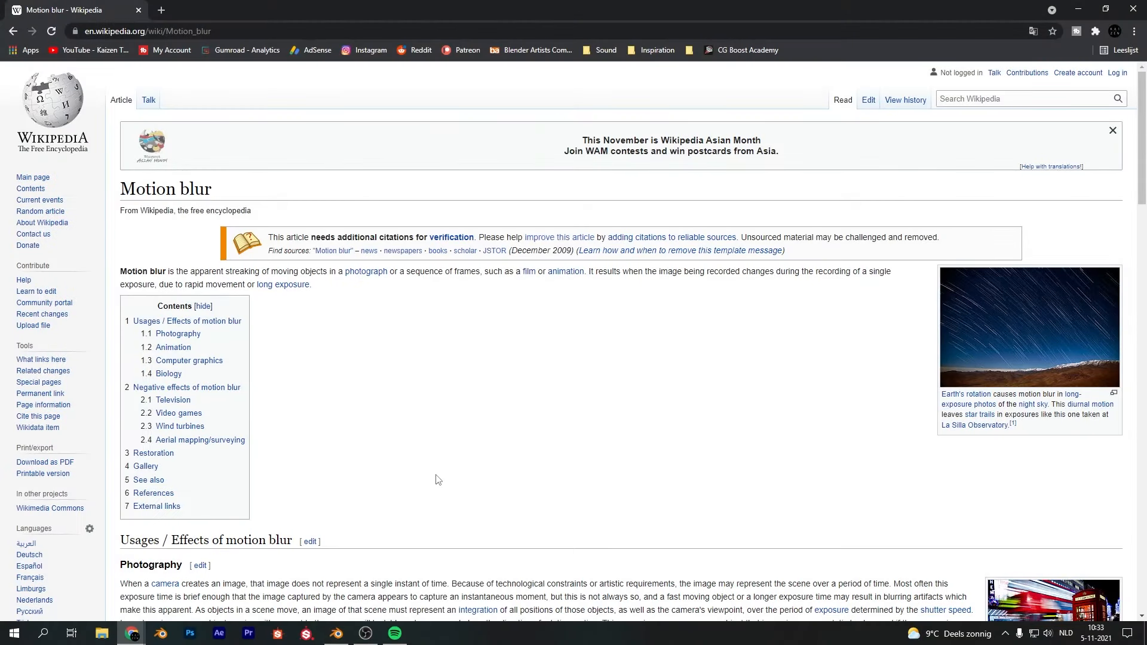
mouse_move(366, 272)
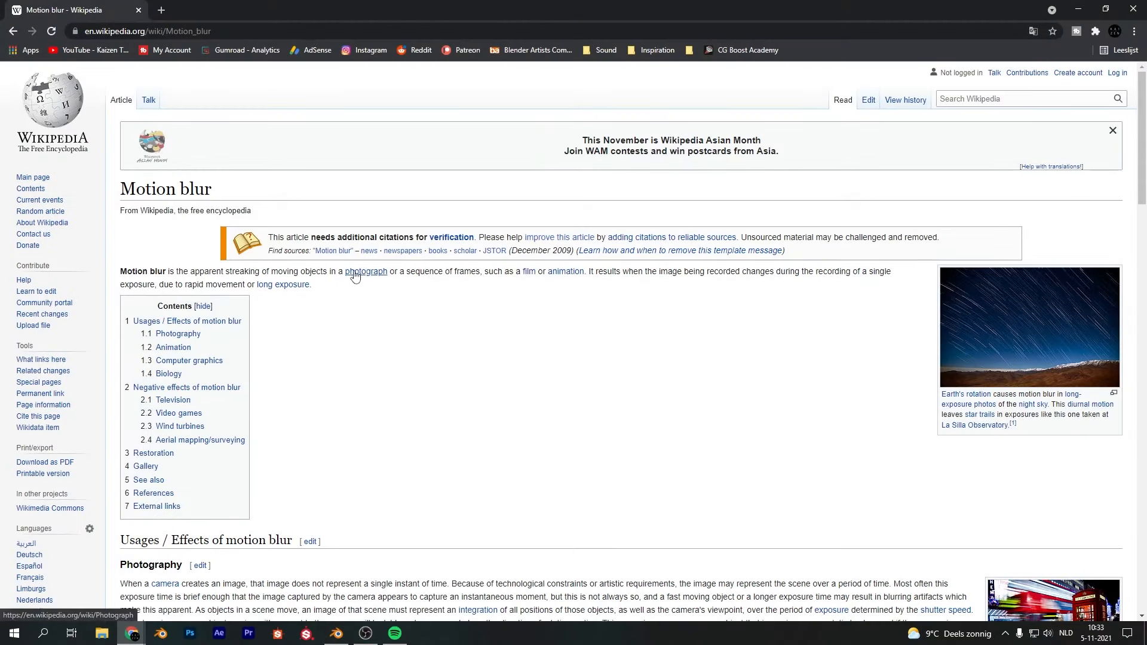
mouse_move(878, 339)
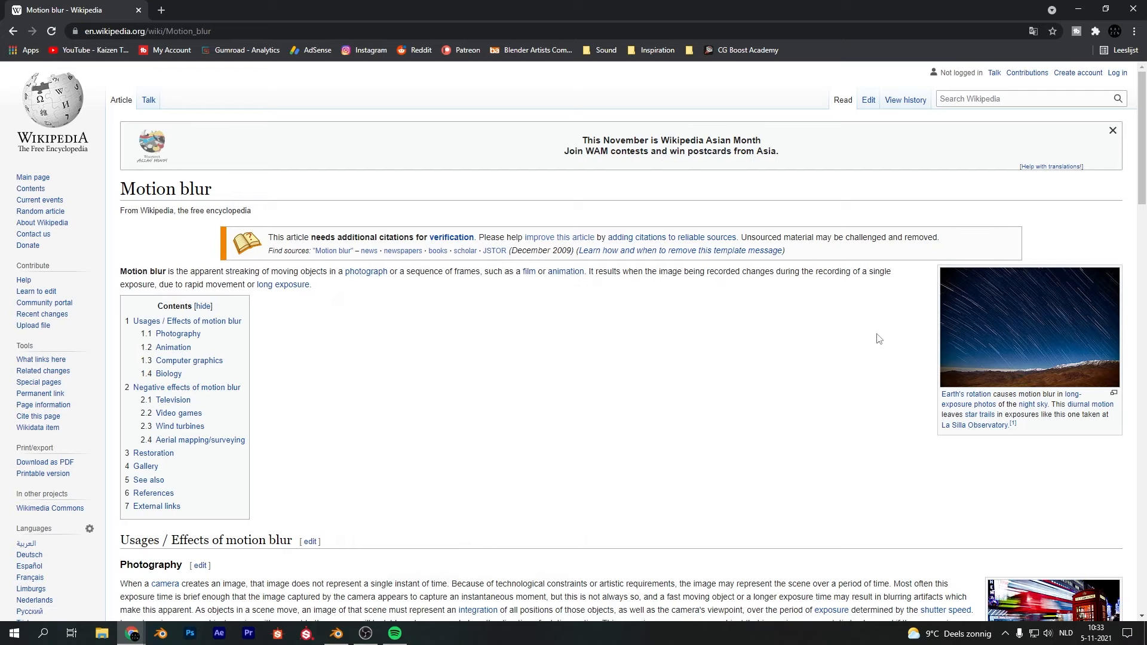
mouse_move(1026, 371)
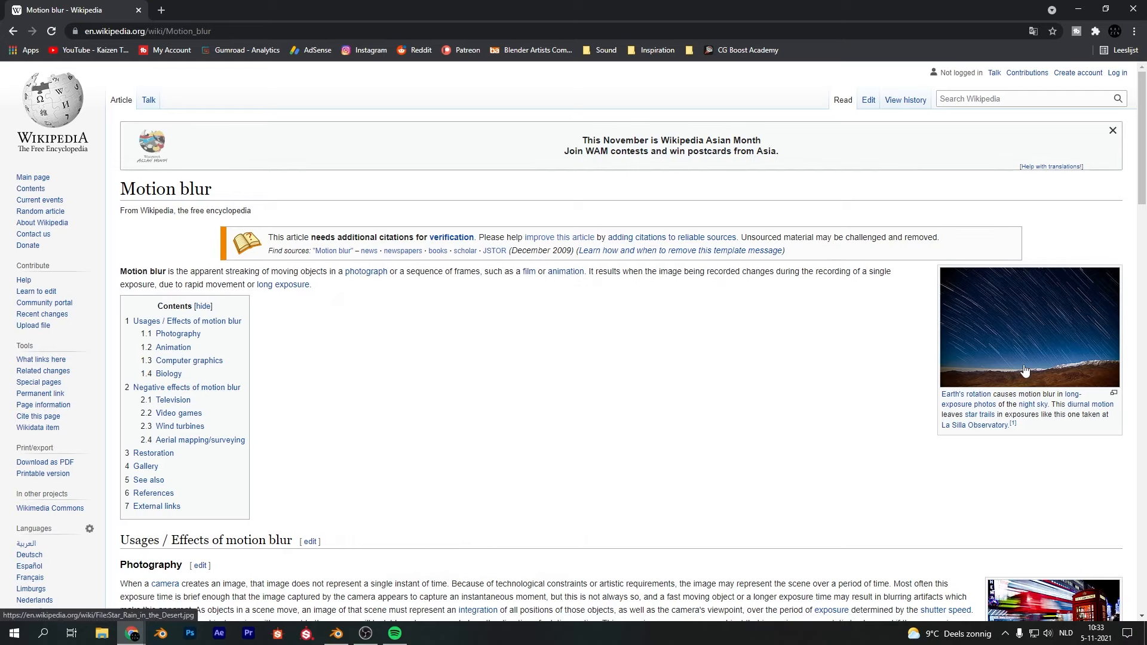
scroll(down, 3)
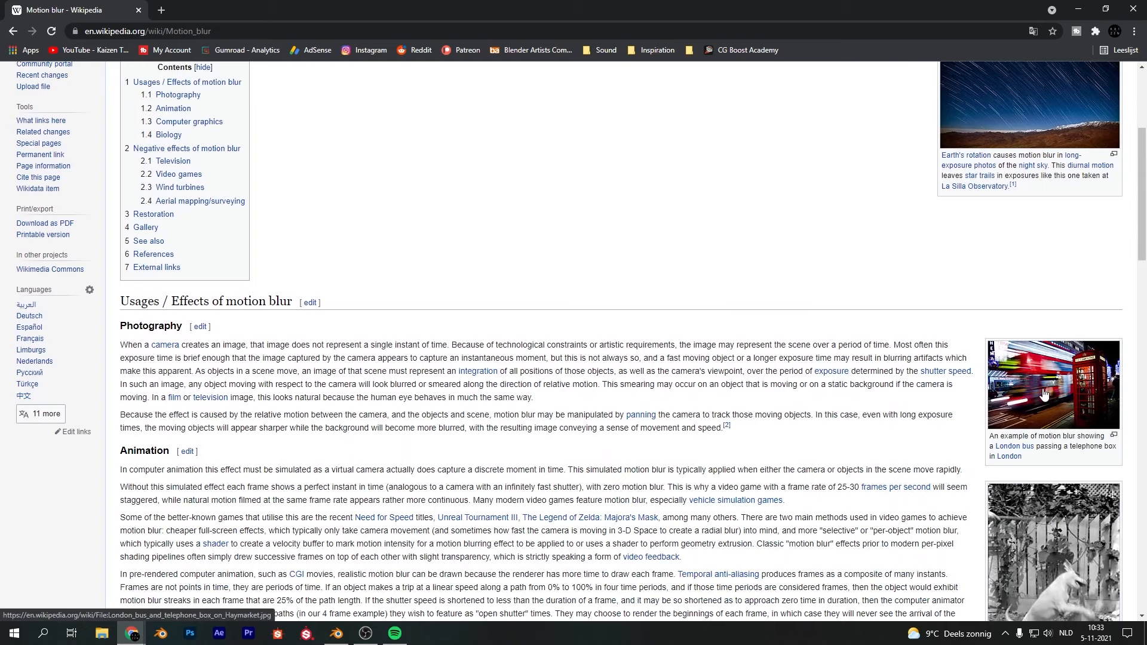
mouse_move(982, 397)
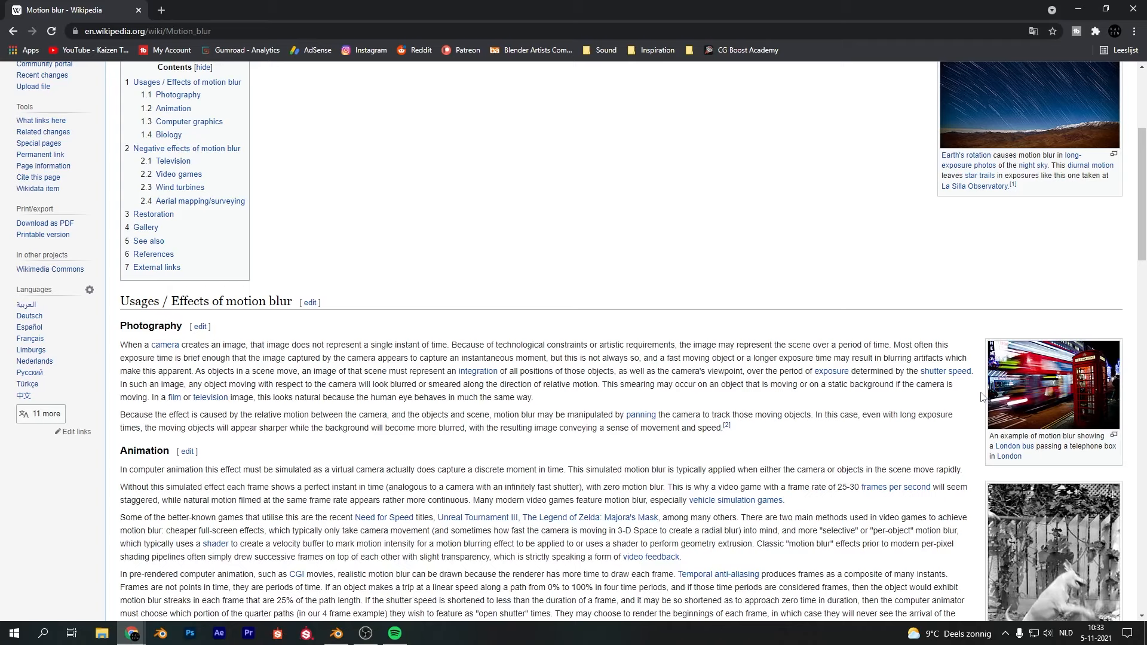
click(336, 639)
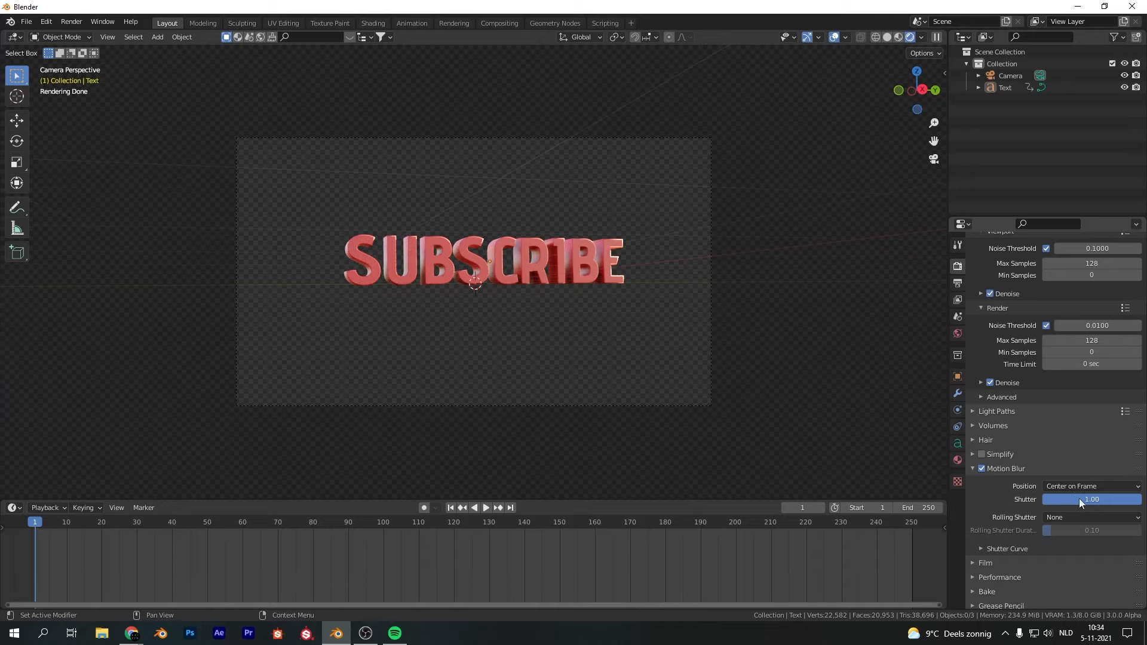
Step: Render the SUBSCRIBE text at two shutter lengths and compare the render slots
click(1092, 499)
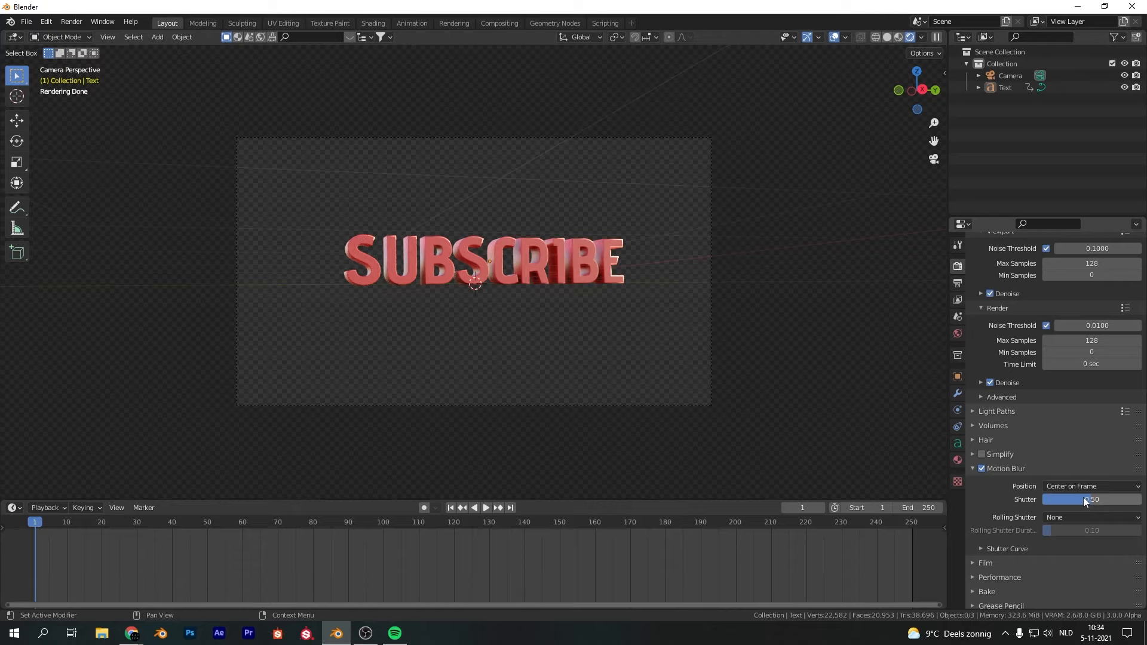
click(1090, 499)
text(1)
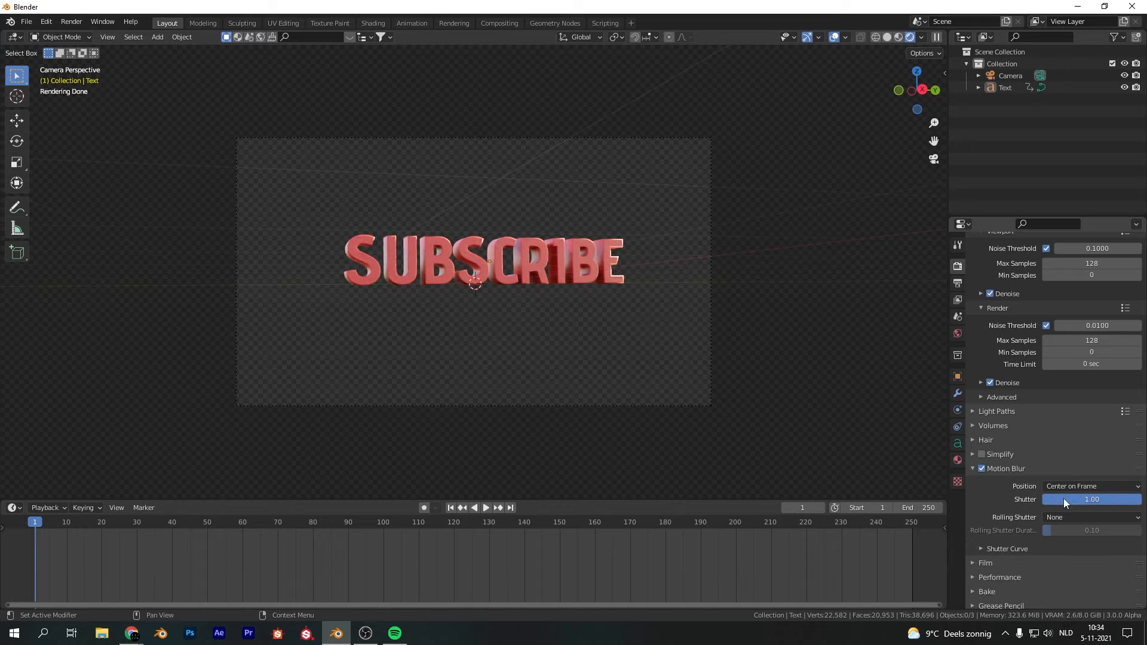
mouse_move(1091, 499)
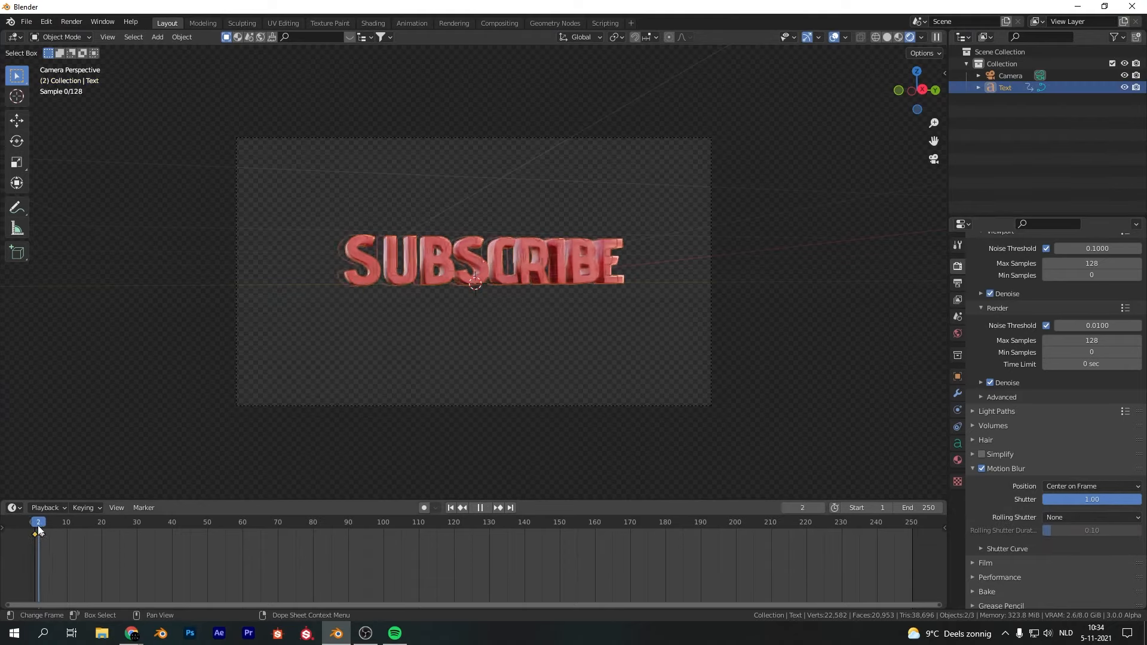
click(71, 21)
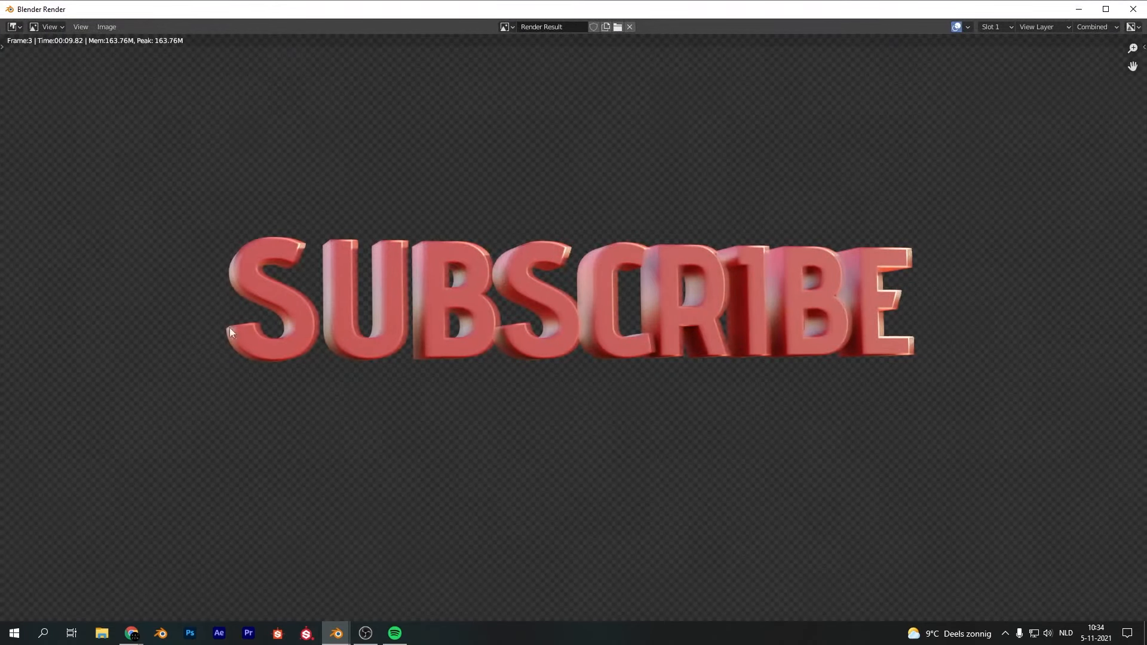
mouse_move(942, 265)
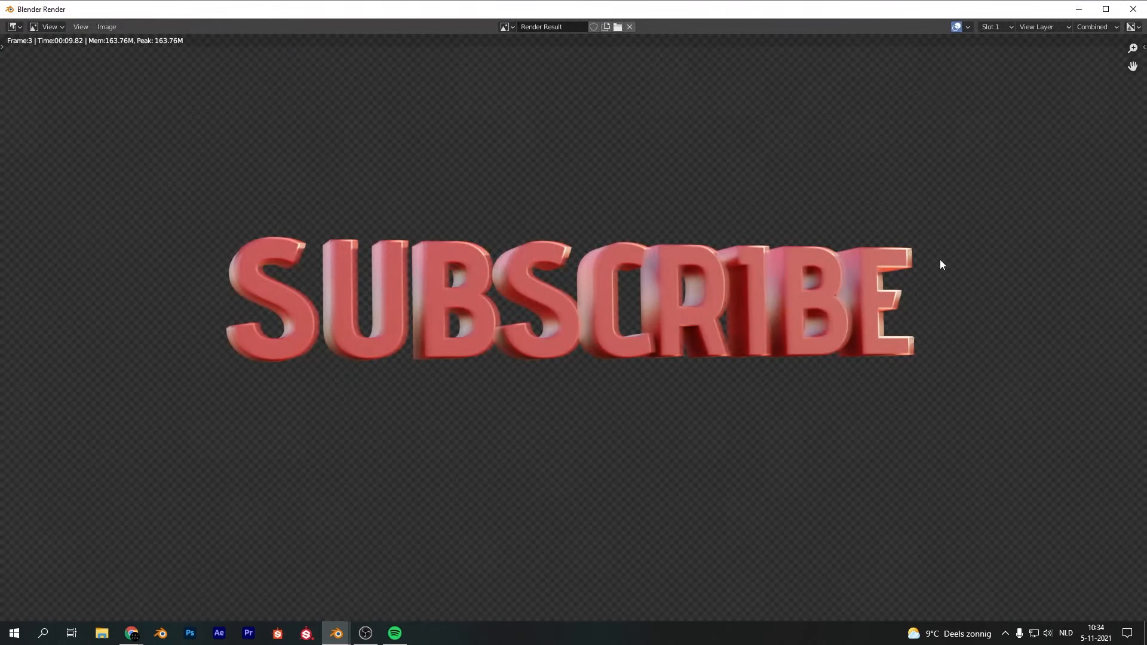
mouse_move(961, 97)
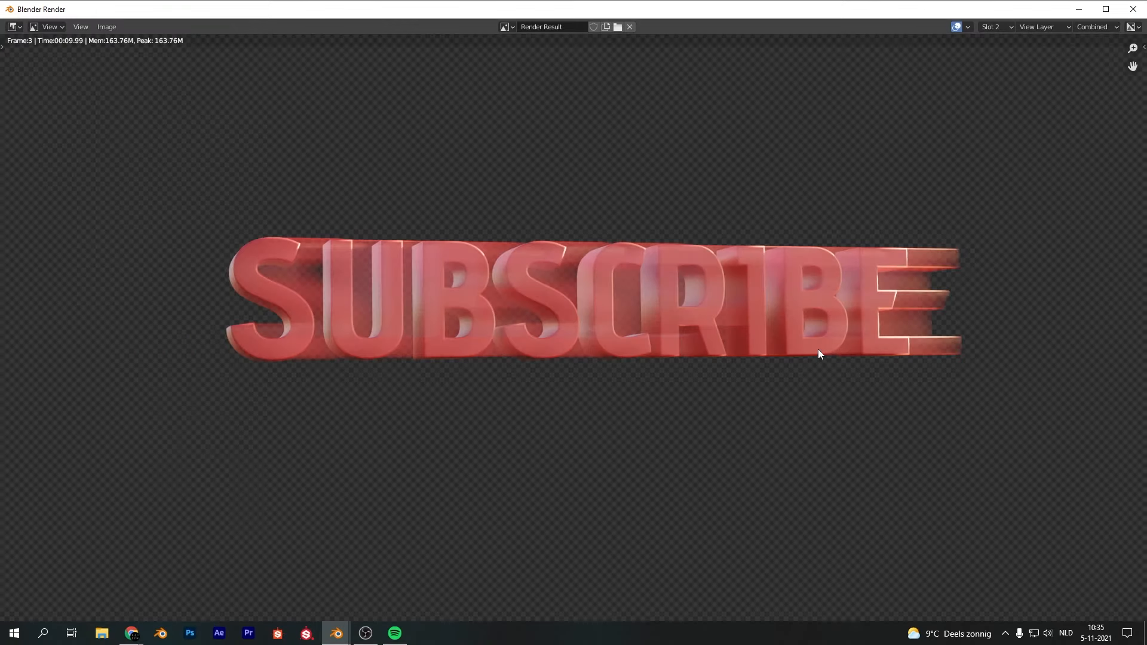
click(995, 27)
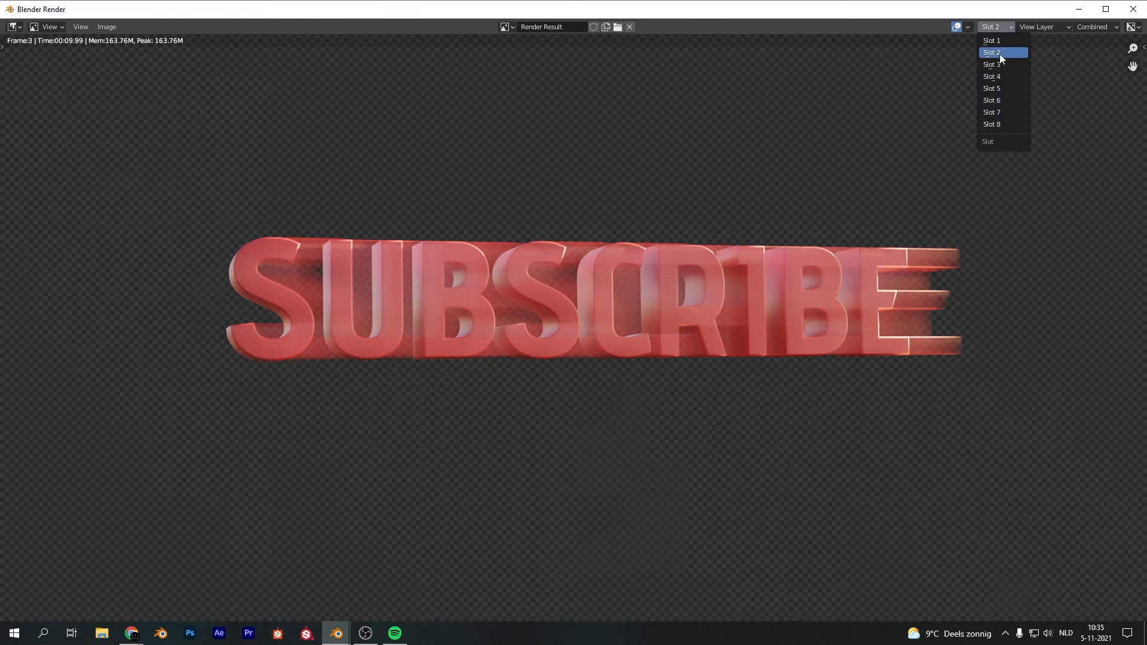
click(991, 64)
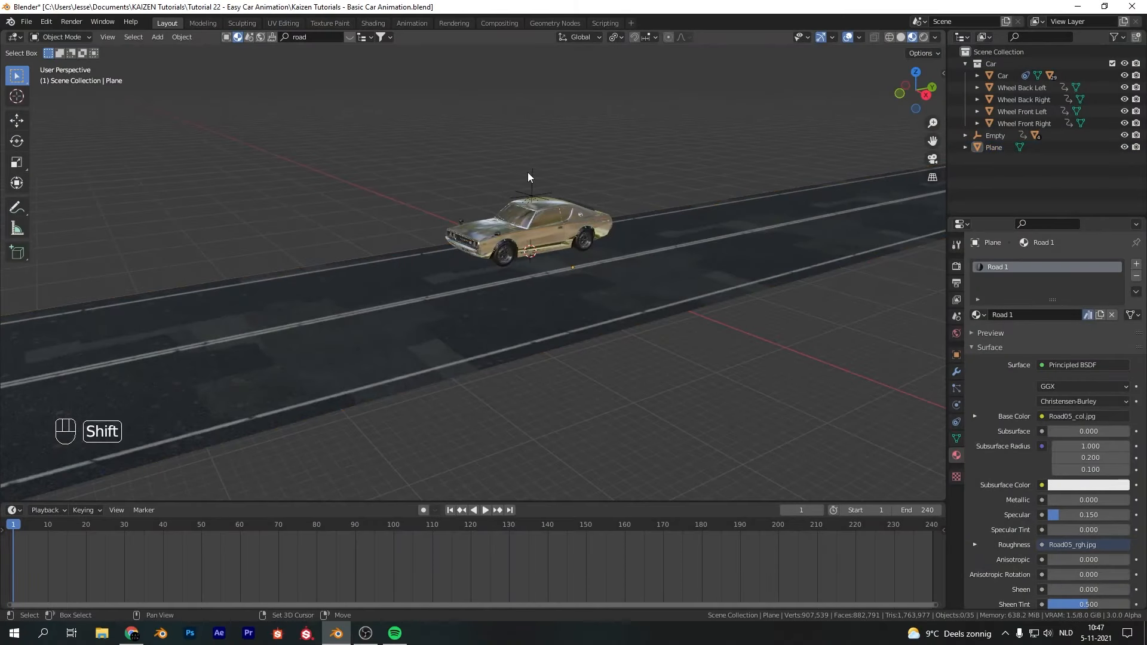
Step: Add a plane, delete half, mirror it and extrude it into roadside slabs
key(shift+a)
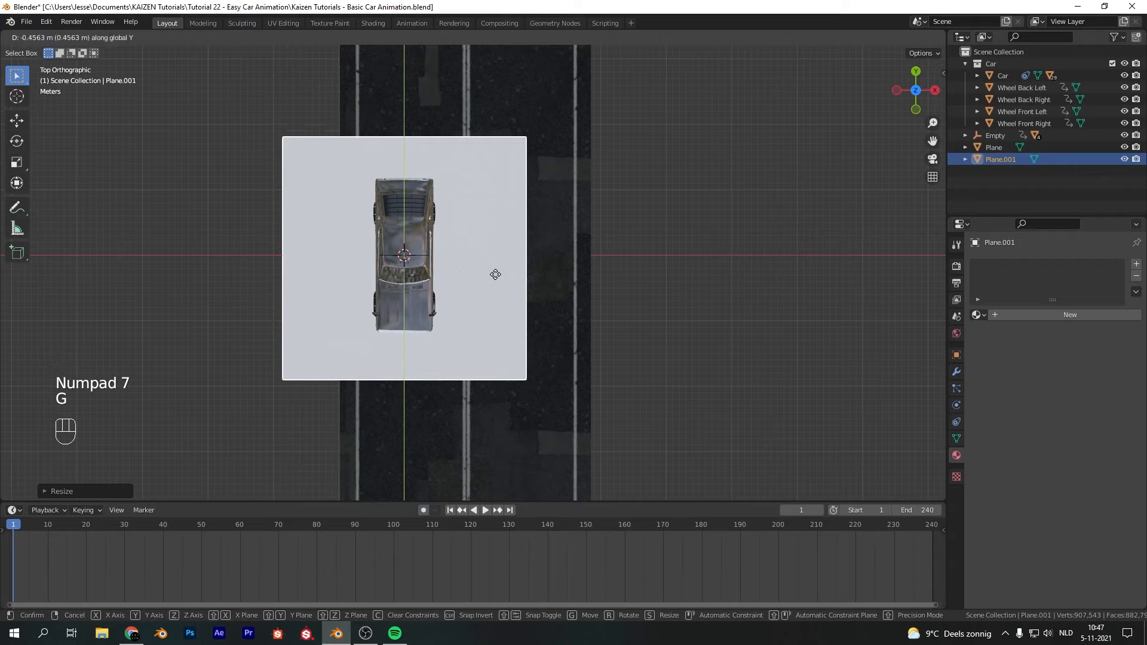
key(Tab)
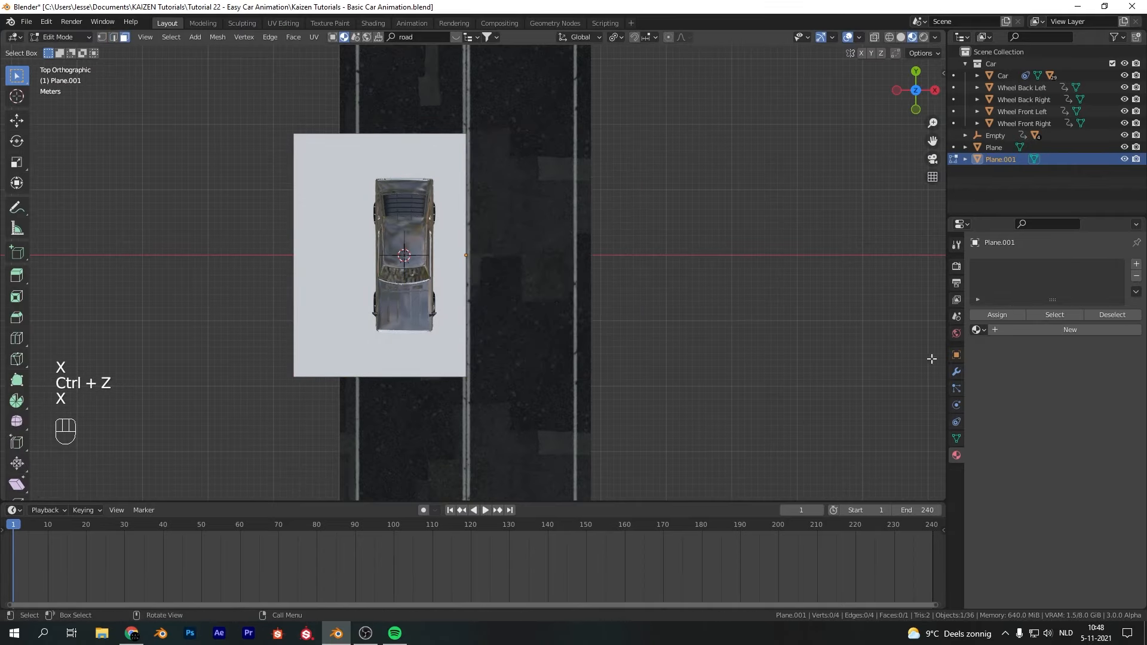
key(Tab)
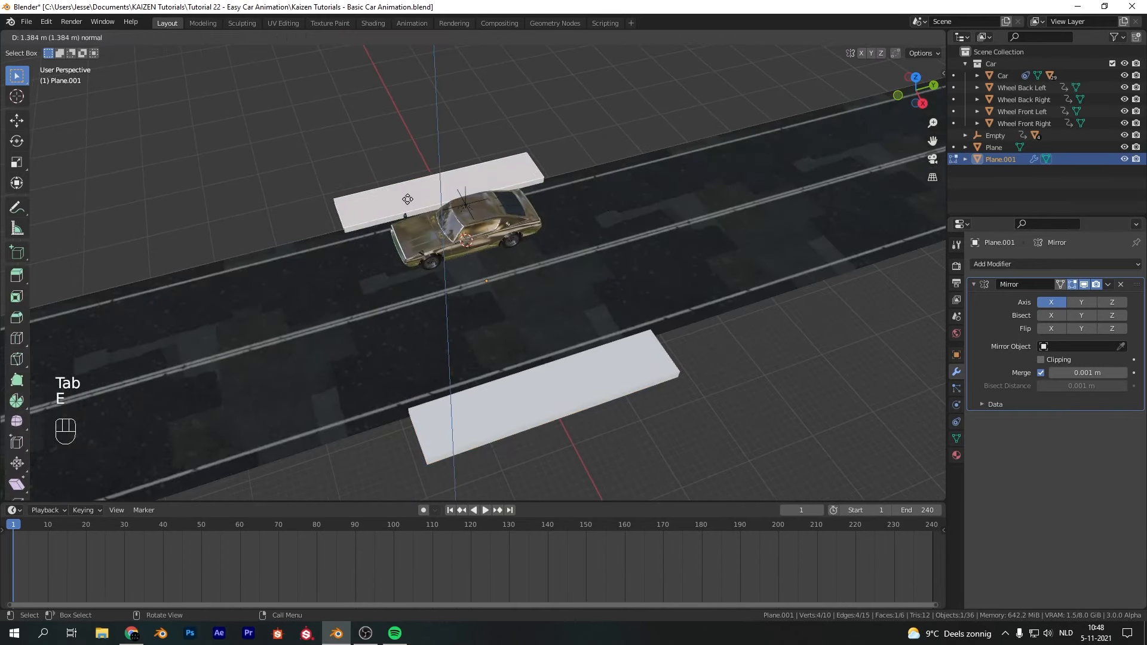
key(e)
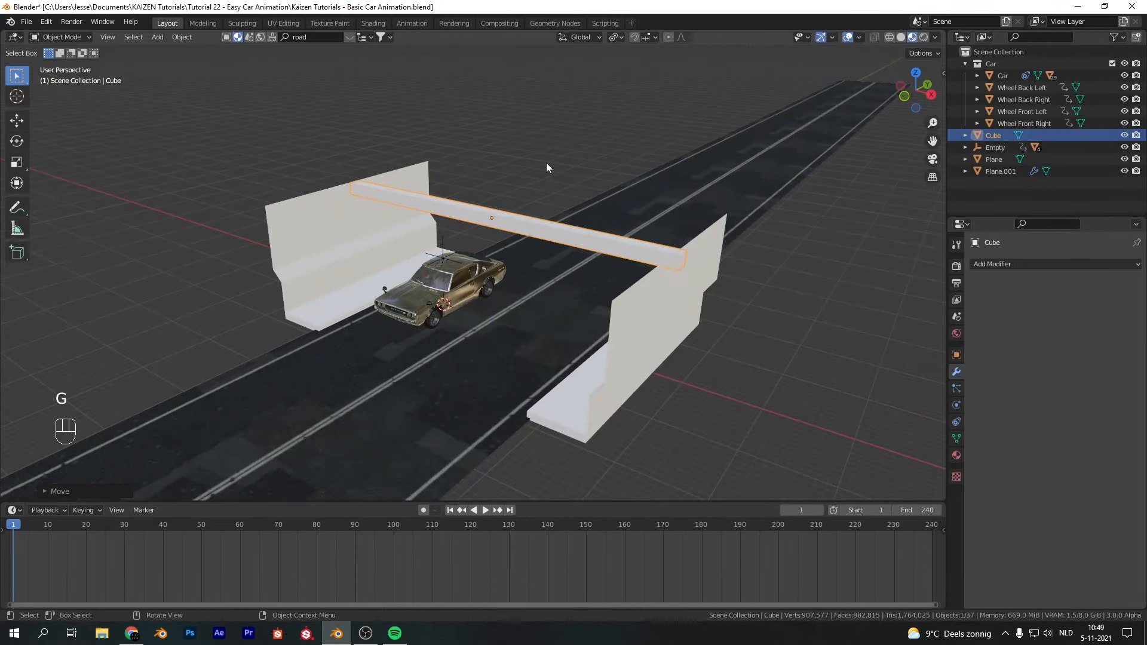
Step: Place the beam over the road, duplicate the tunnel onward, and orbit the beam array
key(Tab)
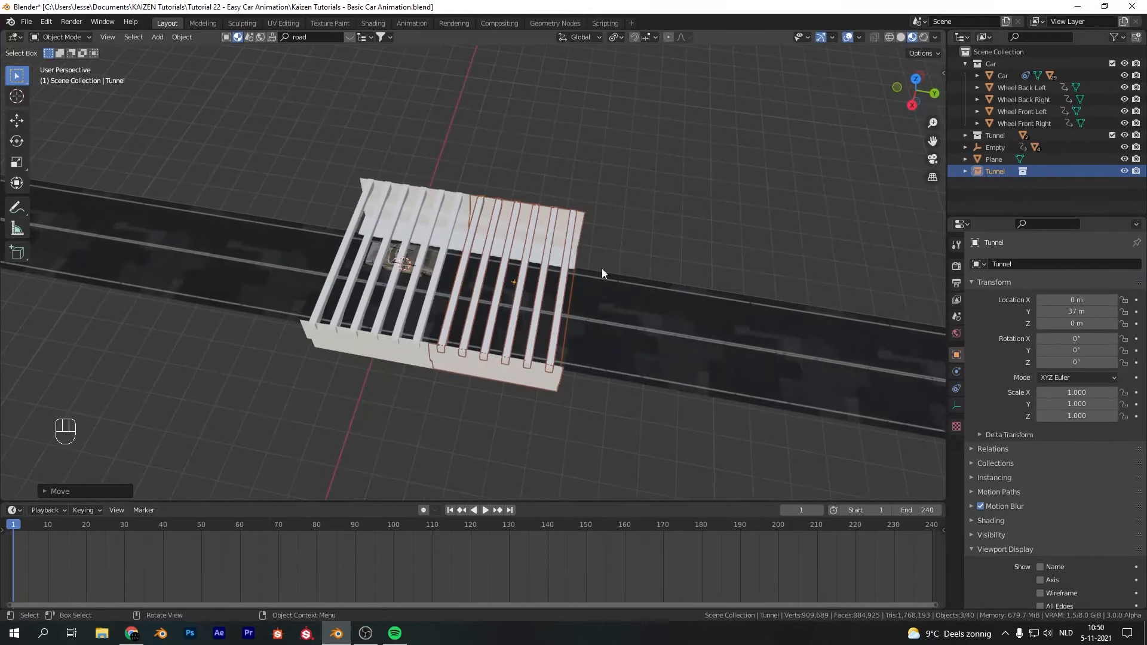
key(shift+d)
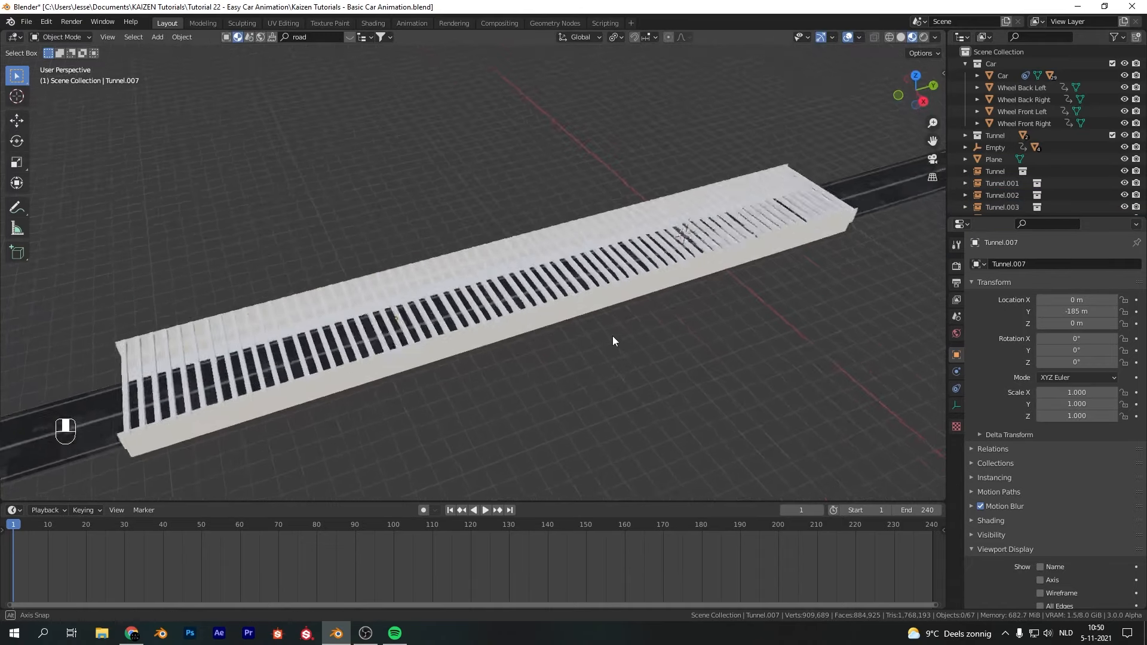
click(486, 509)
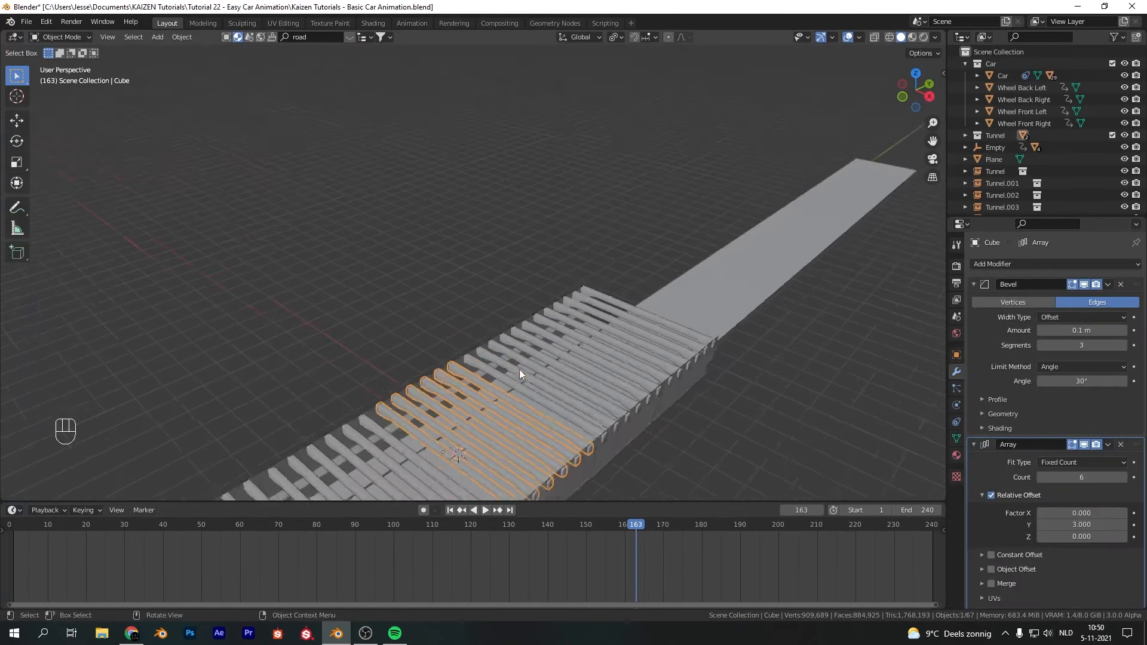
drag(519, 373, 465, 251)
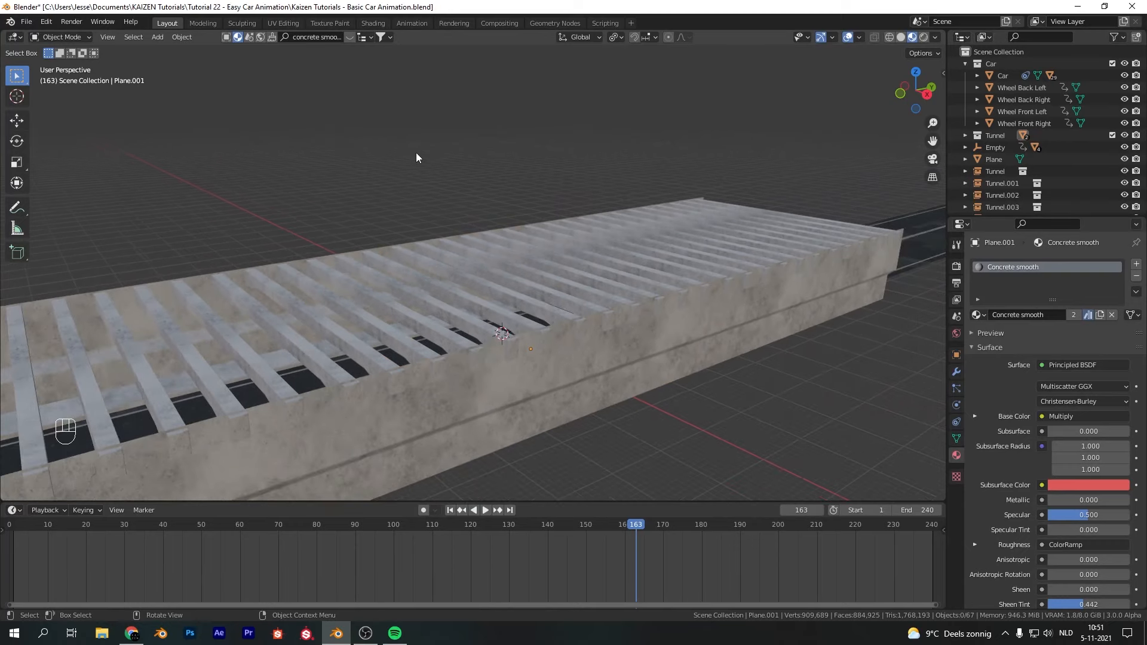
Step: Apply the 'Concrete smooth' material to the tunnel and view the car from inside
click(450, 509)
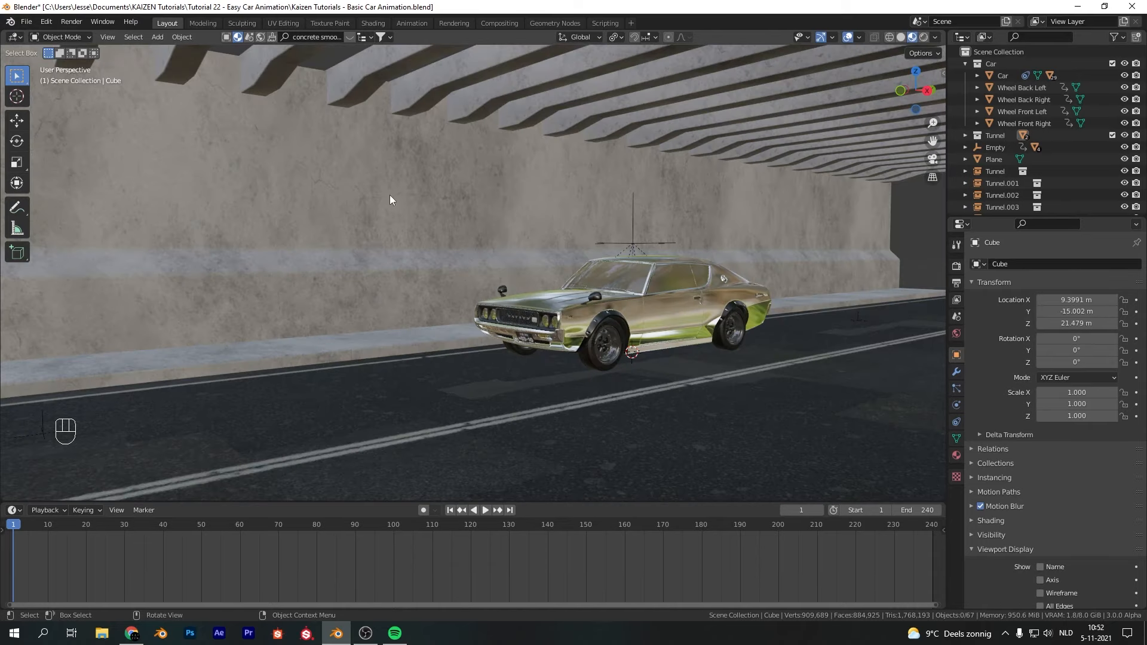
mouse_move(650, 326)
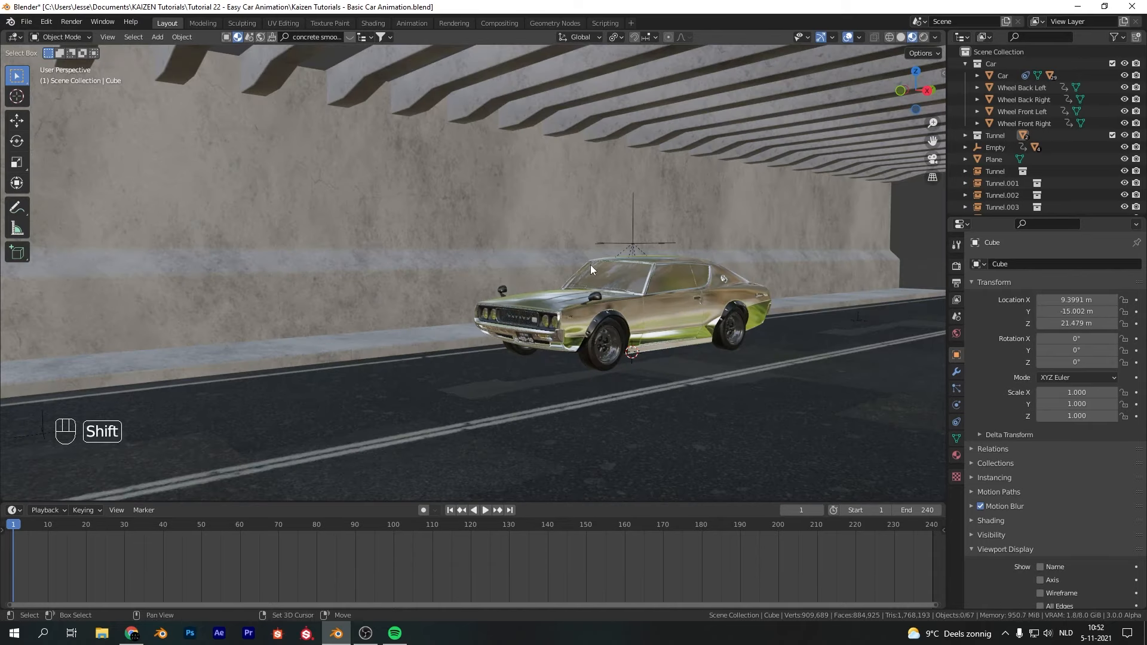
Step: Add a camera, set its focal length to 30 mm, and position it to frame the car
key(shift+a)
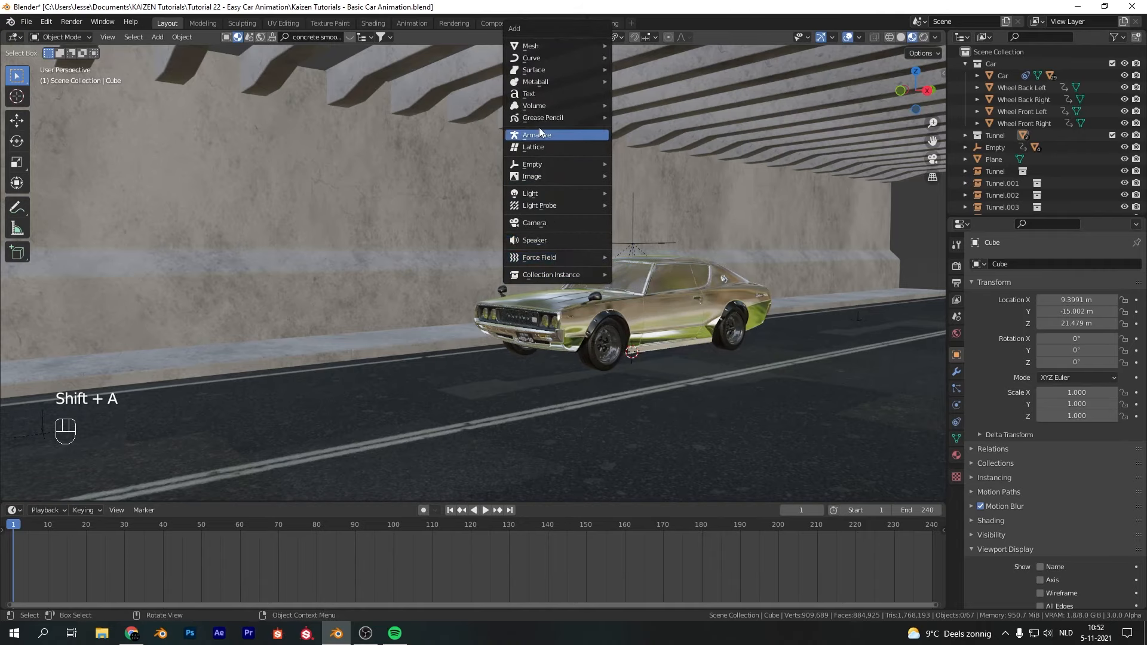
click(534, 223)
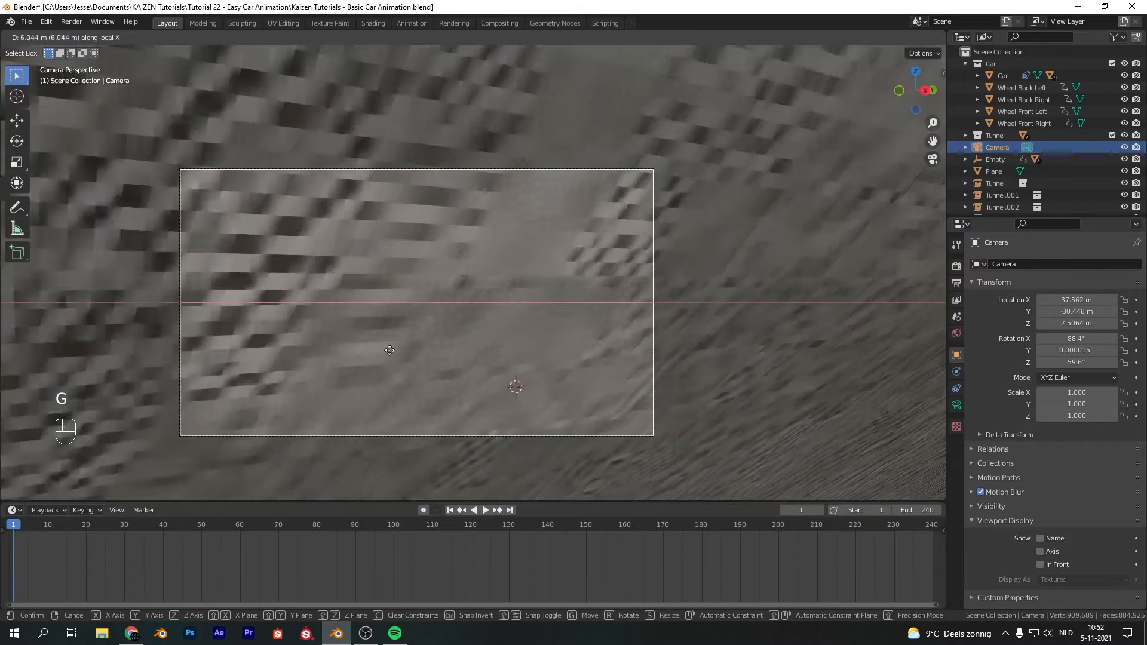
mouse_move(399, 344)
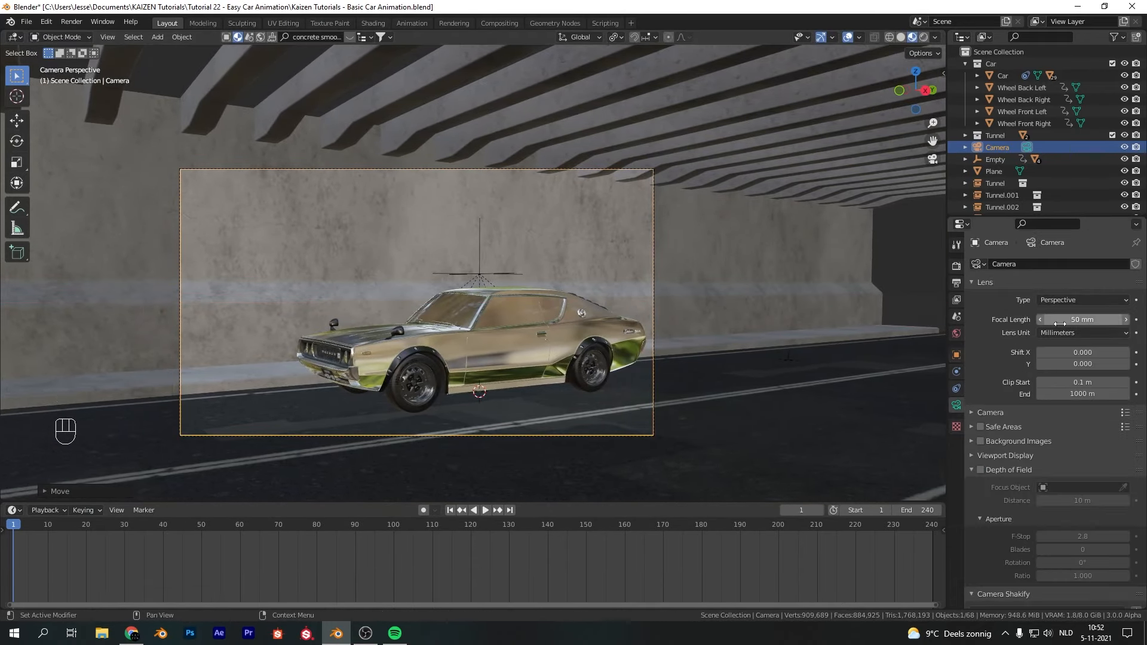
drag(1083, 320, 1040, 319)
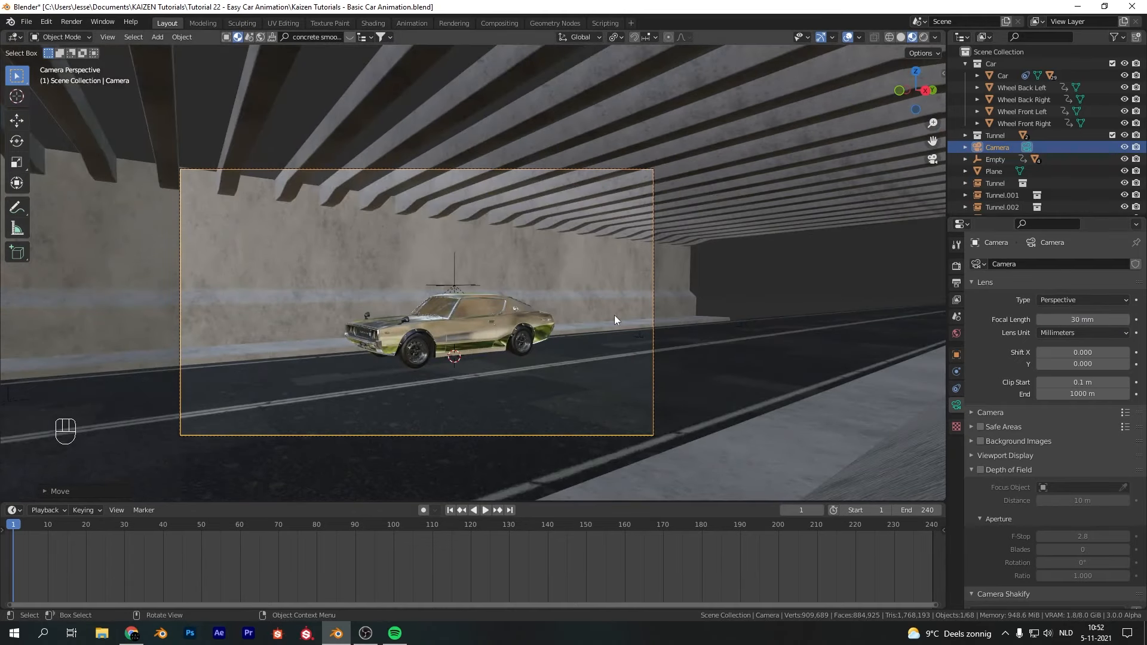
key(r)
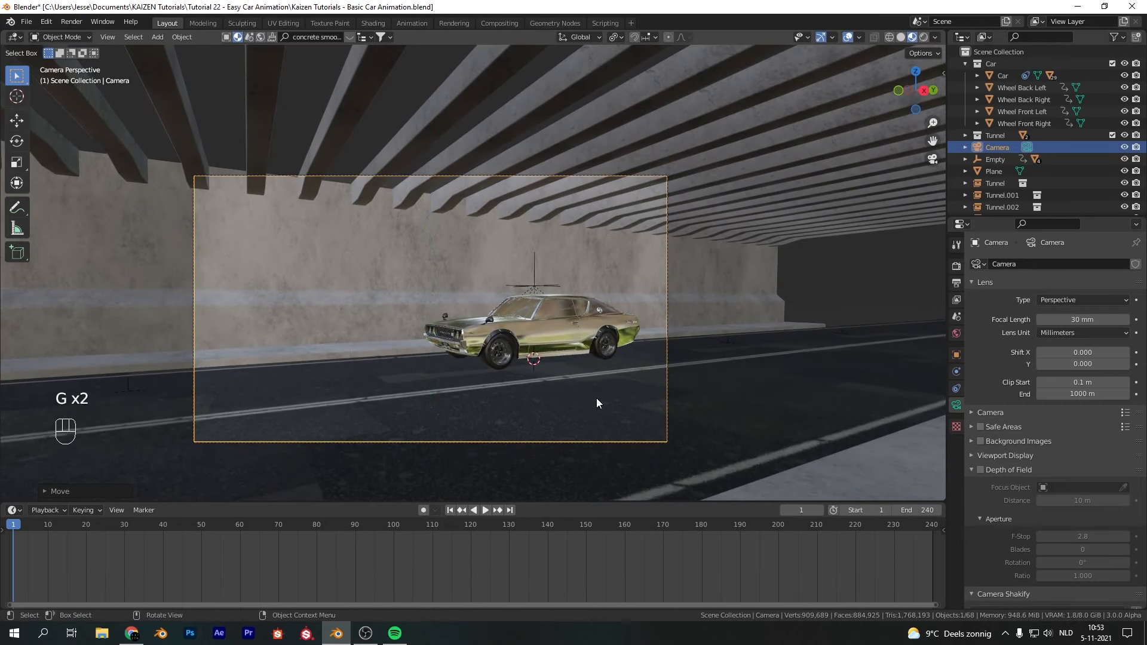
key(z)
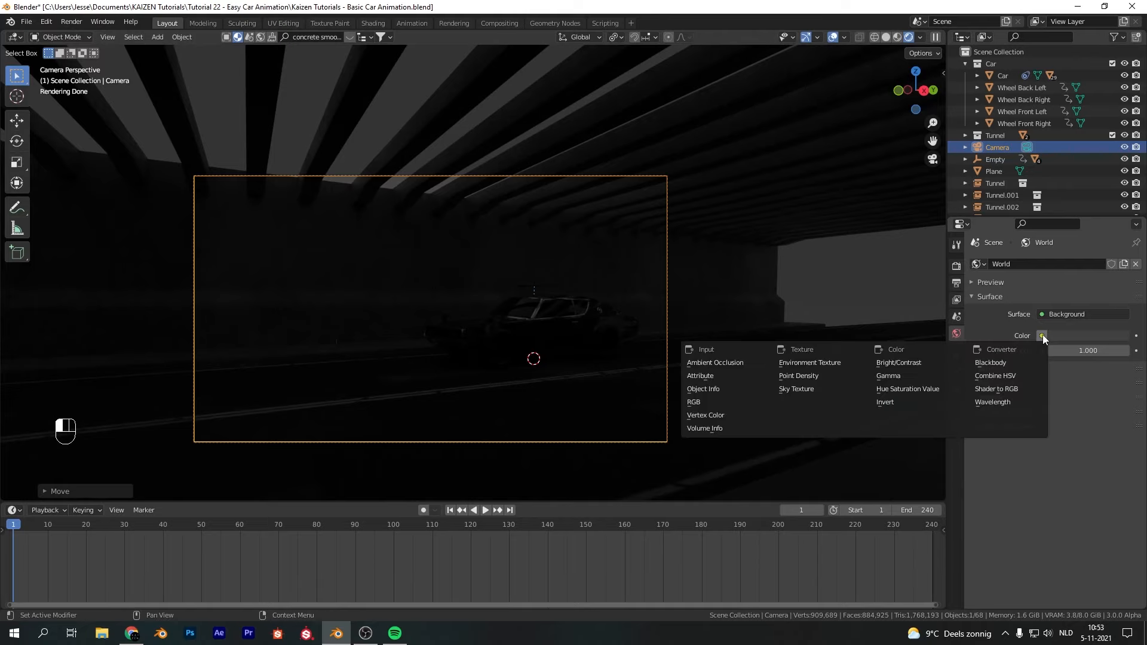
Step: Set the world colour to Sky Texture and rotate the sun so shadows cross the wall
click(797, 389)
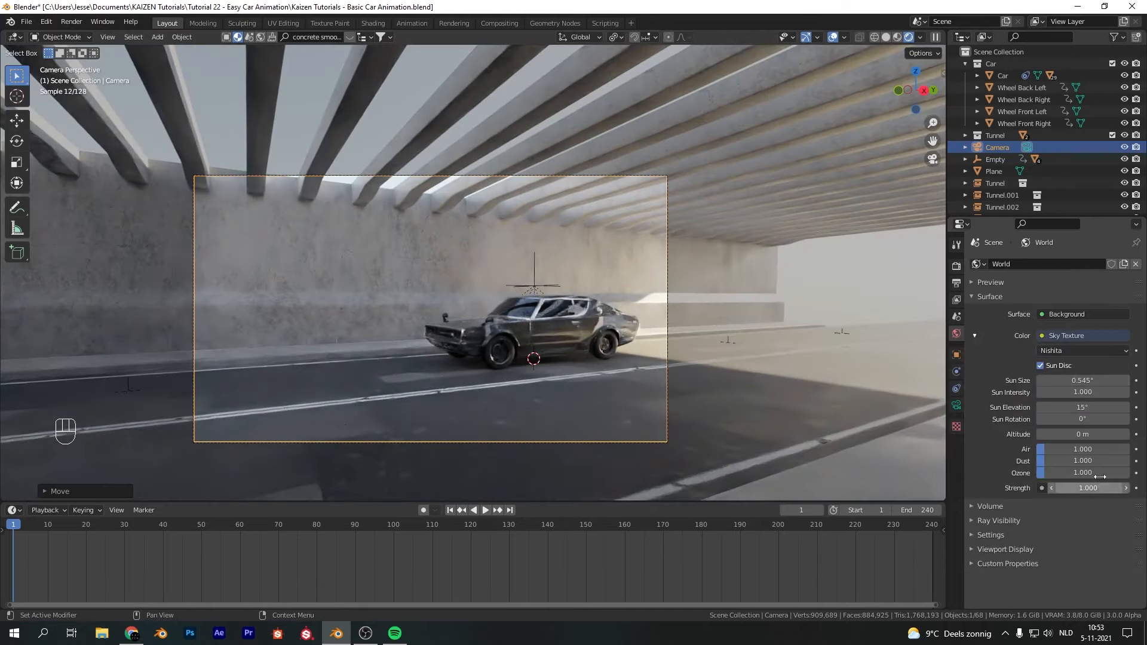
drag(1083, 419, 1068, 418)
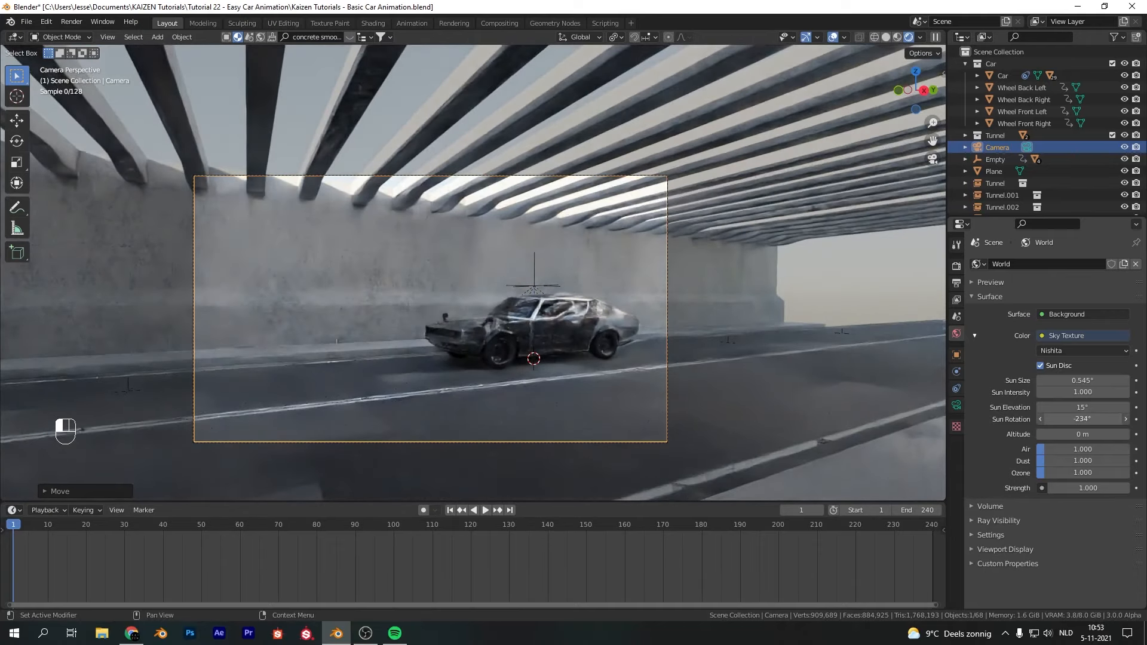
drag(1083, 418, 1053, 418)
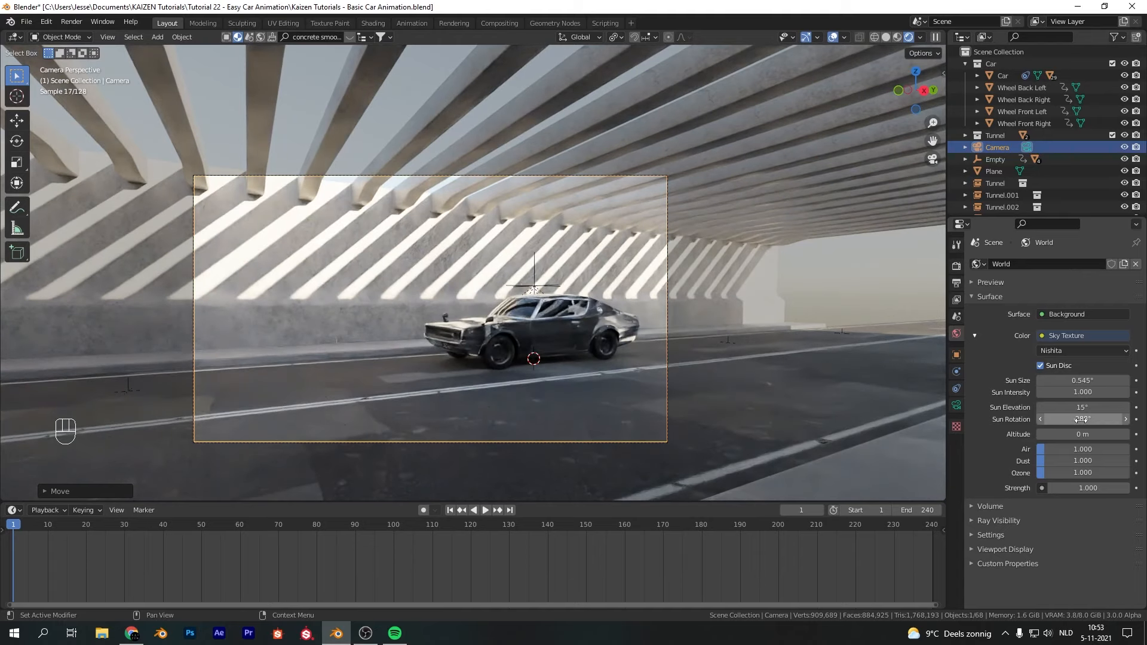
key(alt+h)
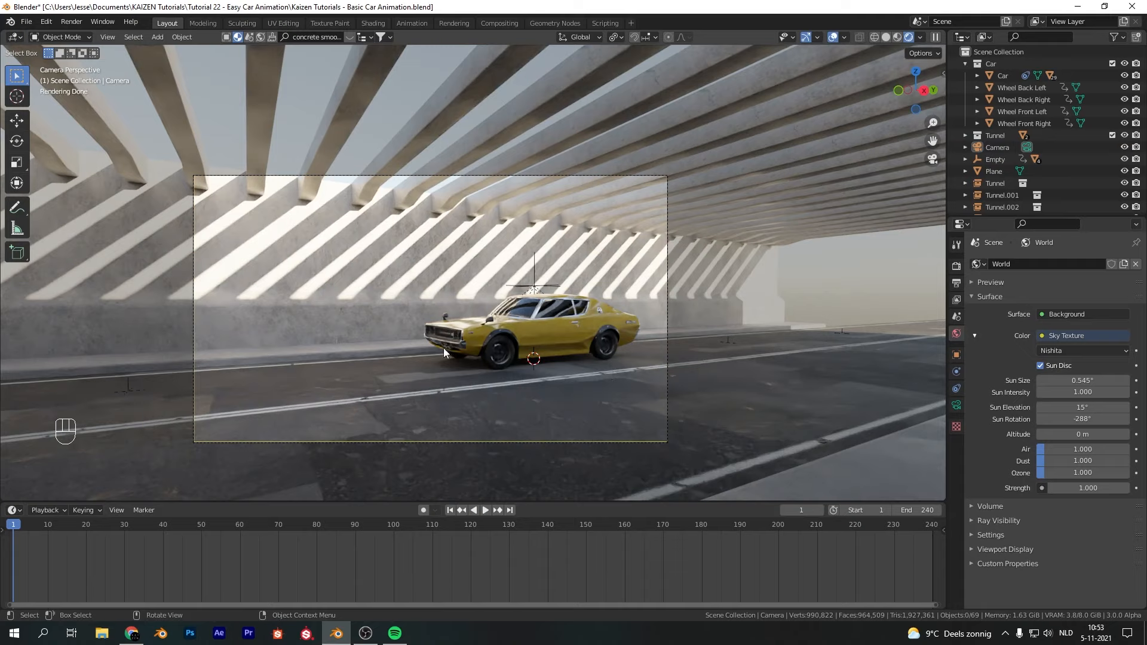
click(997, 147)
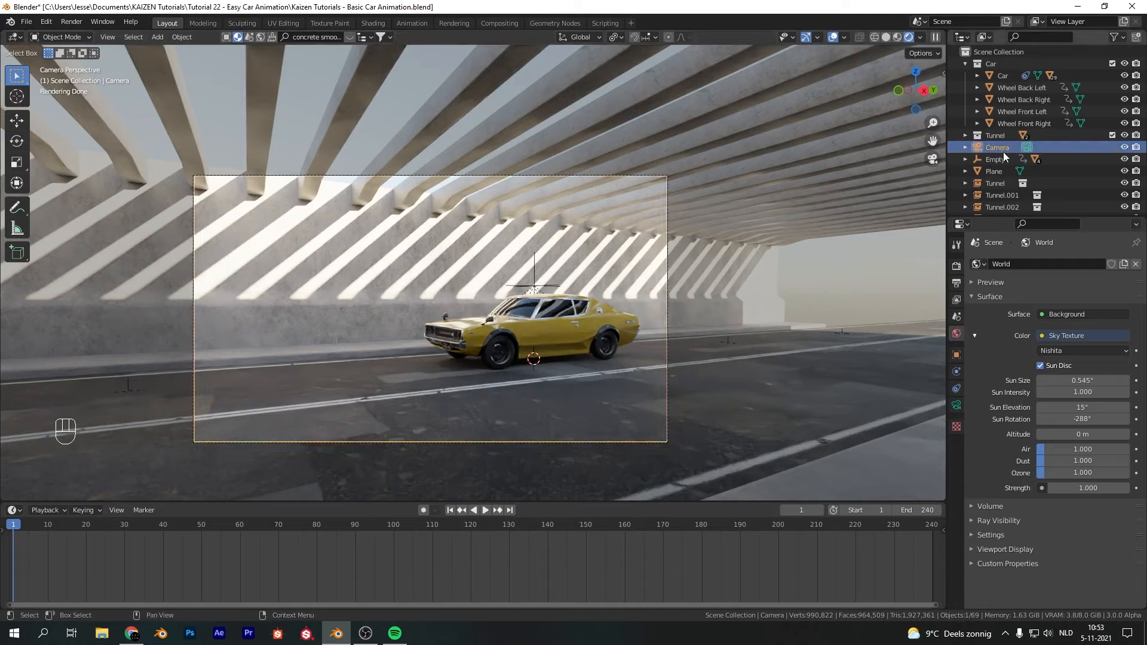
Step: Parent the camera to the Empty via Ctrl+P > Object, briefly checking the Camera Shakify page
key(ctrl+p)
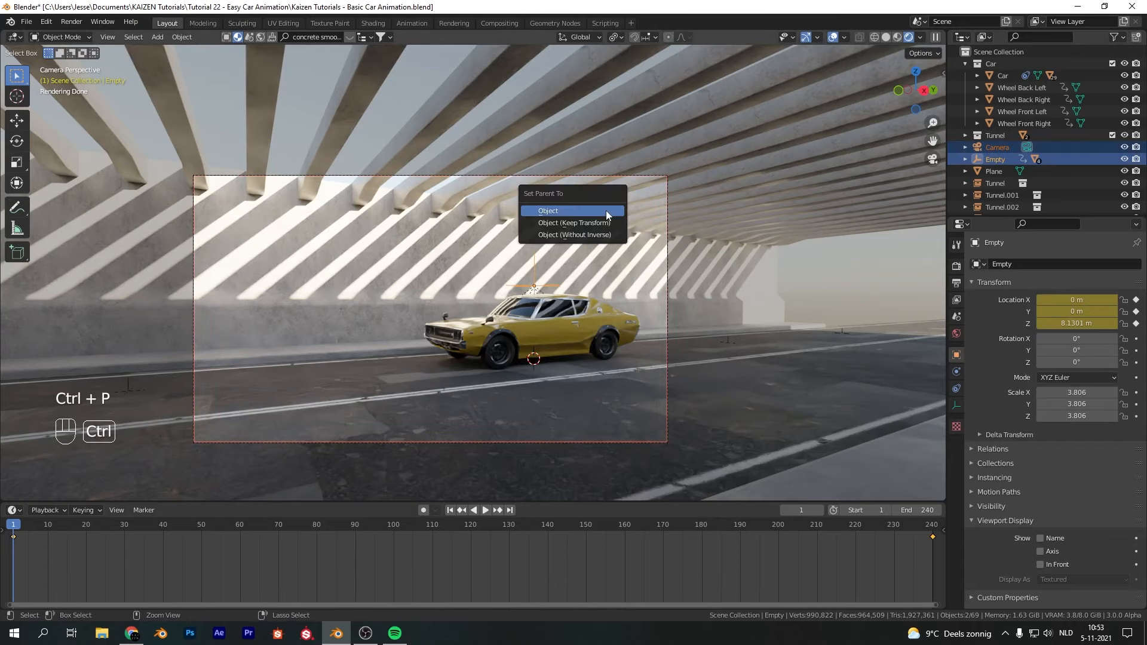
click(548, 211)
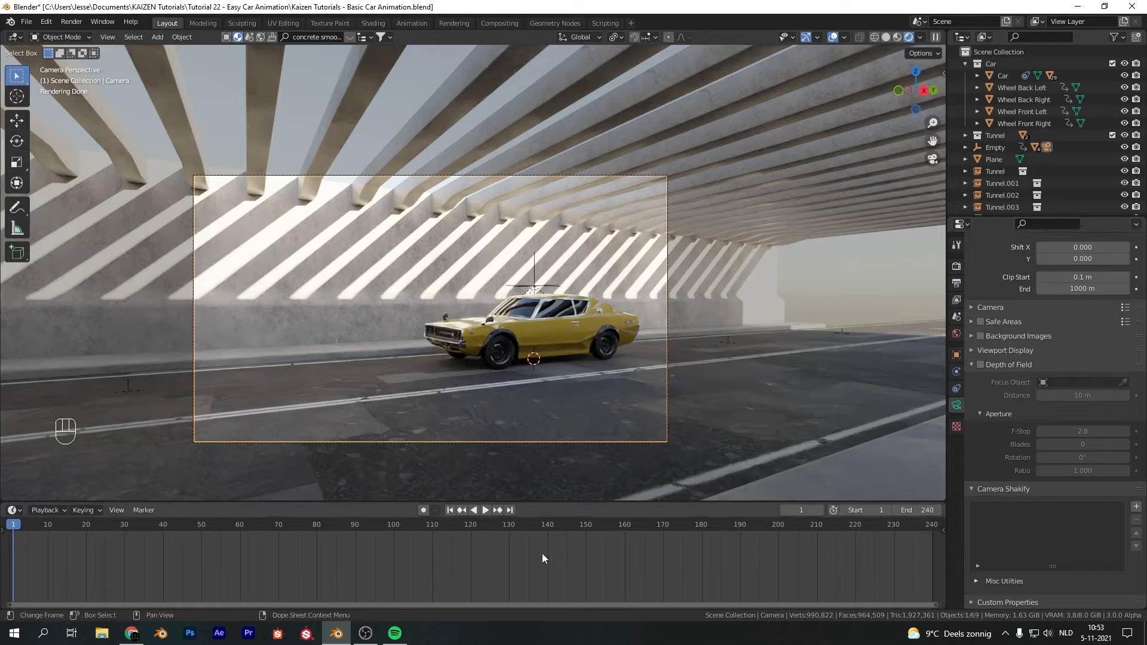
click(130, 633)
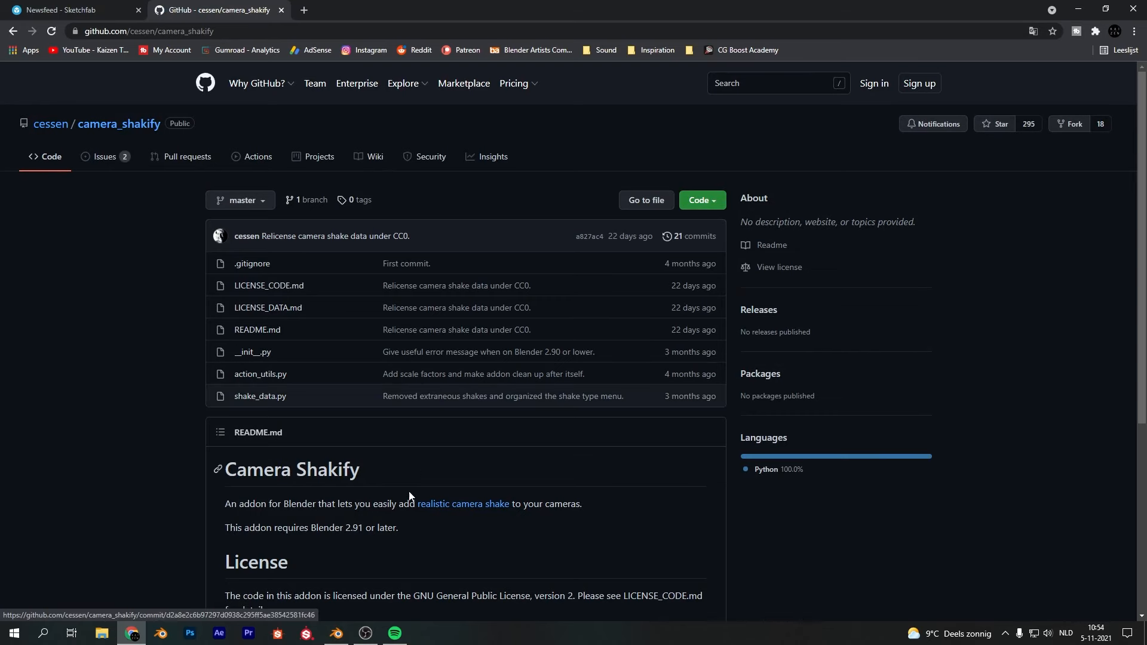
click(336, 638)
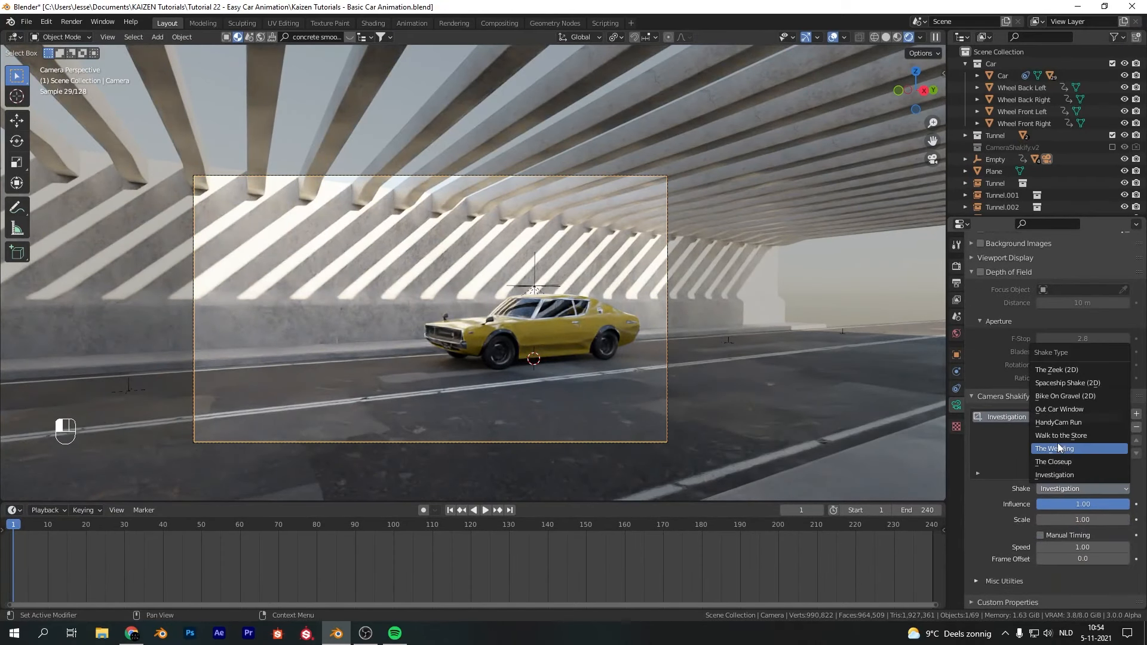
Step: Switch the camera shake to The Wedding at 0.50 and render a still image
click(1055, 448)
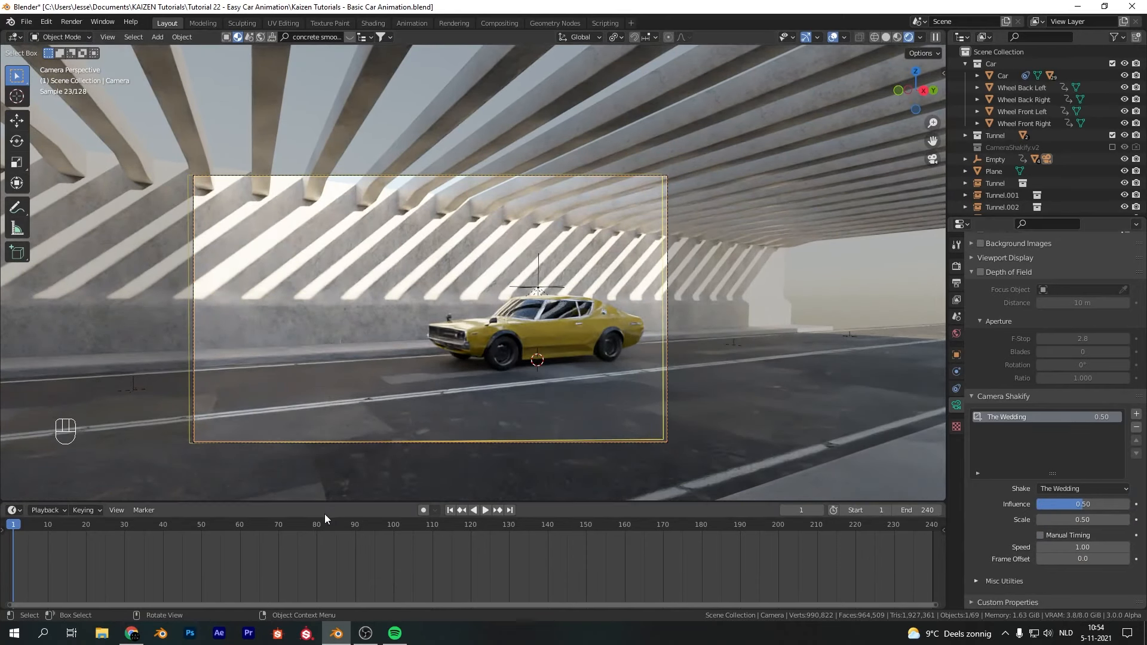
key(z)
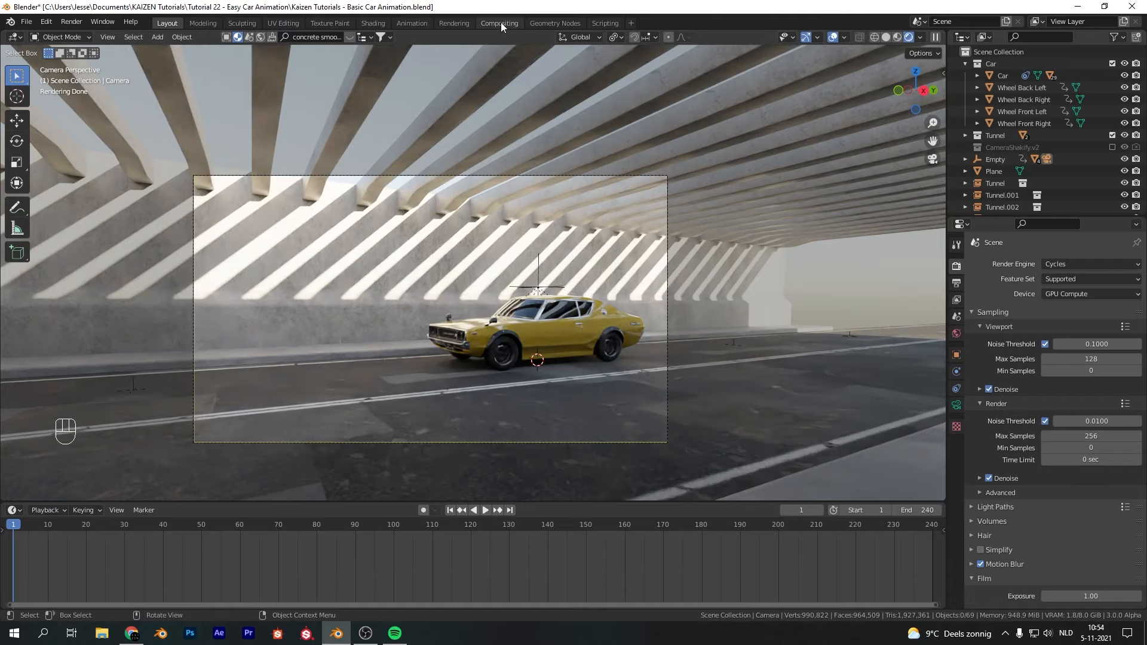
click(70, 22)
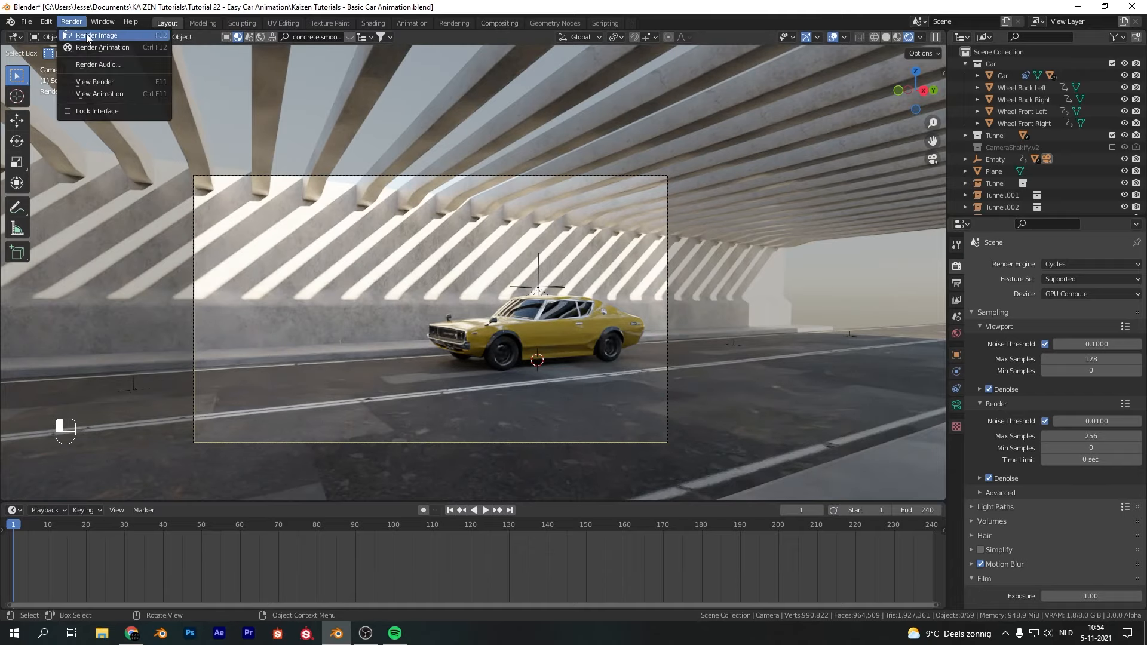
click(499, 23)
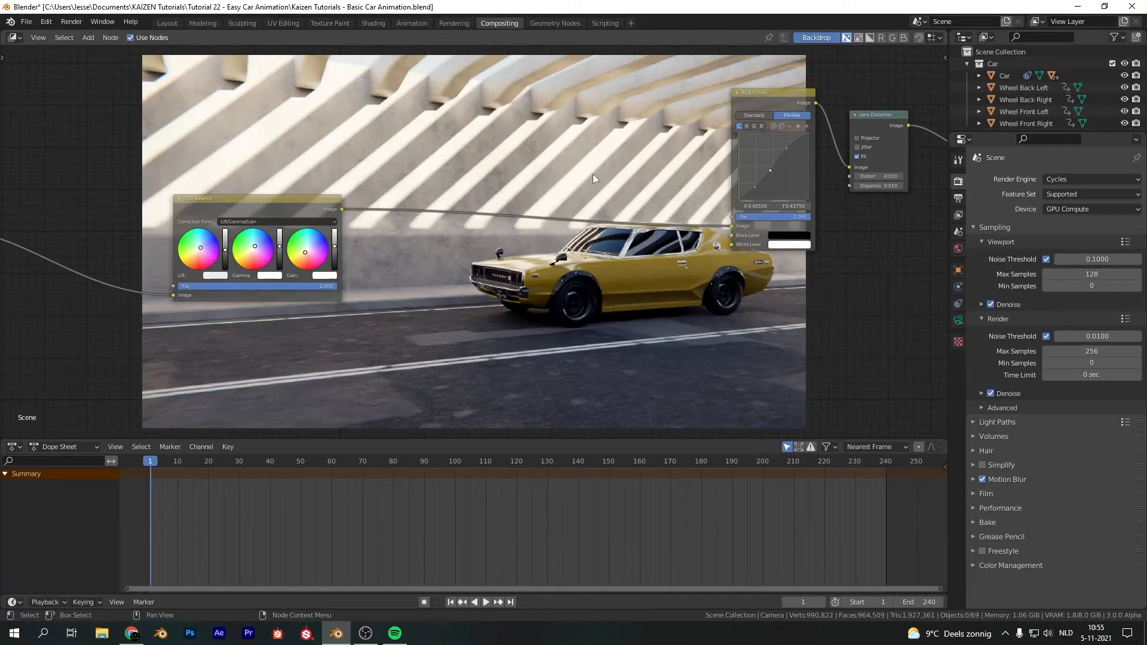